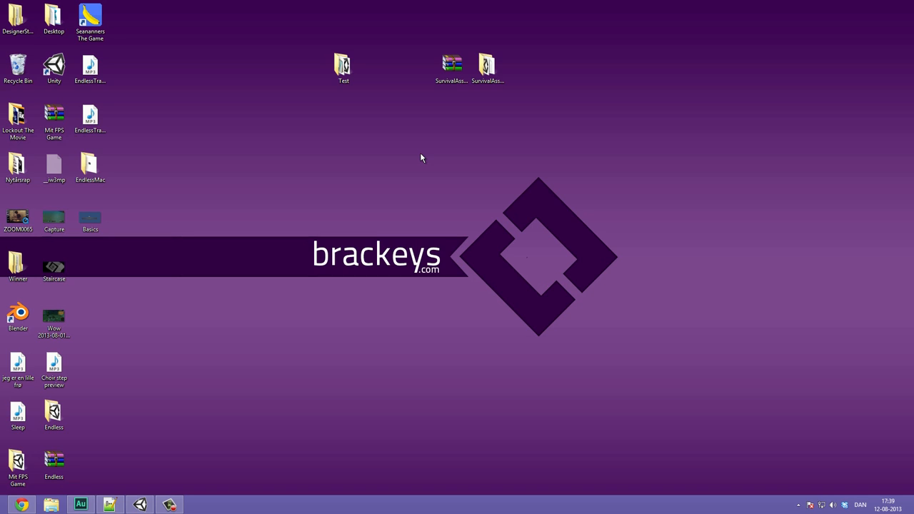
mouse_move(389, 237)
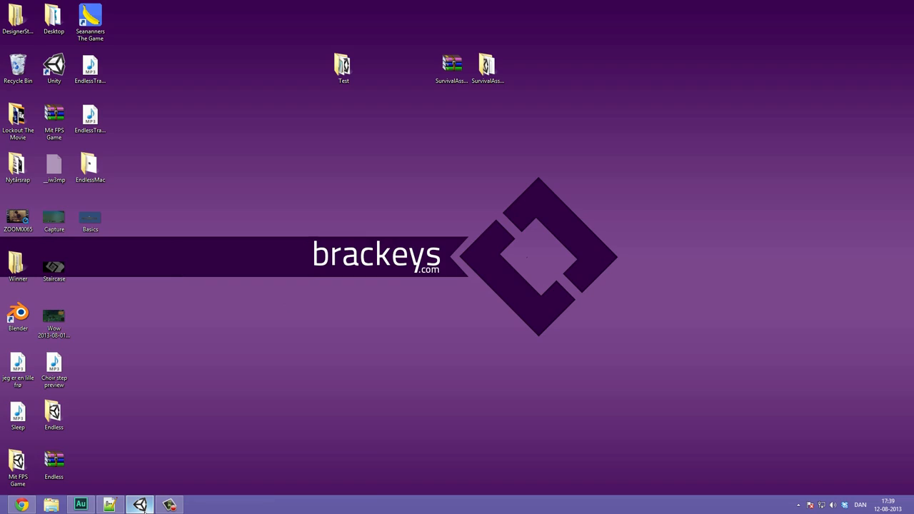
Bring the Unity editor with the MakeAGame project to the front
click(140, 504)
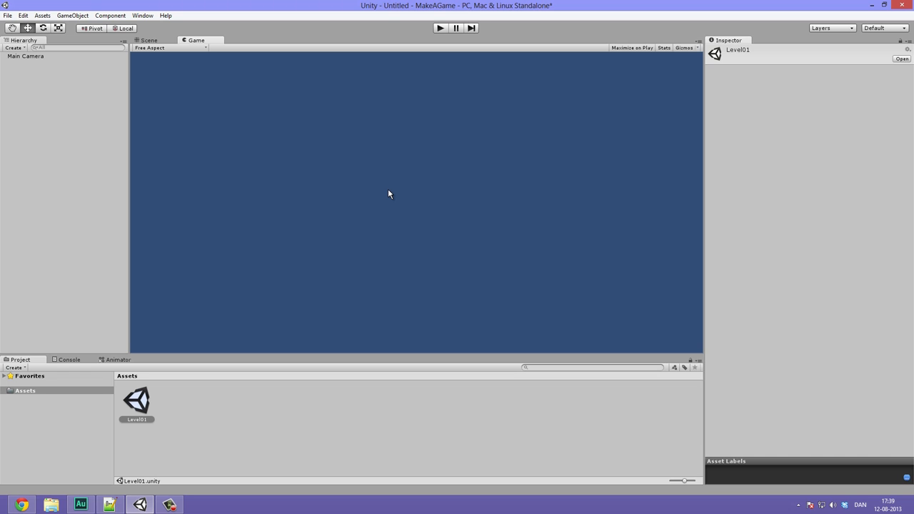
mouse_move(327, 142)
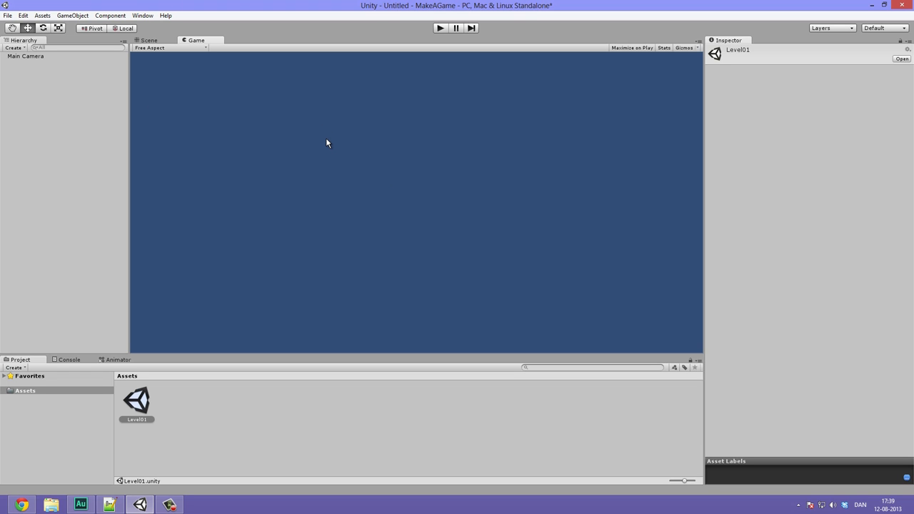
mouse_move(336, 140)
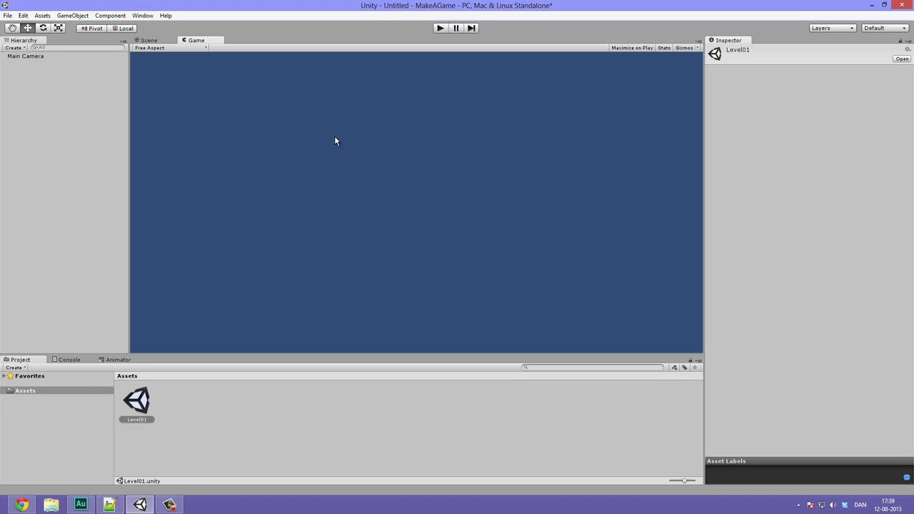
mouse_move(270, 462)
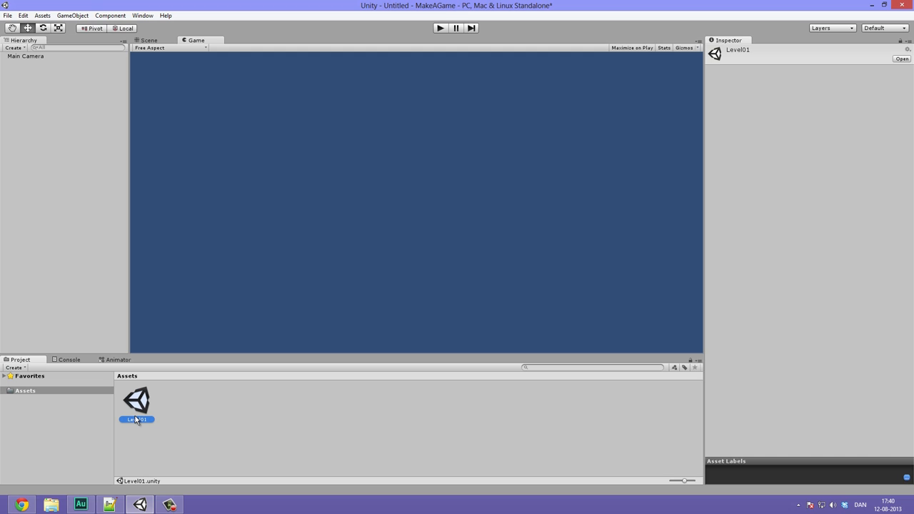
mouse_move(167, 426)
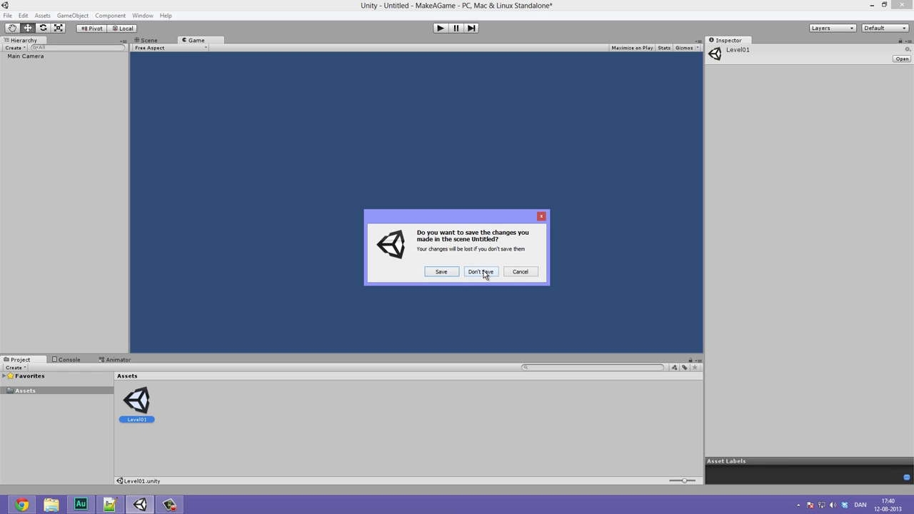
Load Level01 without saving the untitled scene, then glance at the File menu
click(481, 271)
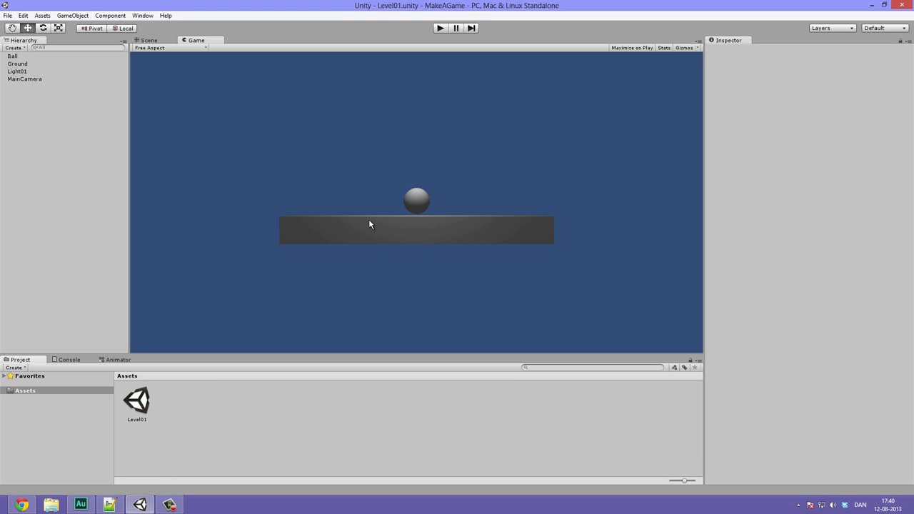
mouse_move(10, 24)
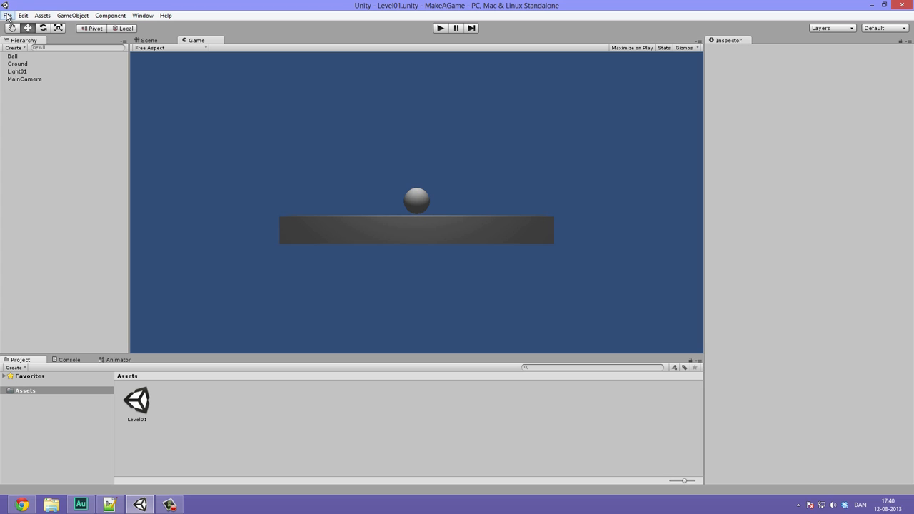
click(7, 15)
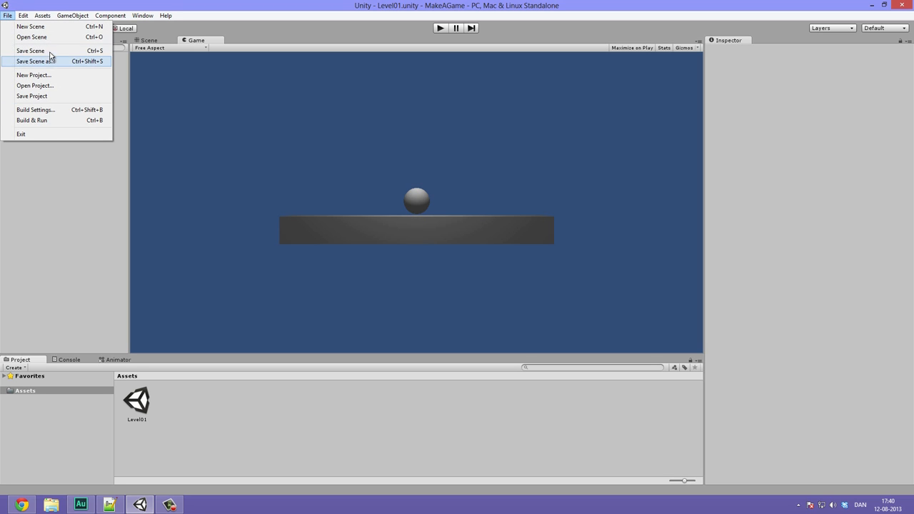
mouse_move(32, 36)
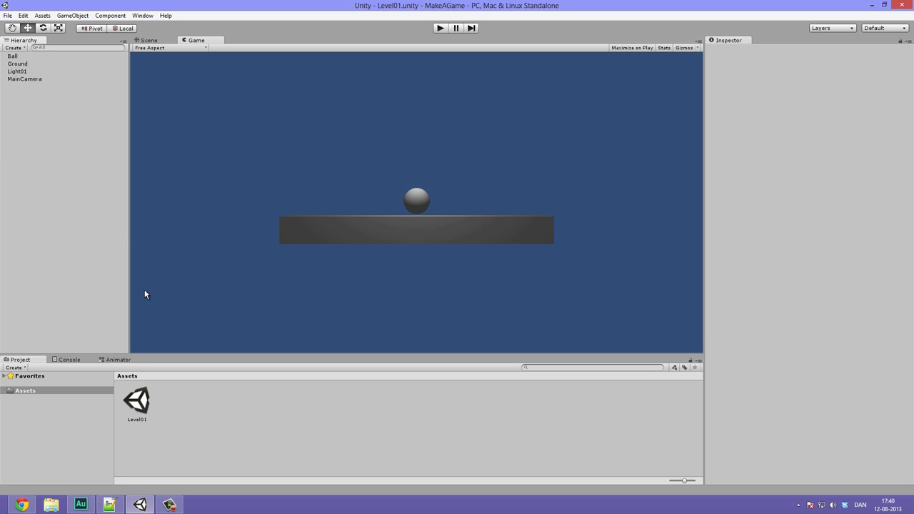
mouse_move(27, 65)
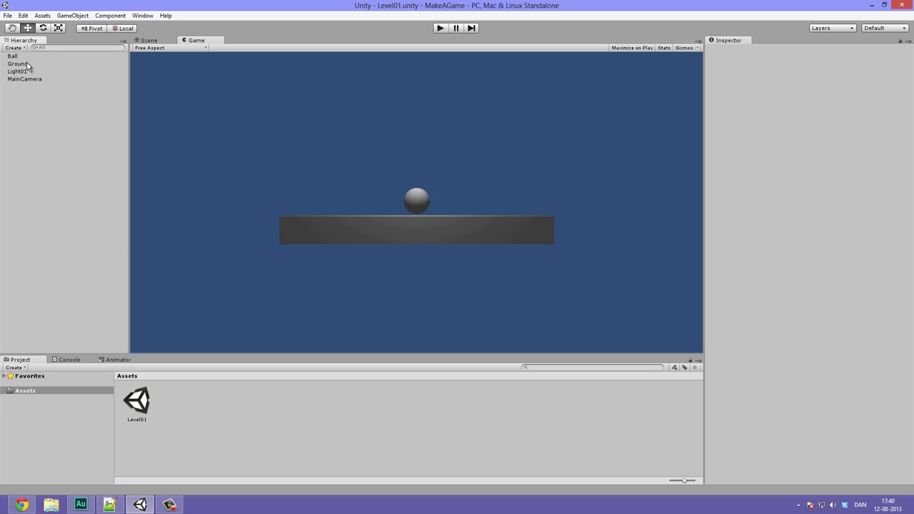
mouse_move(44, 74)
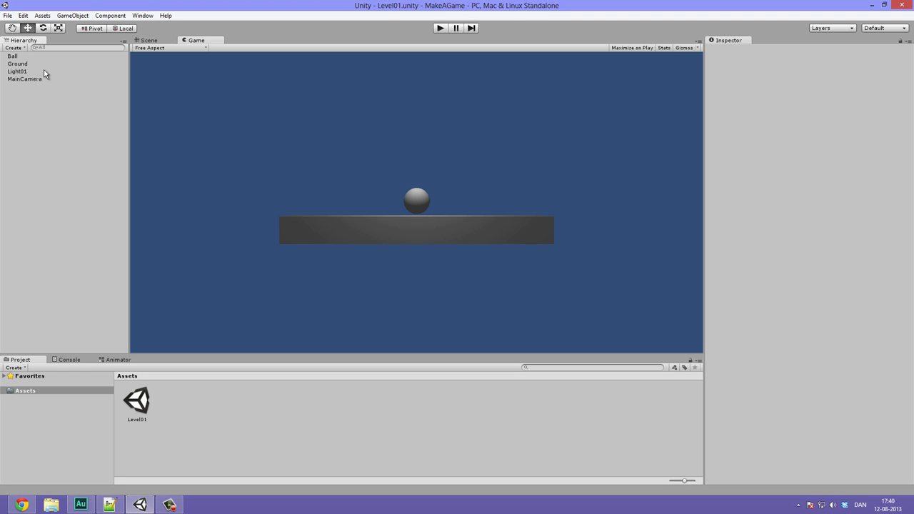
mouse_move(36, 75)
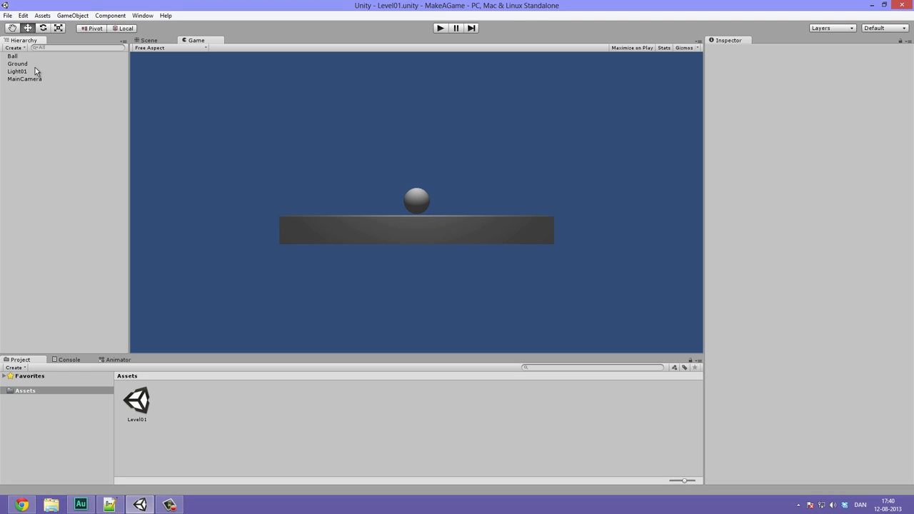
Inspect the Ground and Ball objects, including the Ball's Materials property
click(18, 64)
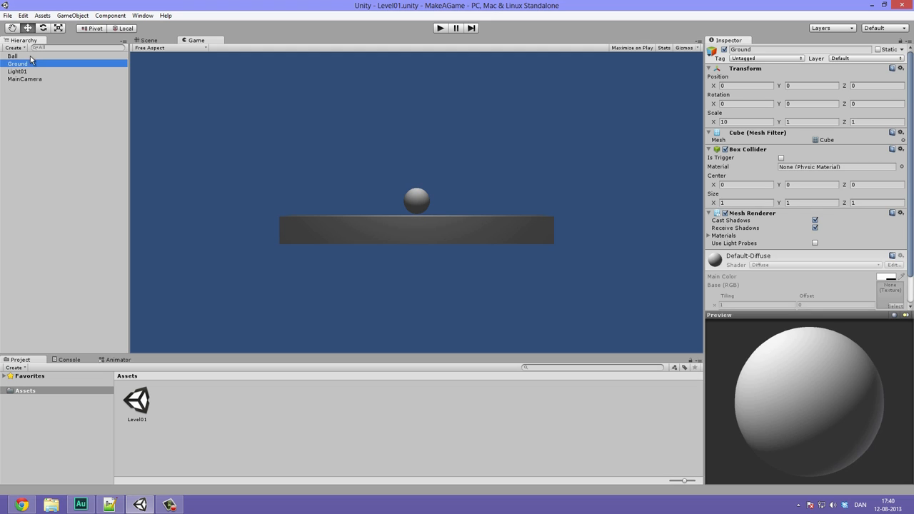
click(13, 56)
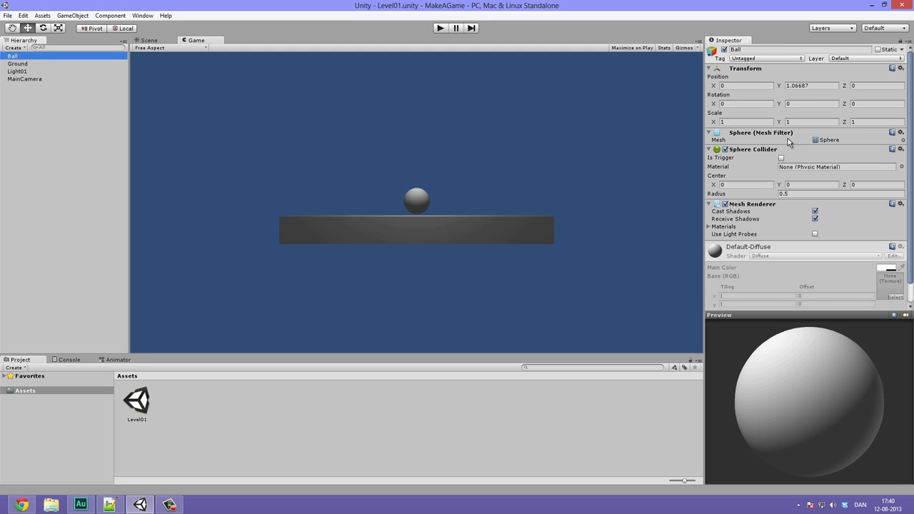
mouse_move(781, 312)
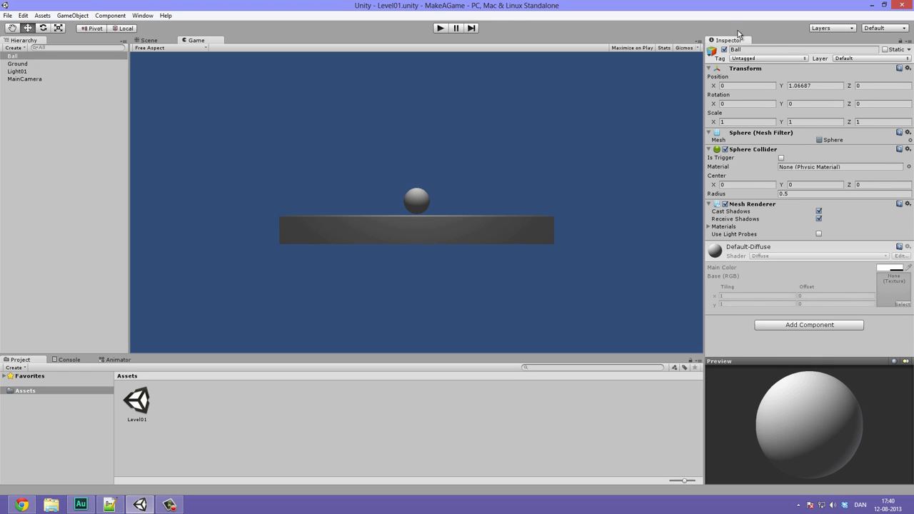
mouse_move(33, 69)
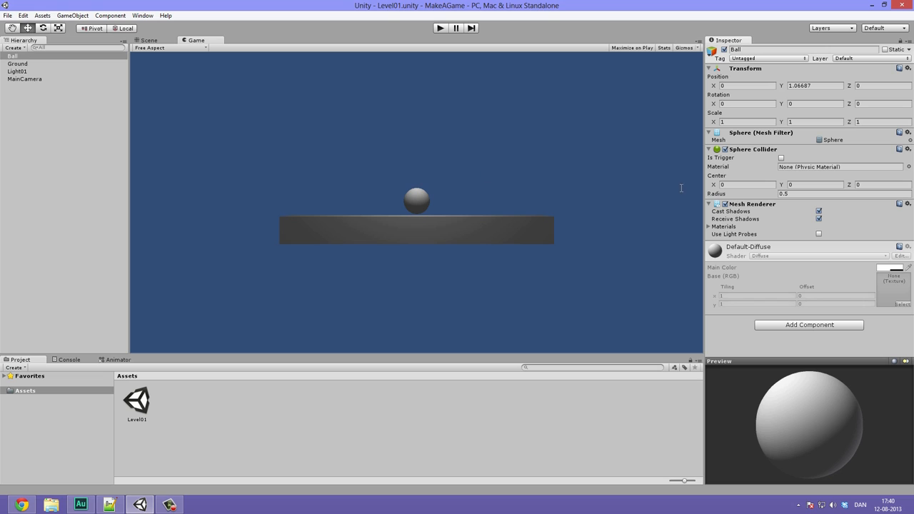
mouse_move(743, 145)
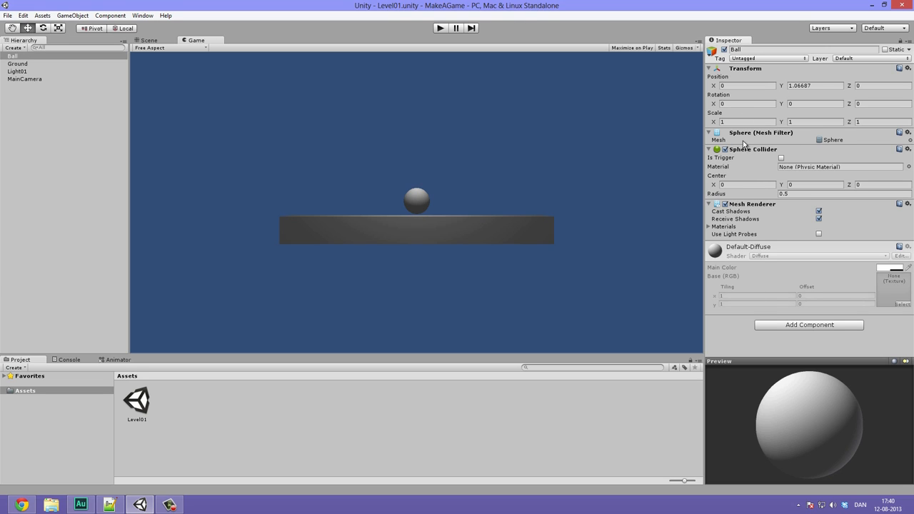
mouse_move(749, 162)
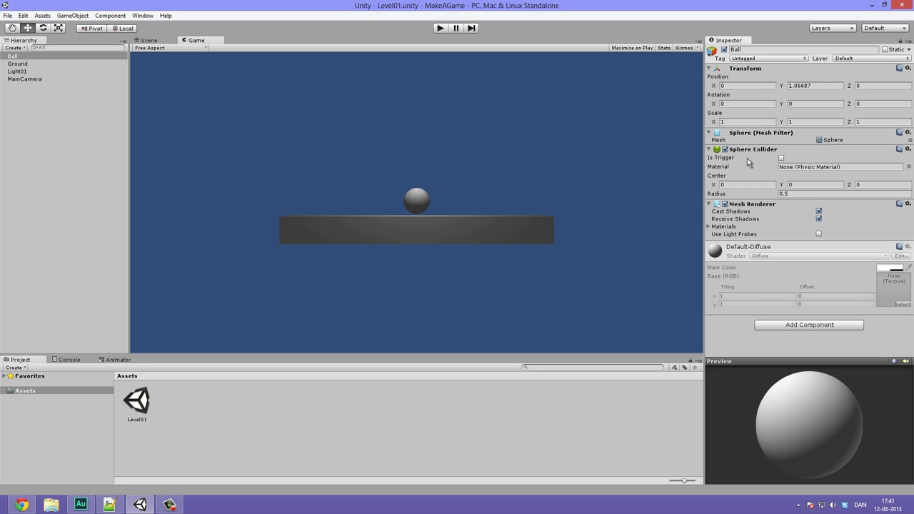
mouse_move(22, 29)
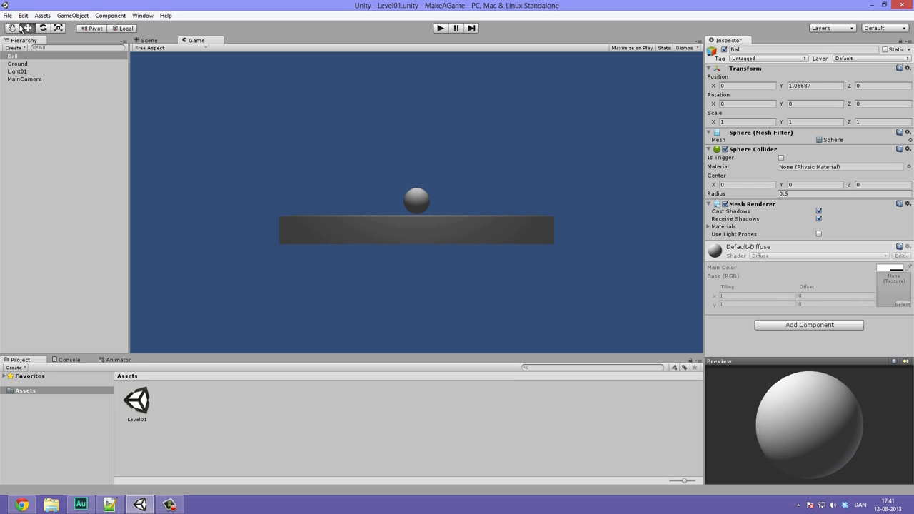
mouse_move(327, 157)
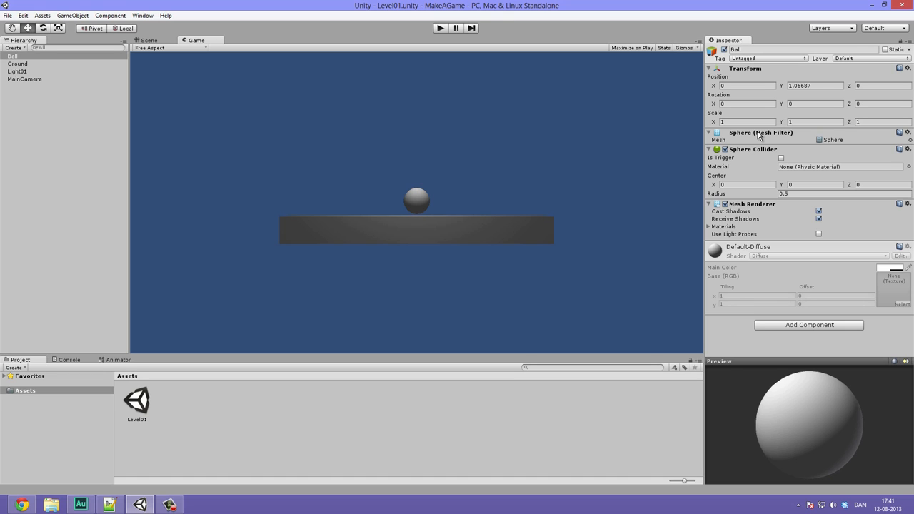
mouse_move(759, 154)
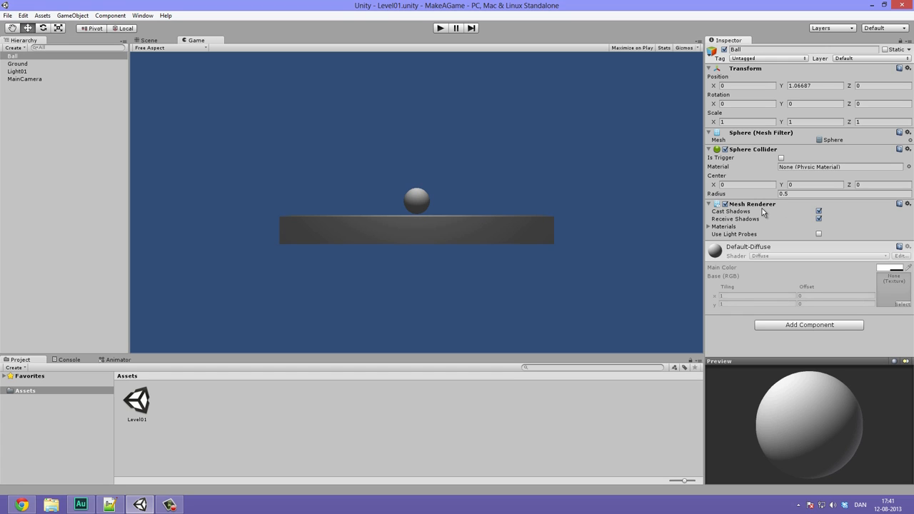
mouse_move(710, 232)
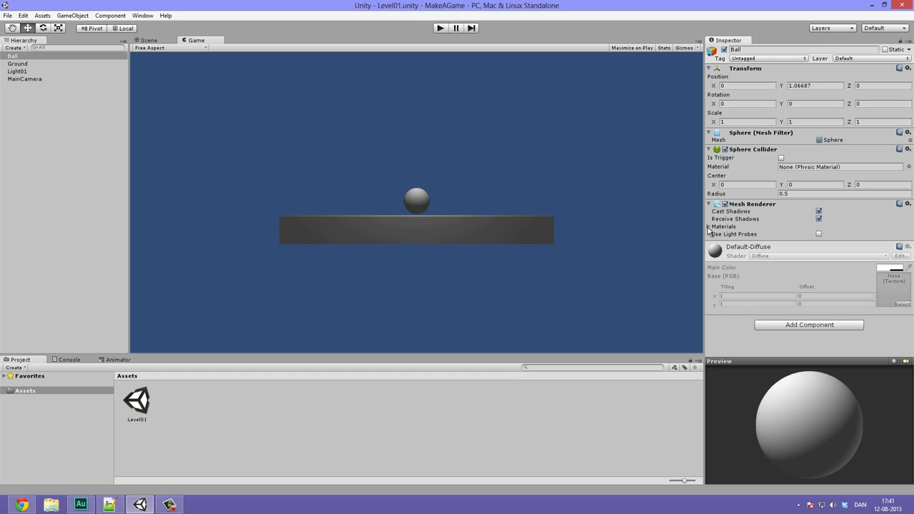
click(723, 226)
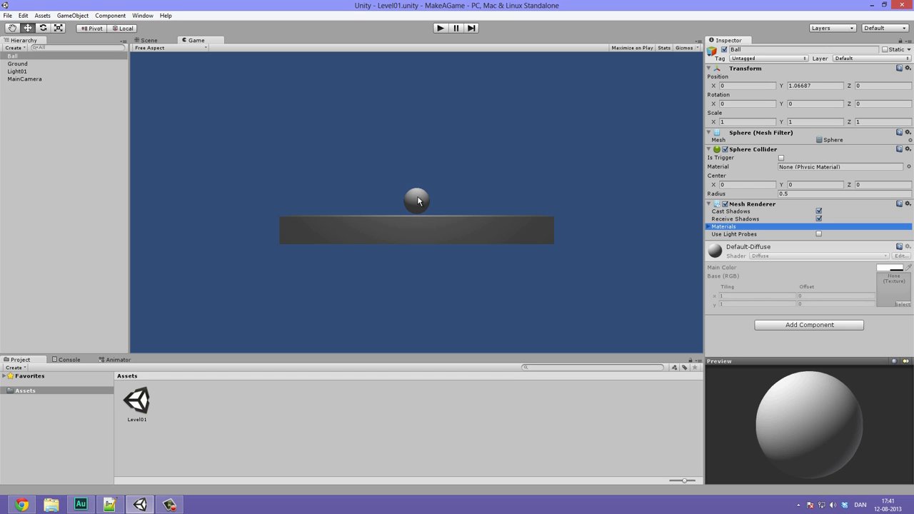
mouse_move(402, 130)
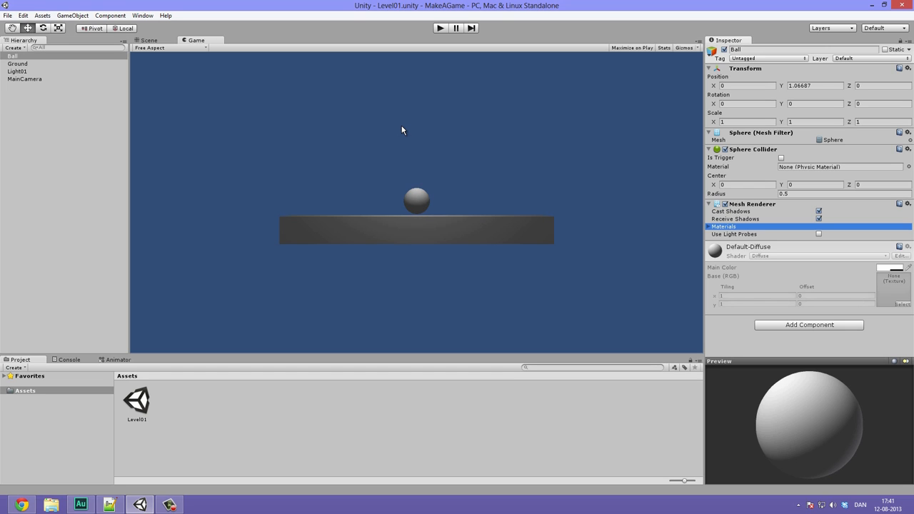
click(13, 56)
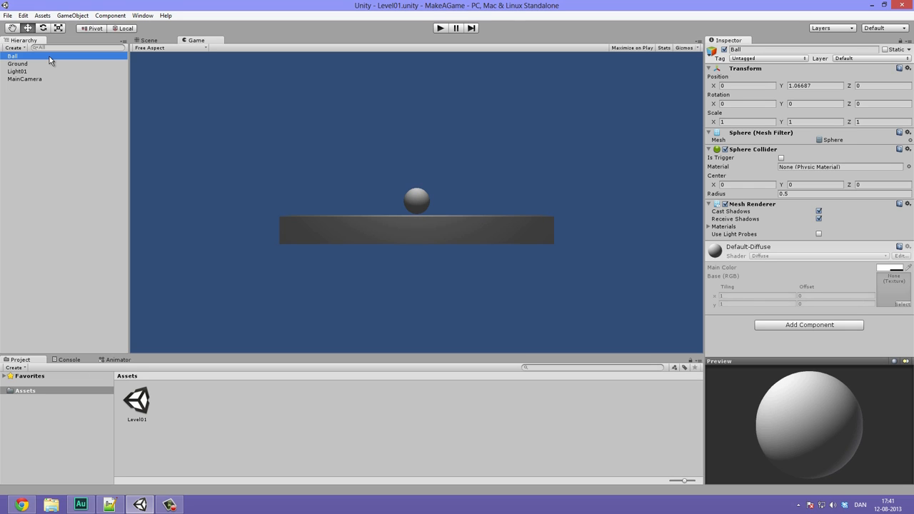
mouse_move(470, 203)
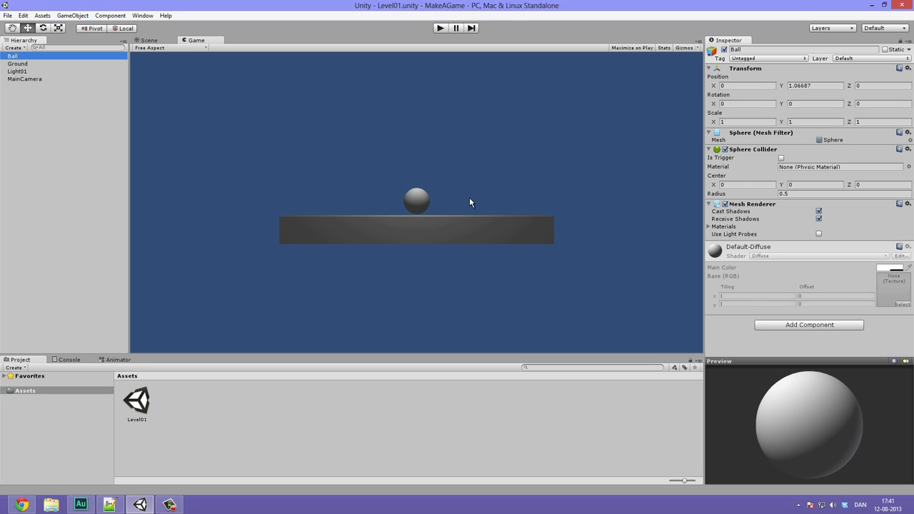
mouse_move(331, 208)
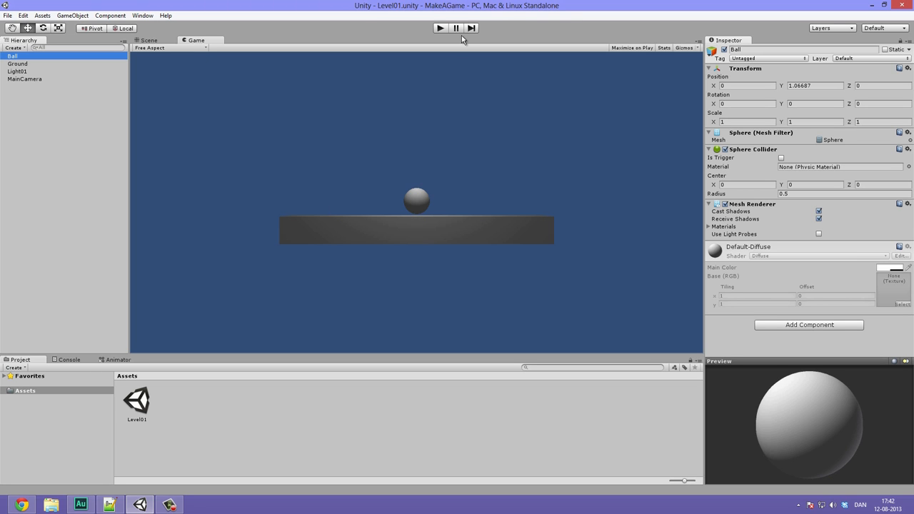
Test-play Level01, switch the scene draw mode to Textured, and raise the Ball to Y 1.79
click(440, 28)
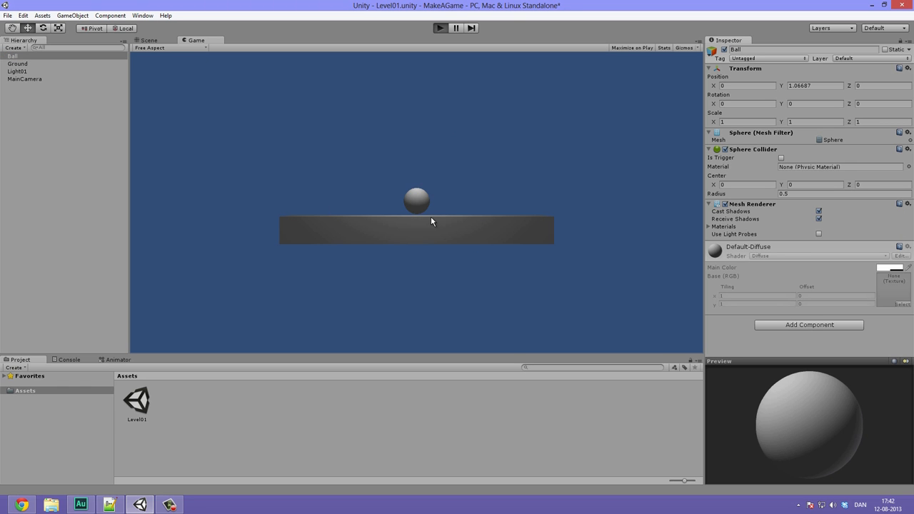
click(440, 28)
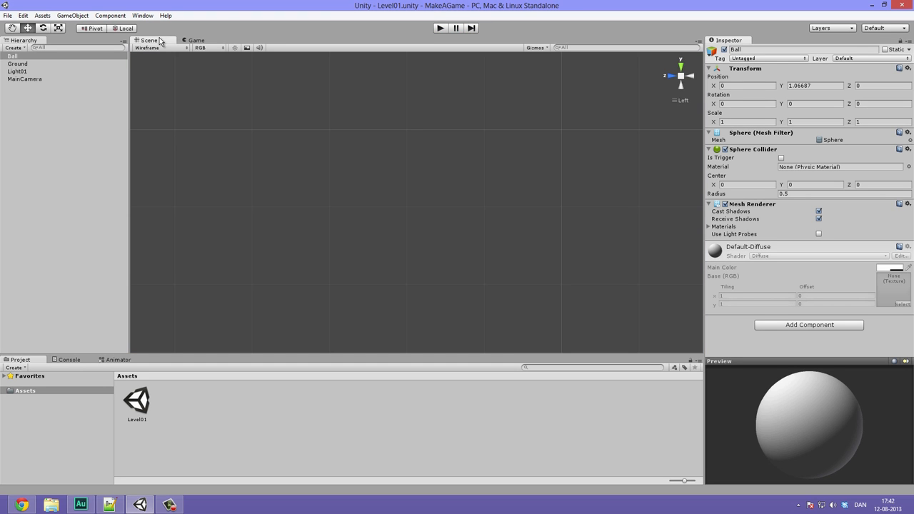
click(12, 56)
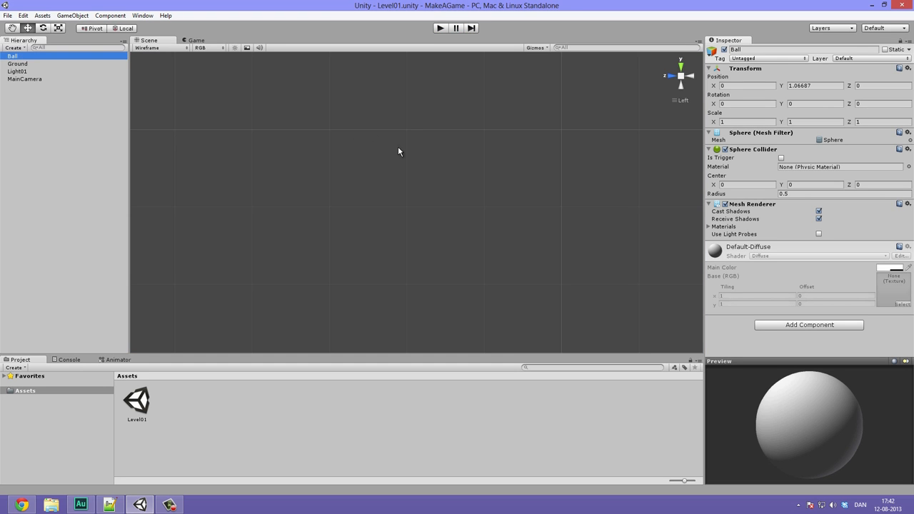
mouse_move(437, 186)
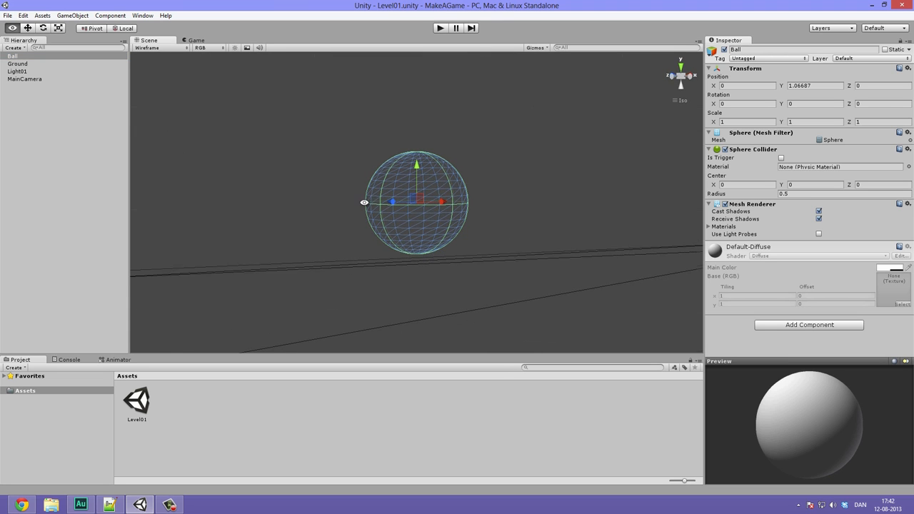
click(164, 48)
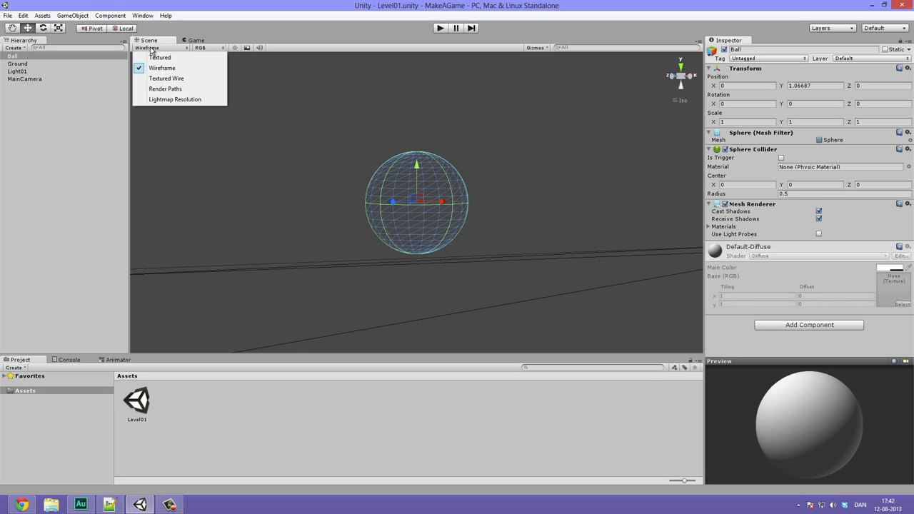
mouse_move(161, 53)
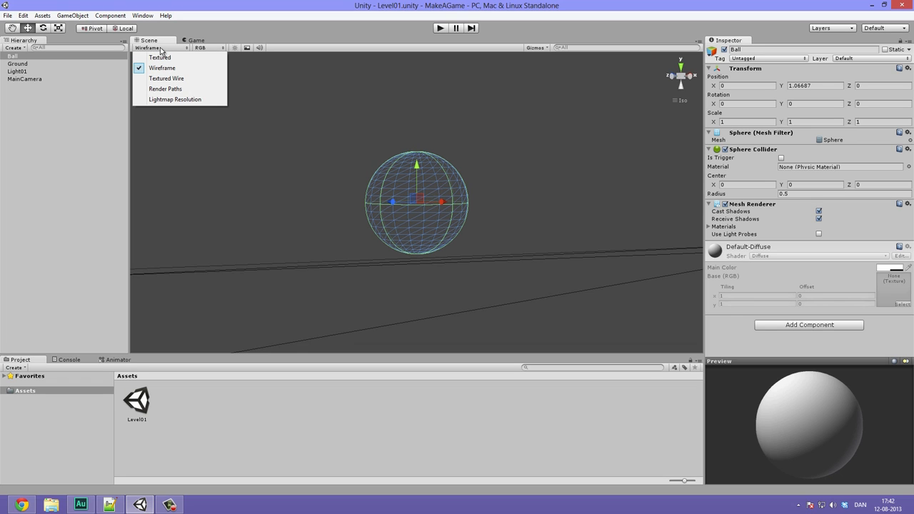
click(160, 57)
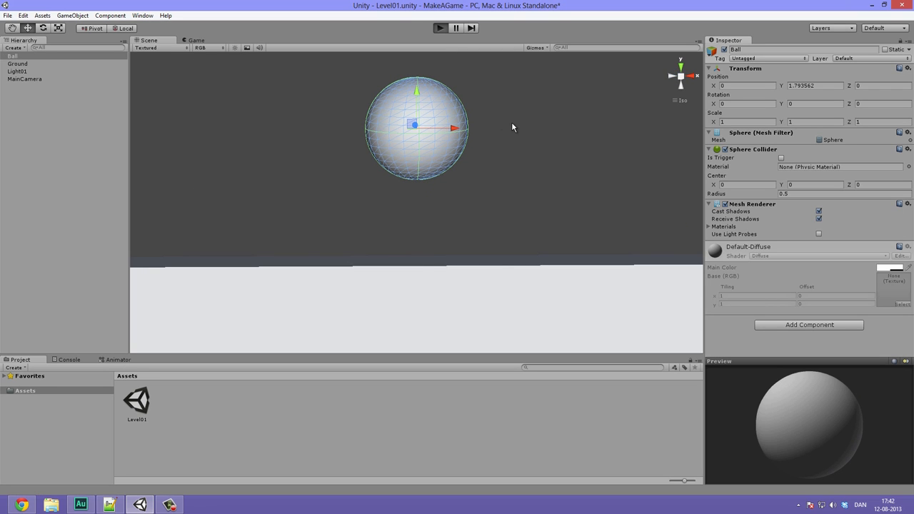
click(439, 28)
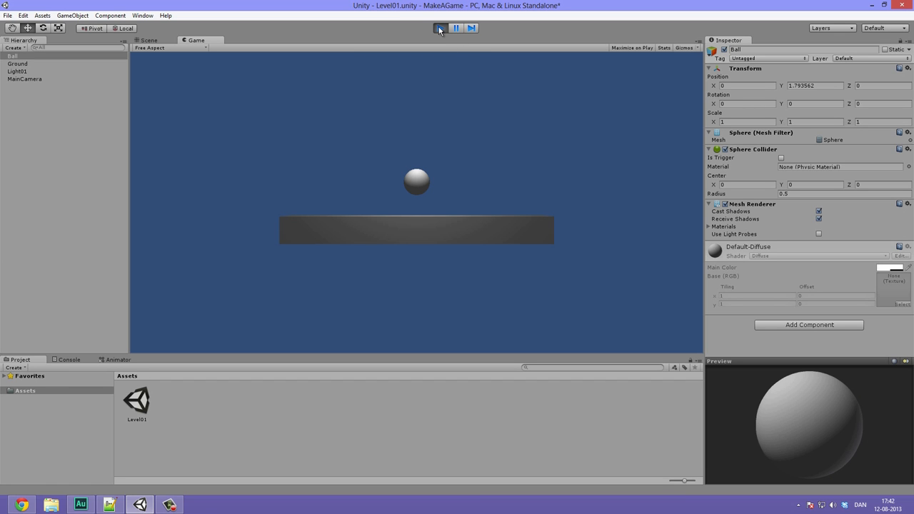
click(148, 40)
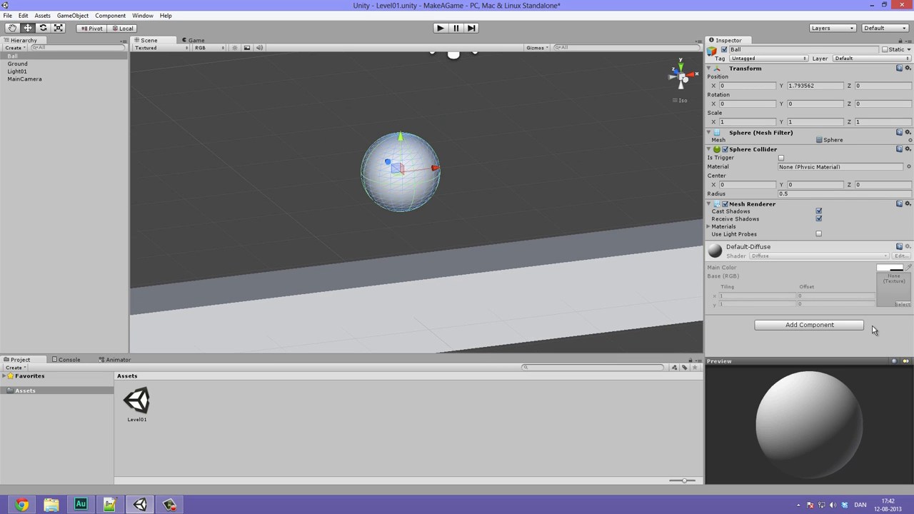
Add a Physics Rigidbody to the Ball, with mass 1 and gravity enabled
click(809, 324)
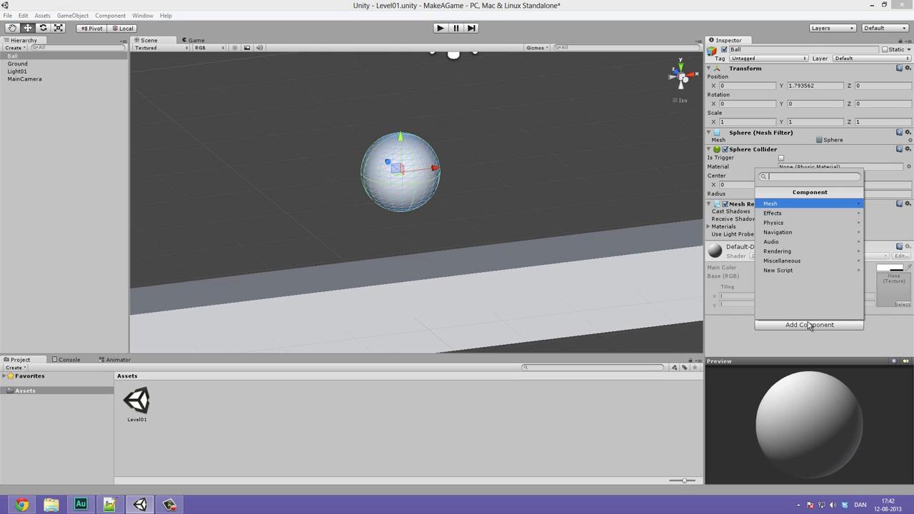
mouse_move(797, 338)
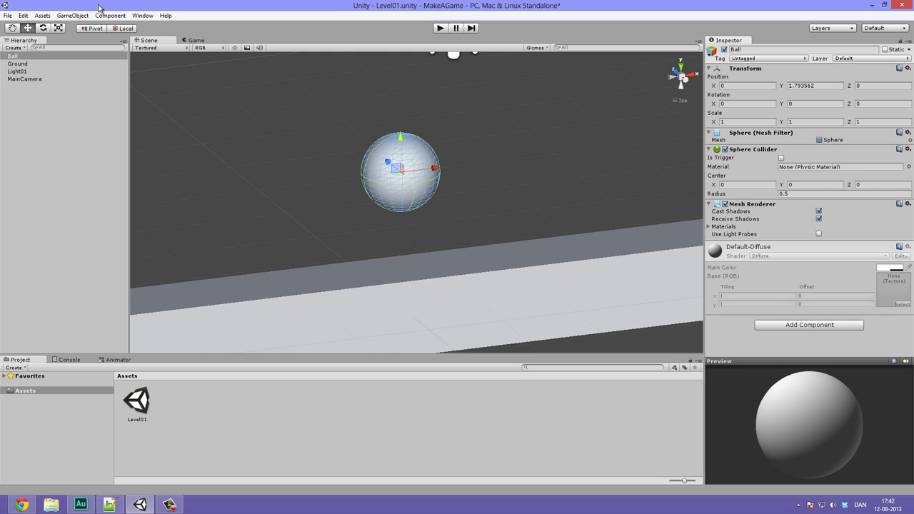
click(110, 15)
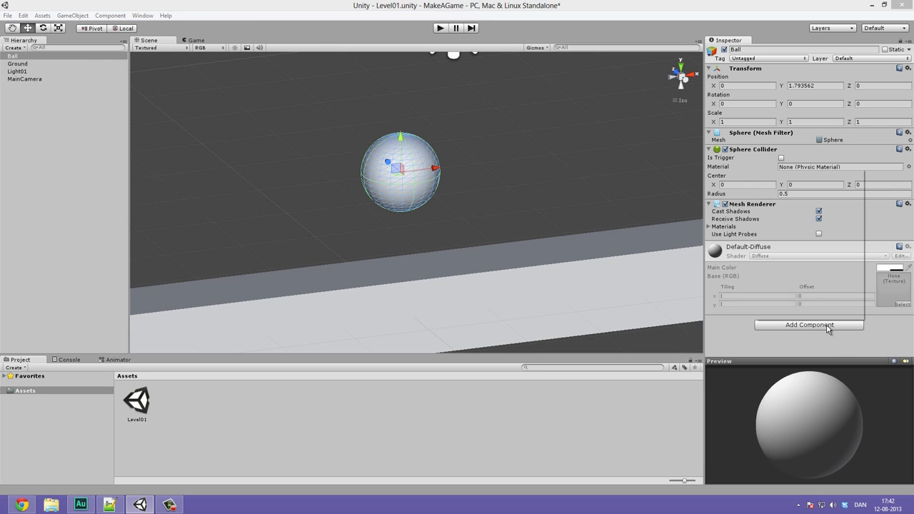
click(809, 324)
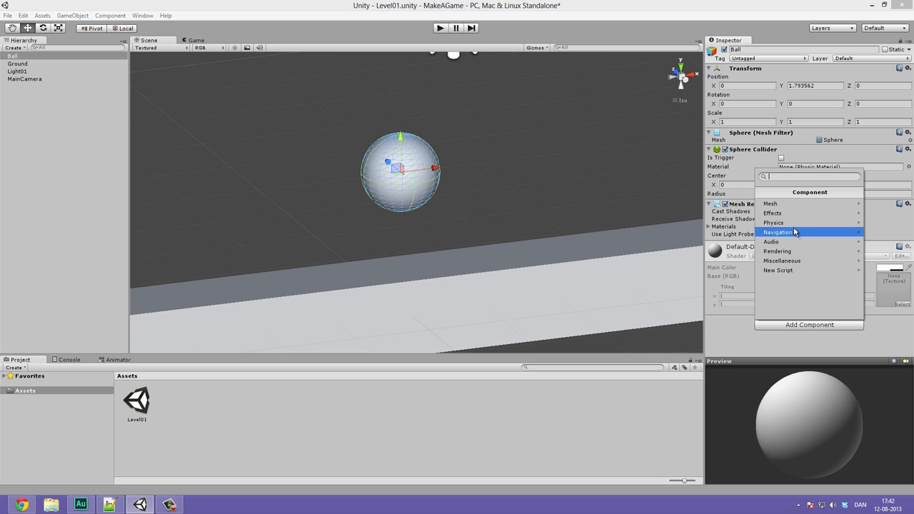
click(773, 223)
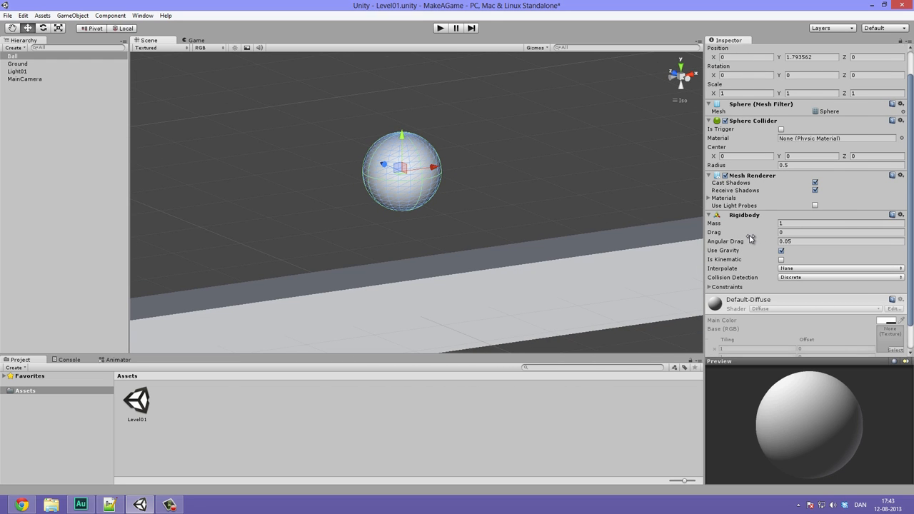
scroll(down, 3)
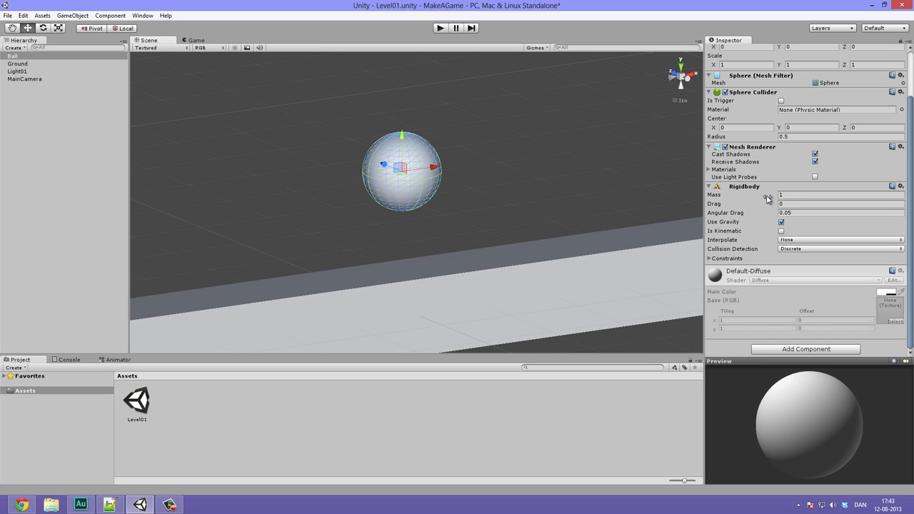
mouse_move(409, 213)
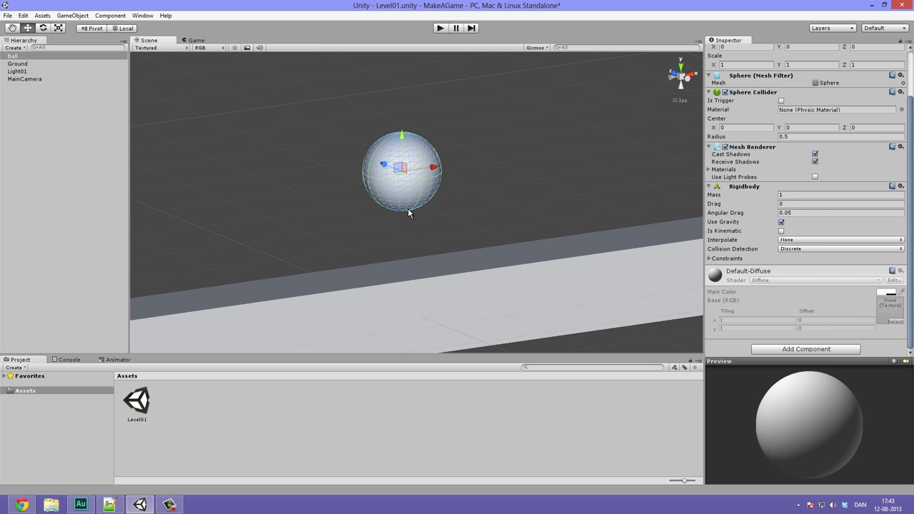
mouse_move(508, 240)
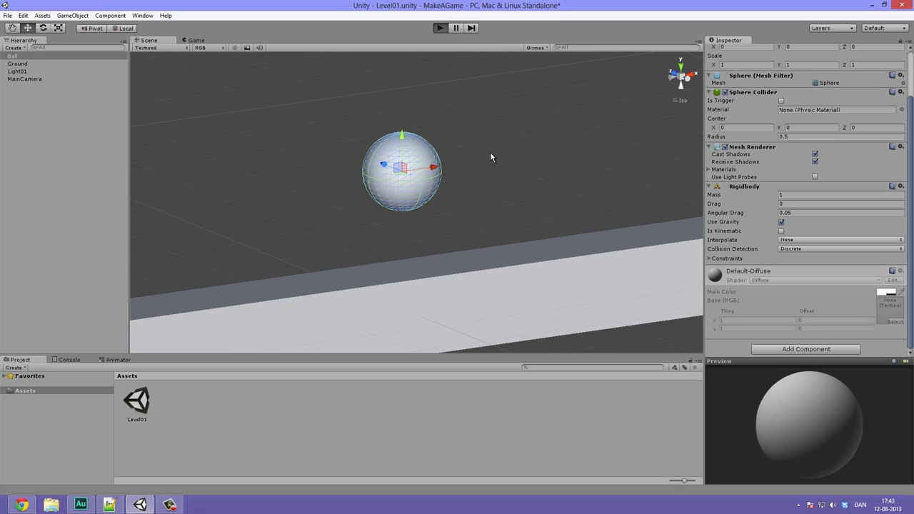
Run a play test to watch the Ball fall onto the Ground
click(440, 28)
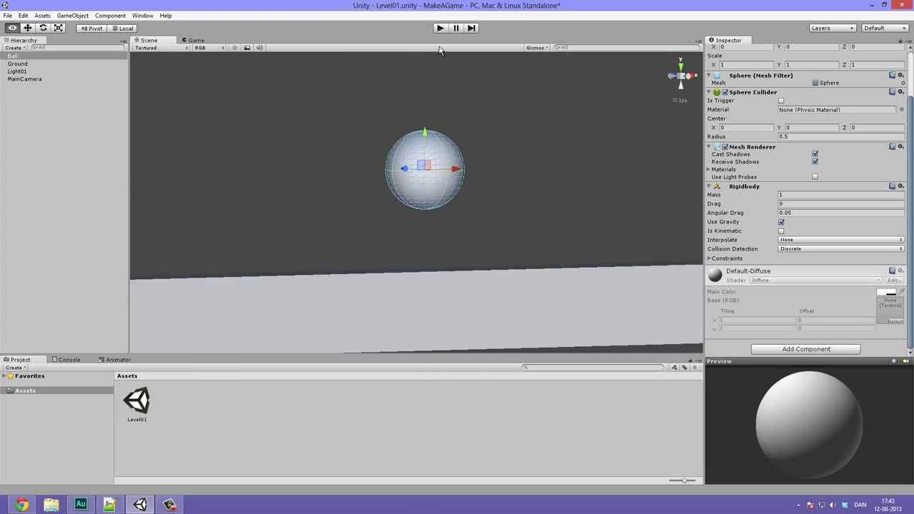
click(440, 28)
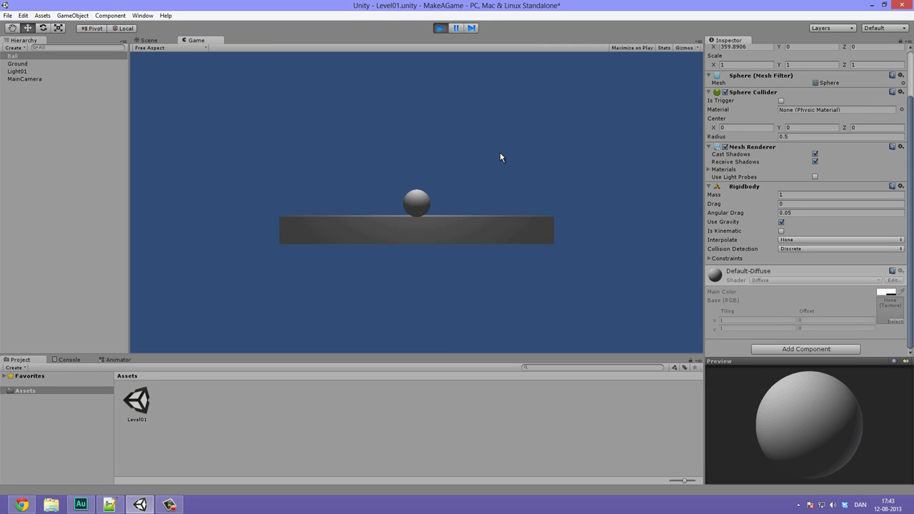
click(149, 40)
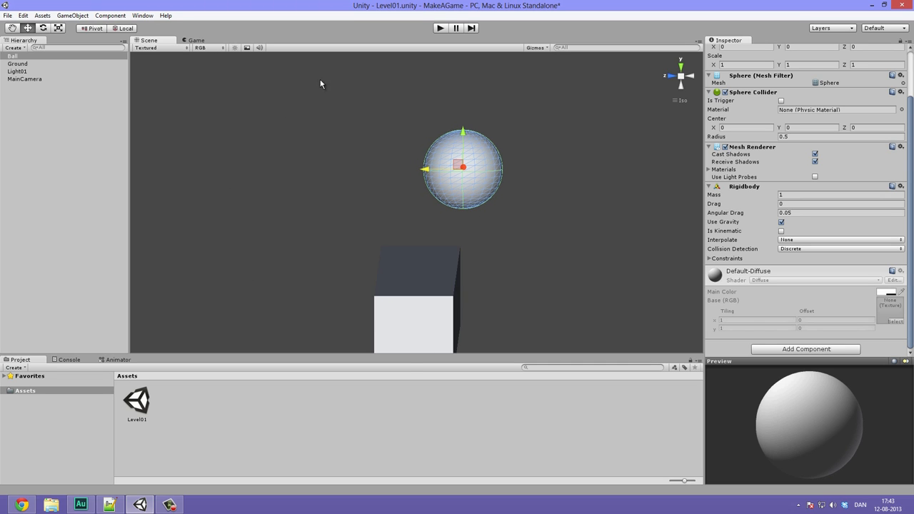
Dock the Game view beside the Scene view, replay the fall, then restore the Game tab
click(195, 40)
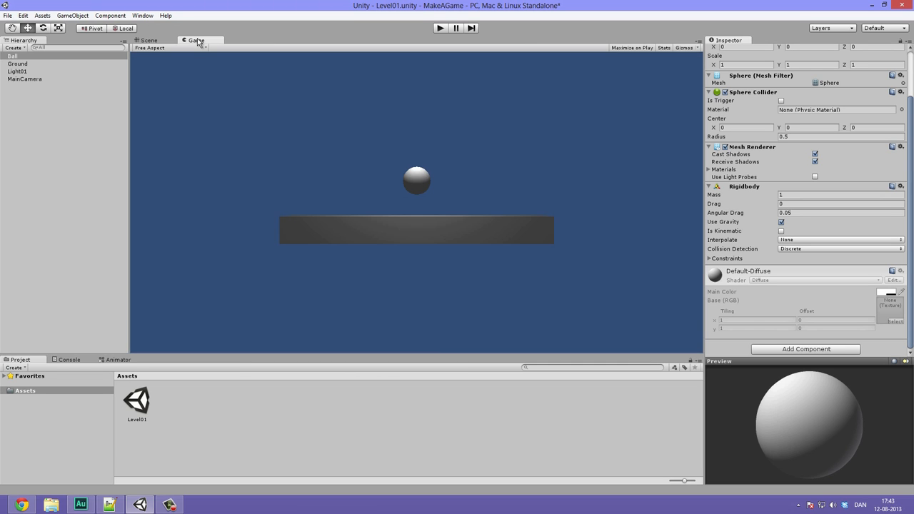
drag(197, 40, 607, 40)
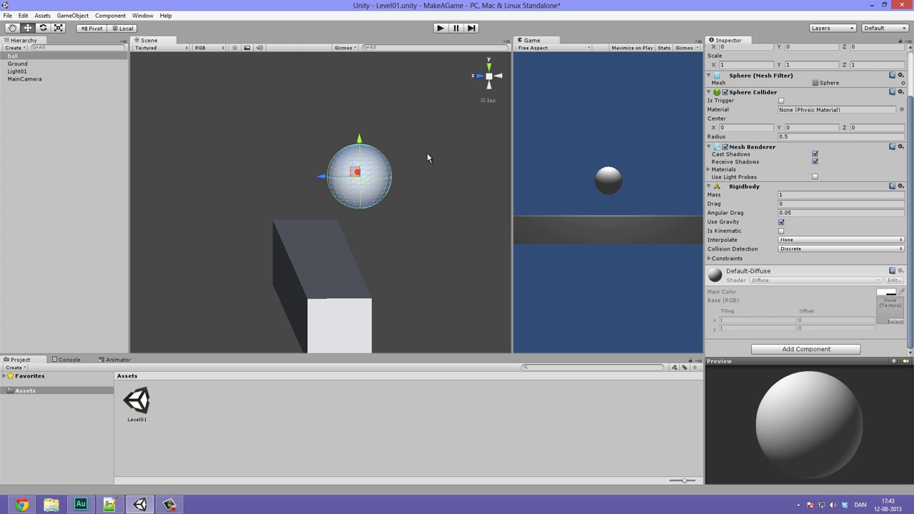
mouse_move(433, 14)
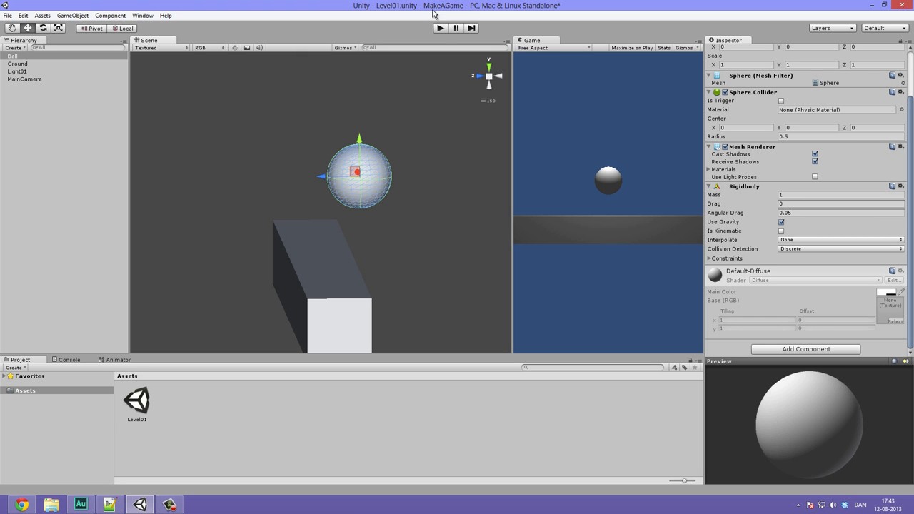
click(440, 28)
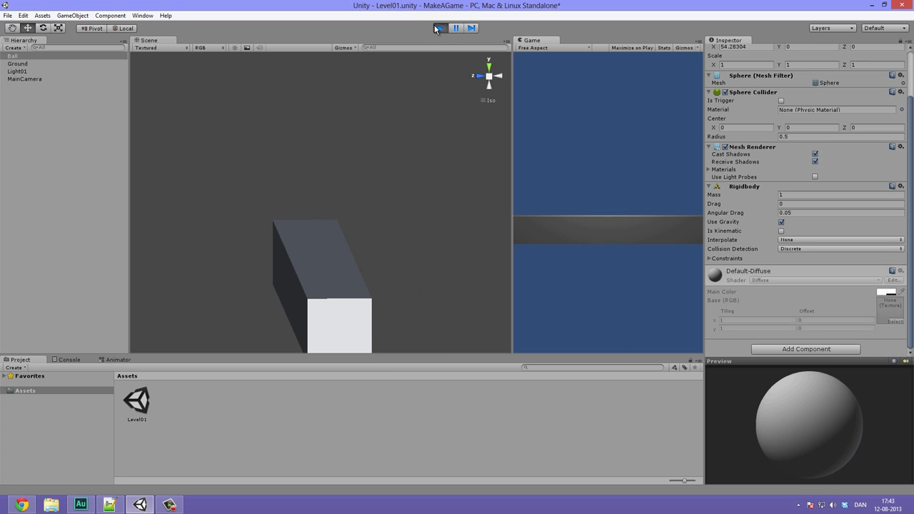
click(440, 27)
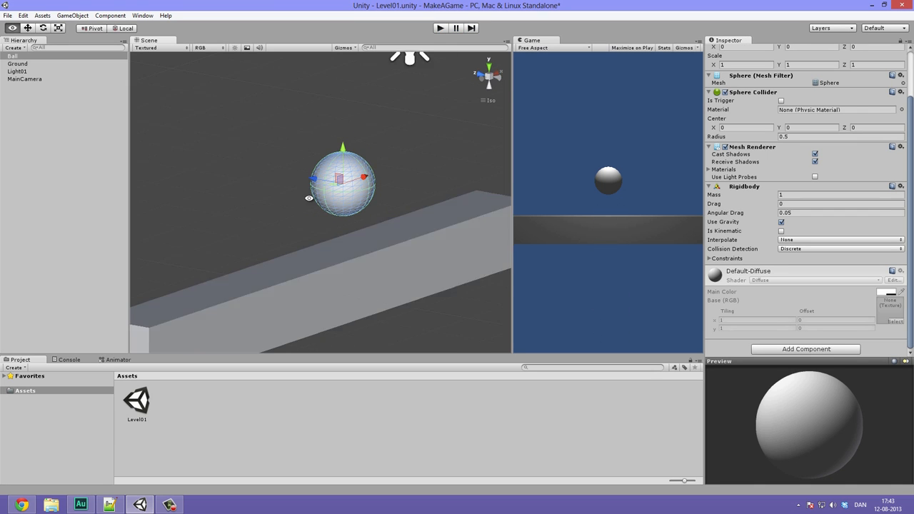
click(196, 40)
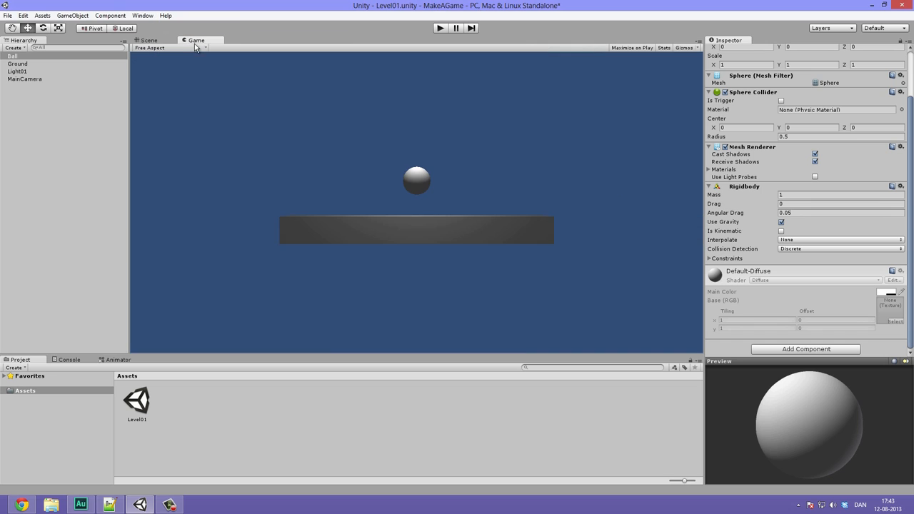
click(148, 40)
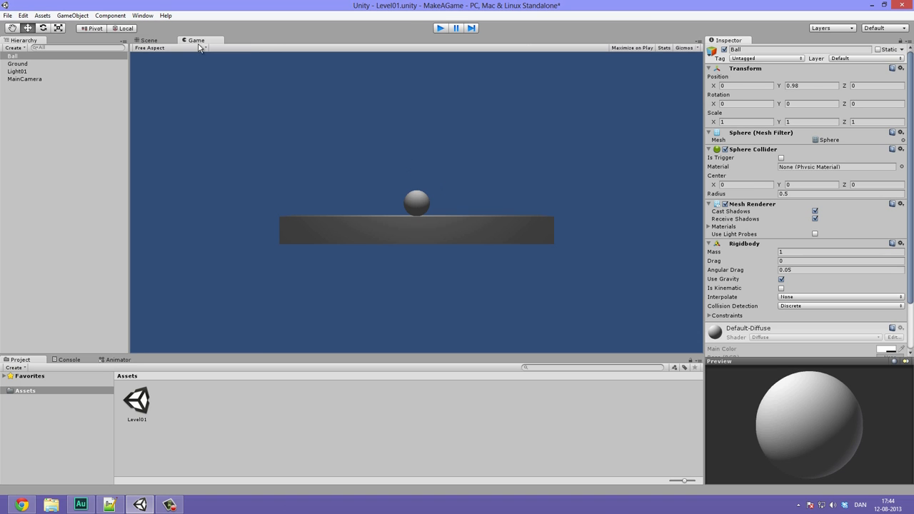
Return to the Scene view and select Ground to see its Box Collider and scale
click(148, 40)
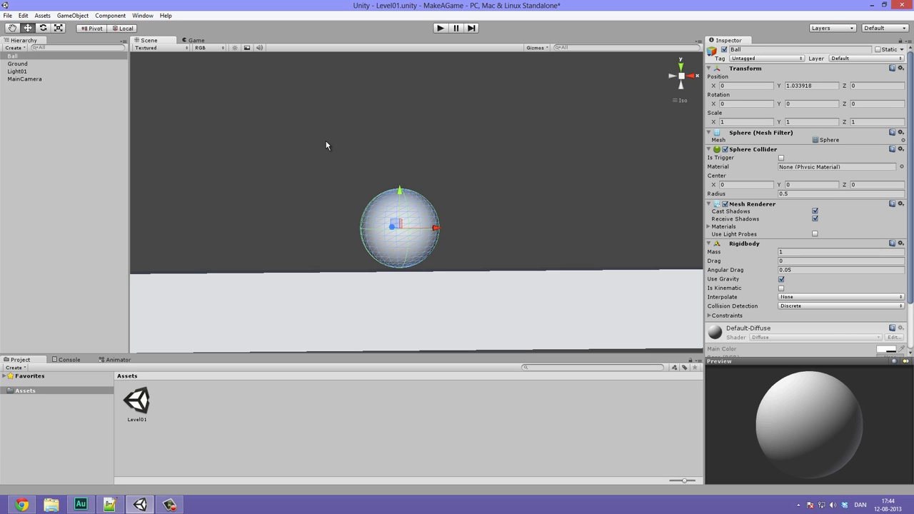
mouse_move(741, 204)
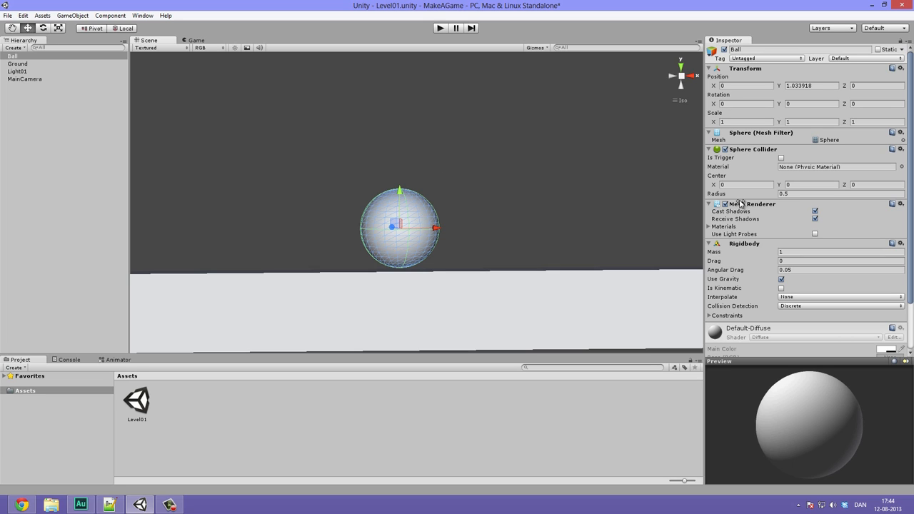
mouse_move(757, 160)
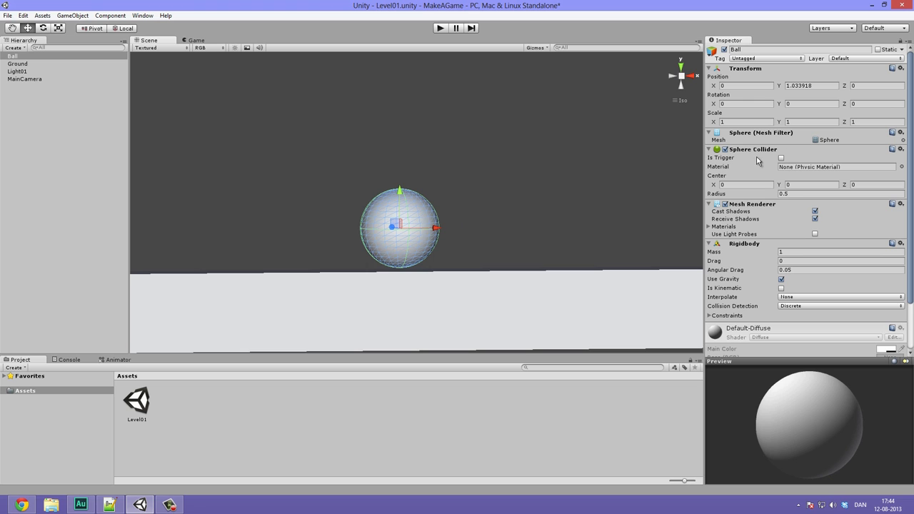
click(17, 63)
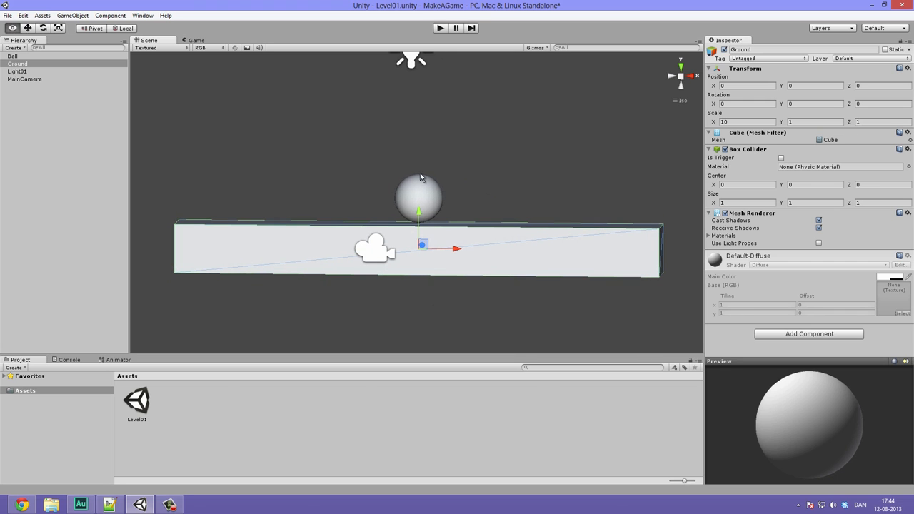
Add a new JavaScript component named BallControl to the Ball
click(12, 56)
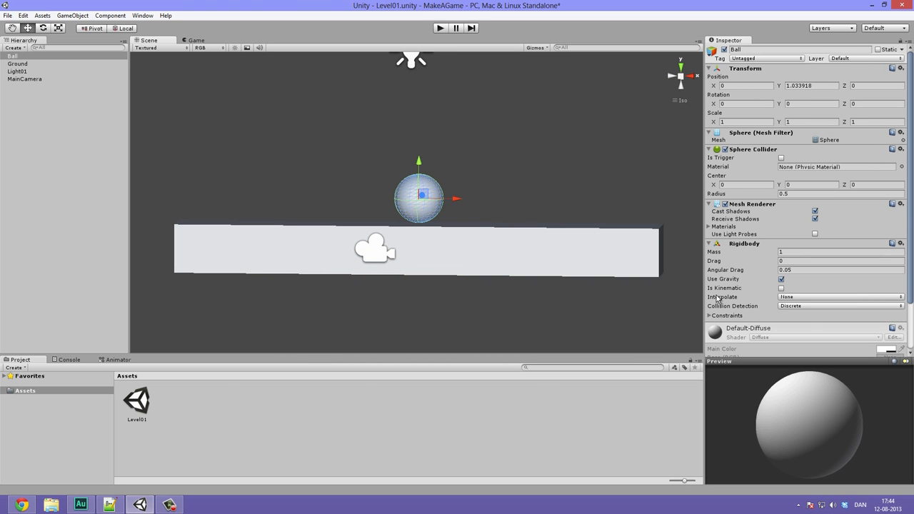
scroll(down, 3)
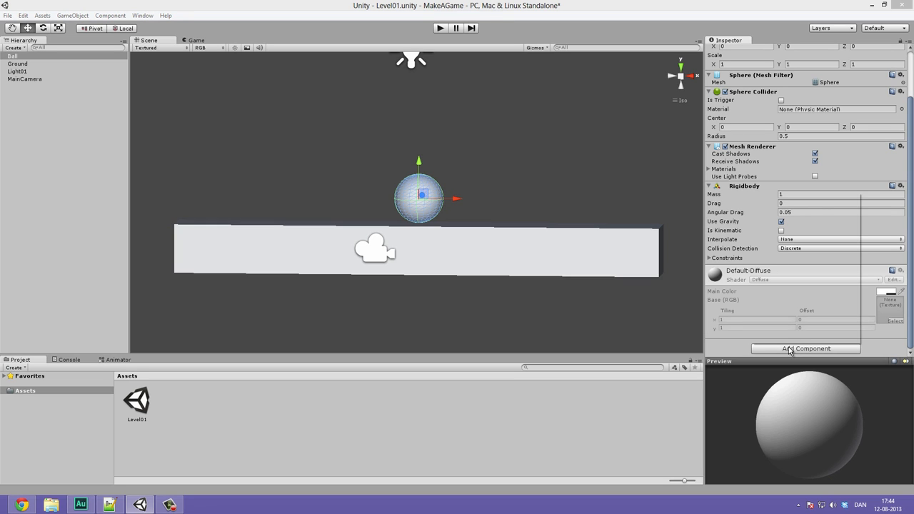
click(805, 348)
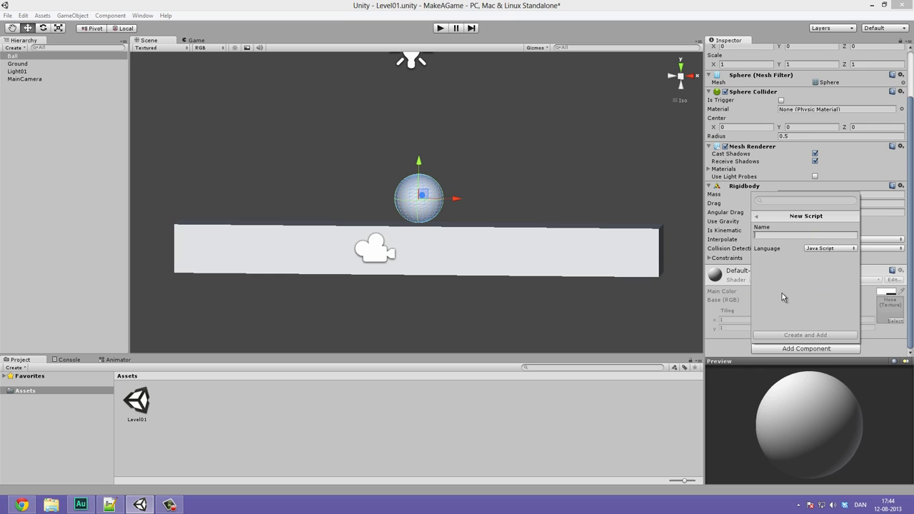
text(B)
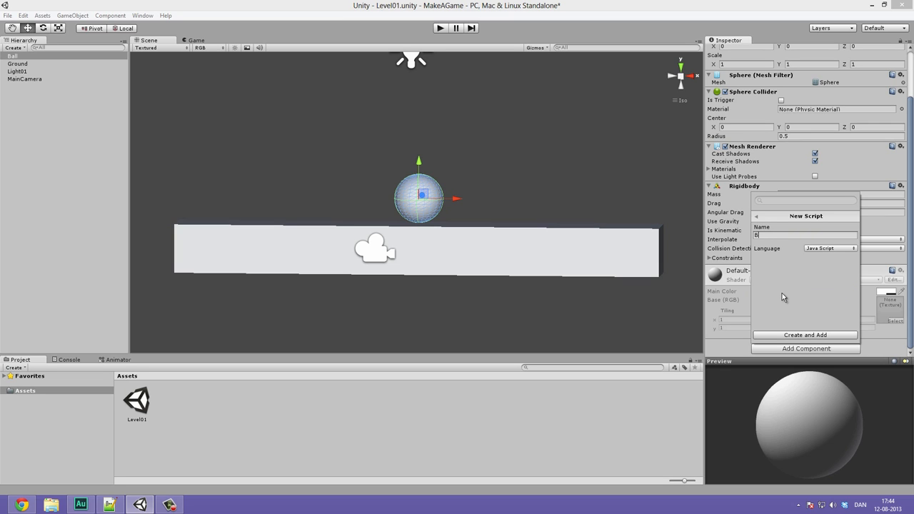
text(allControl)
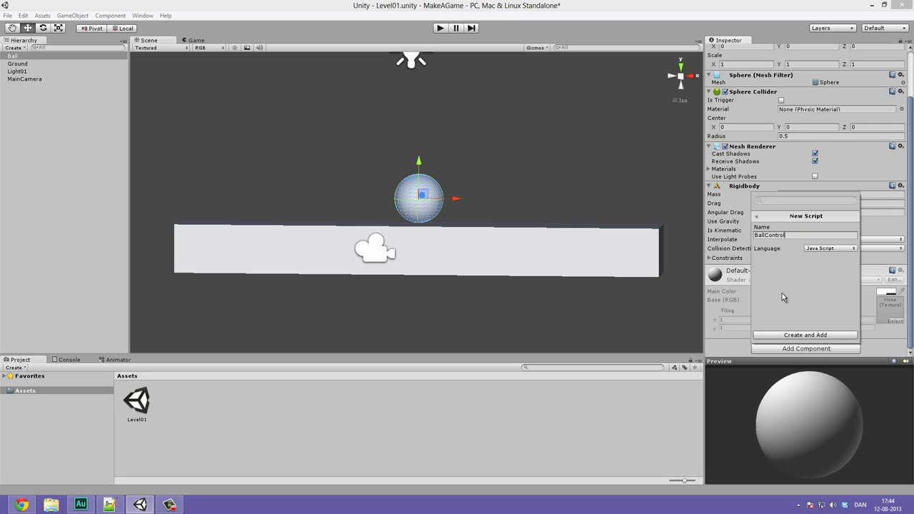
click(828, 248)
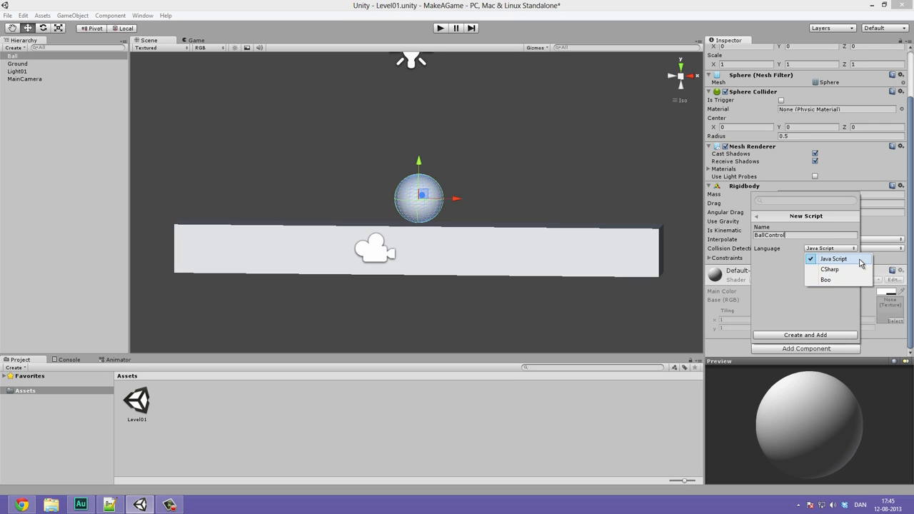
click(834, 259)
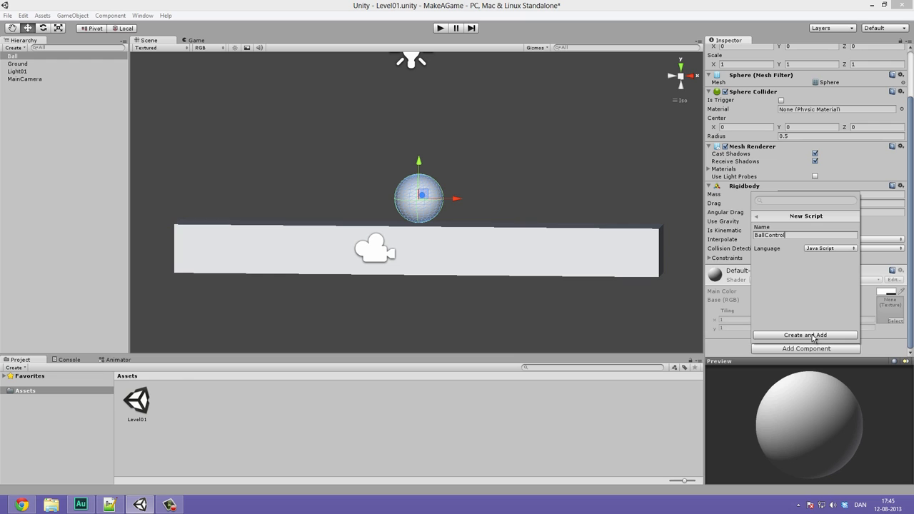
click(805, 335)
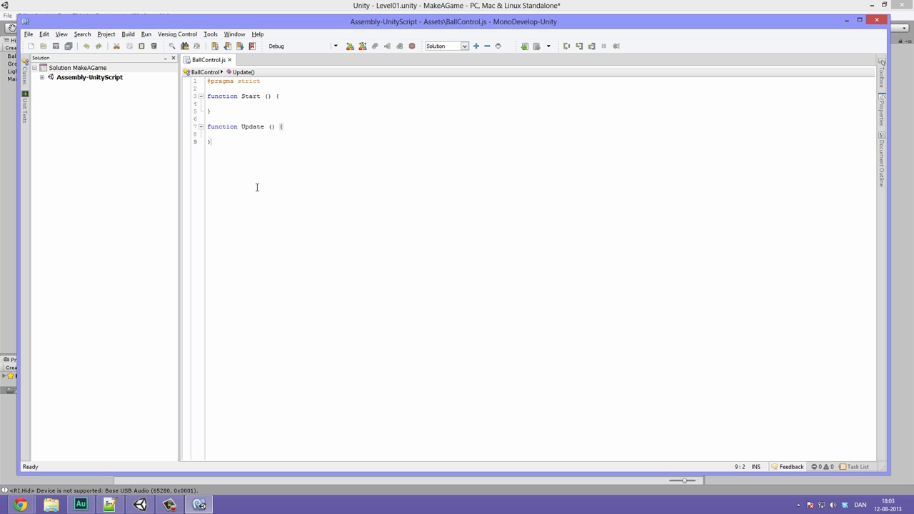
mouse_move(522, 85)
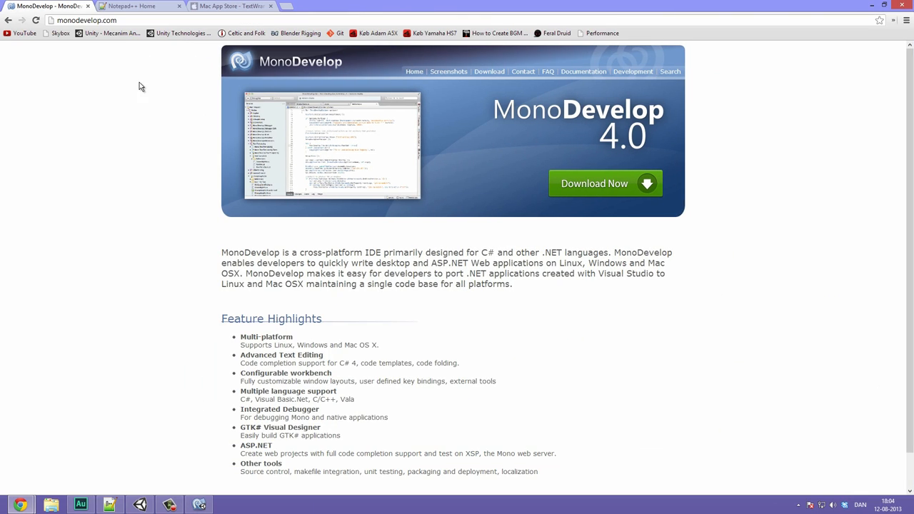
mouse_move(257, 243)
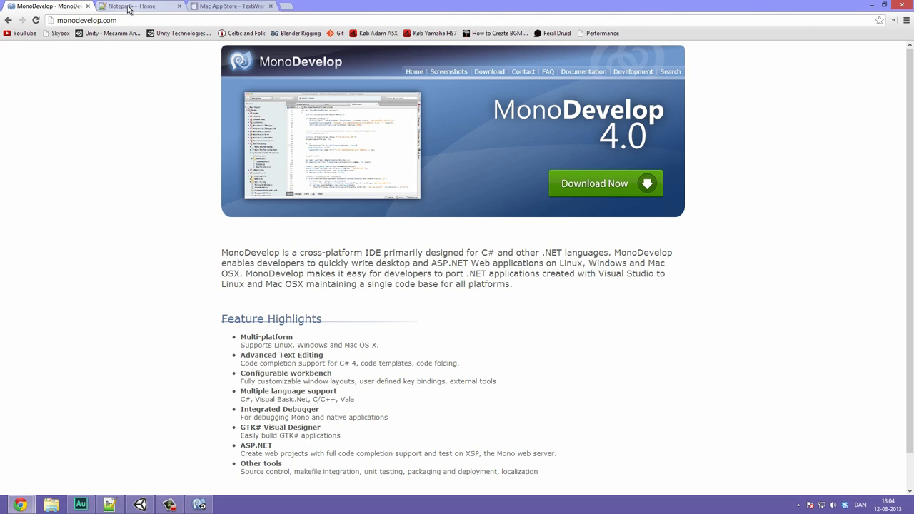
View the Notepad++ homepage in Chrome, then return to BallControl.js in MonoDevelop
click(139, 6)
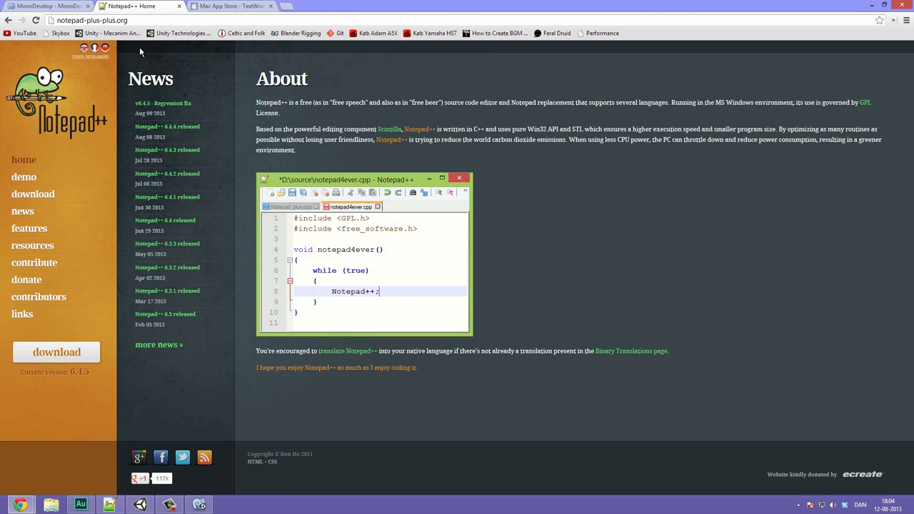
mouse_move(206, 39)
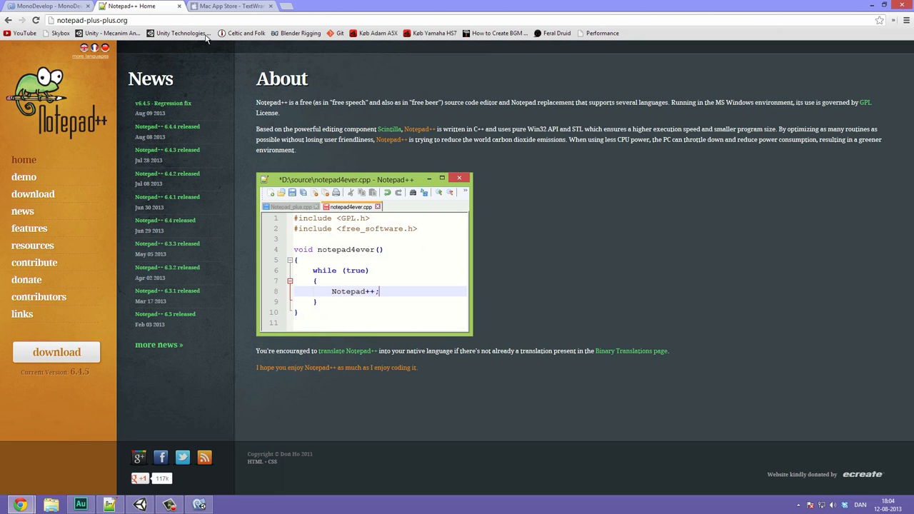
mouse_move(269, 55)
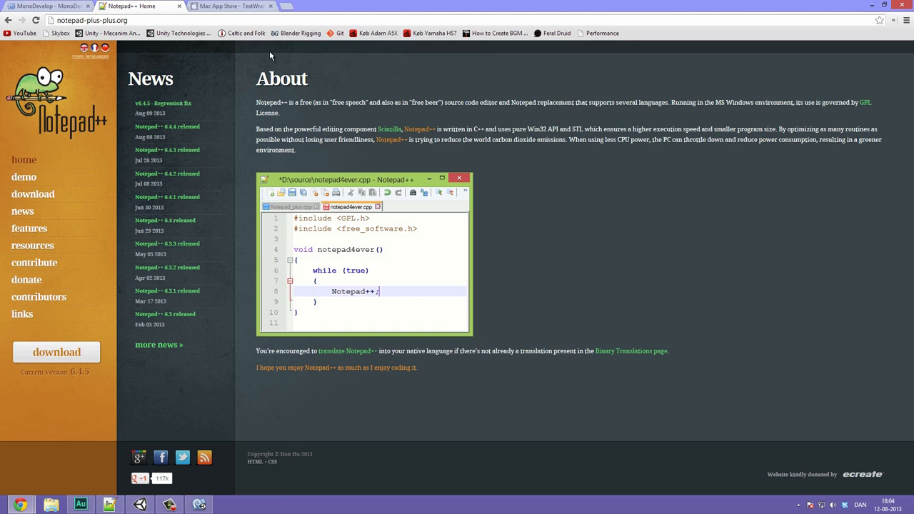
click(225, 5)
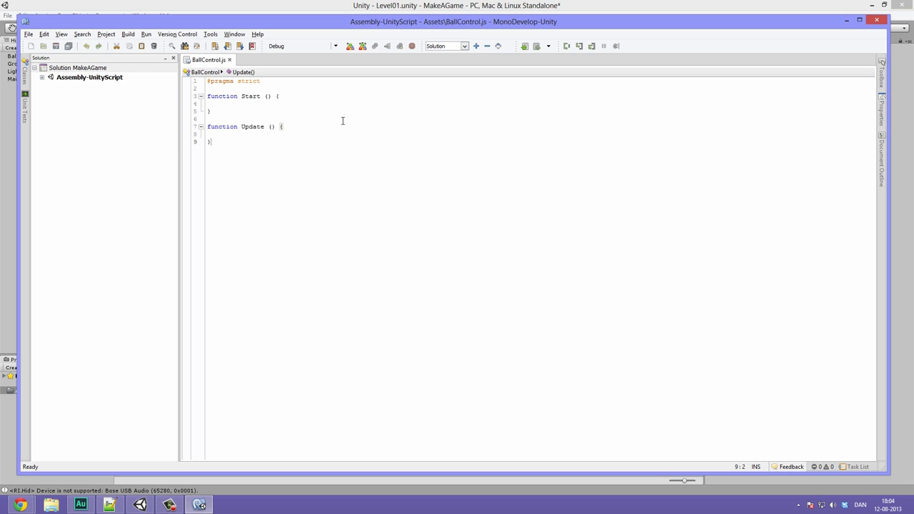
mouse_move(210, 5)
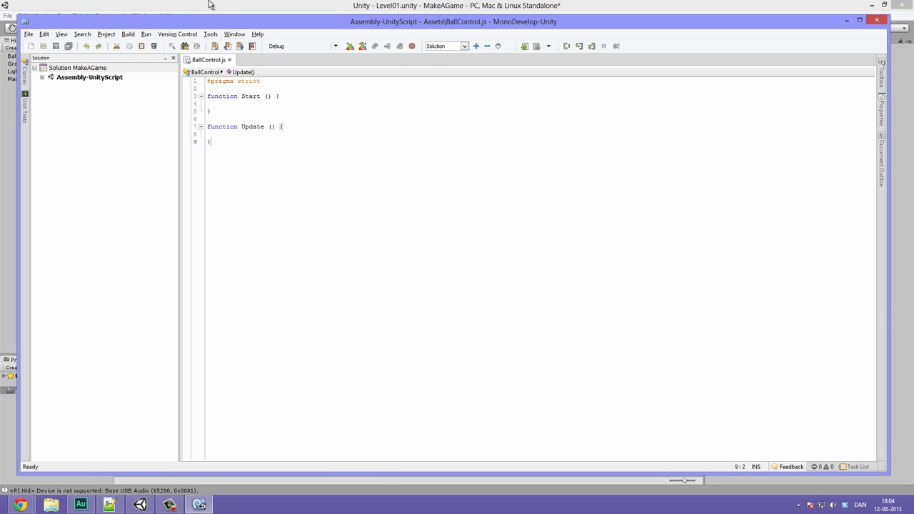
Check Unity's External Tools preferences, keeping MonoDevelop (built-in) as the script editor
click(23, 15)
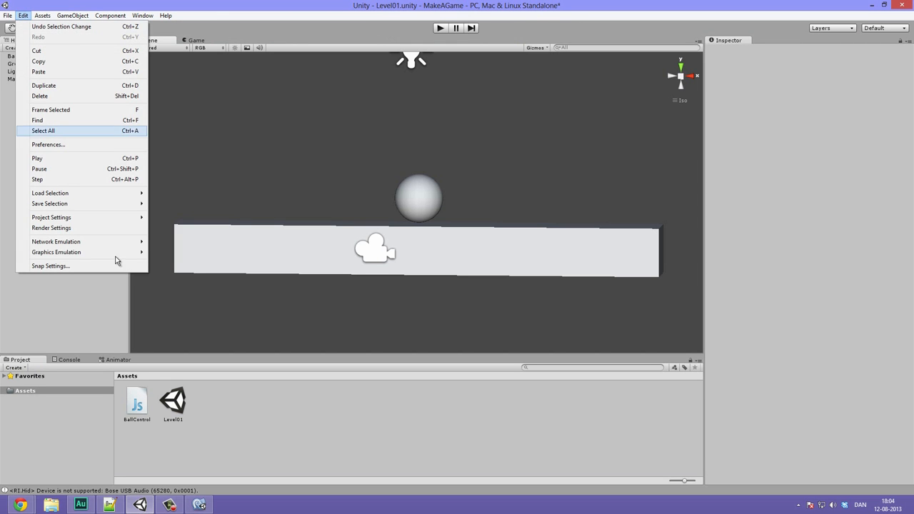
click(48, 144)
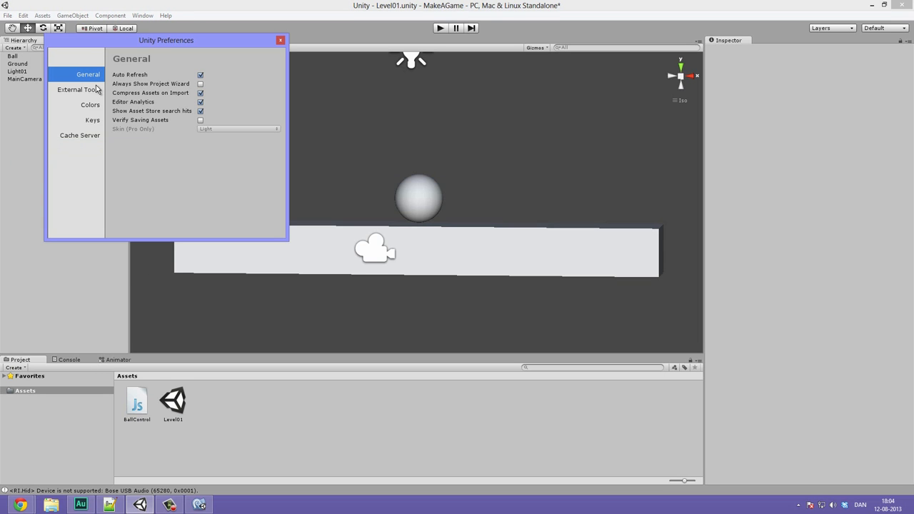
click(79, 89)
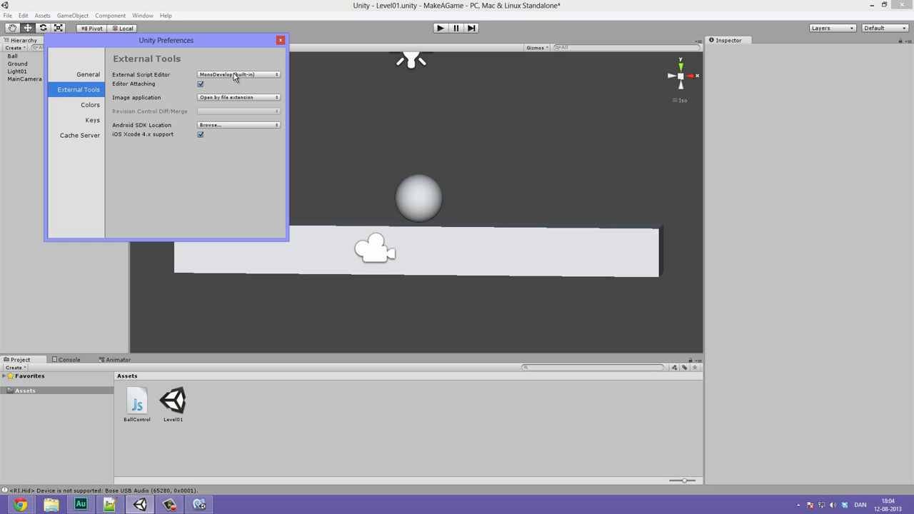
click(238, 75)
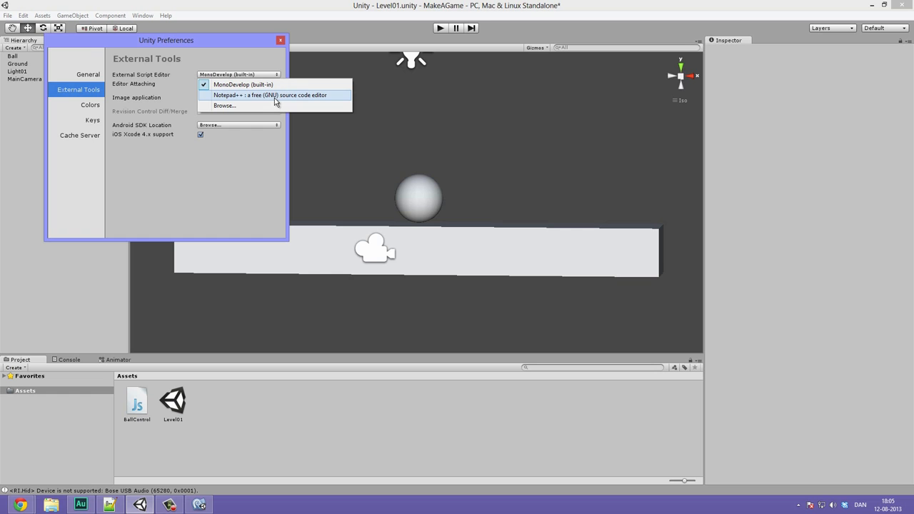
click(224, 106)
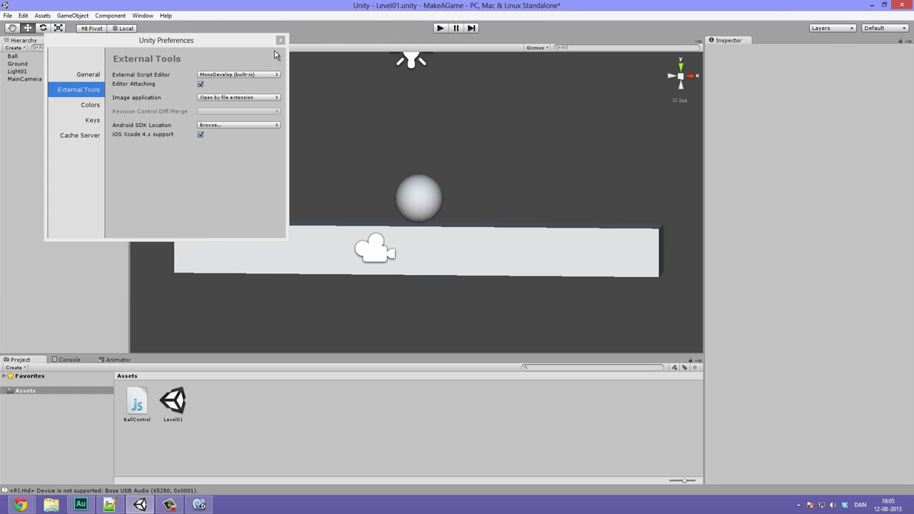
click(281, 40)
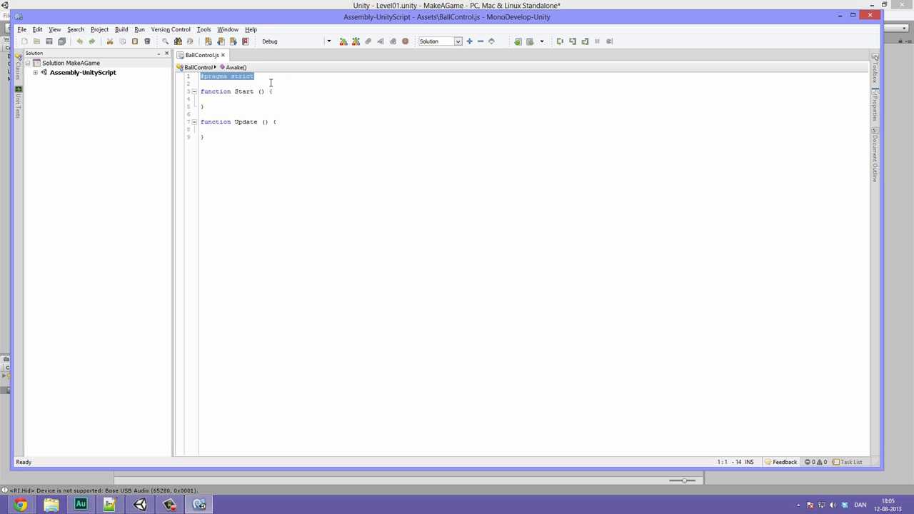
mouse_move(242, 86)
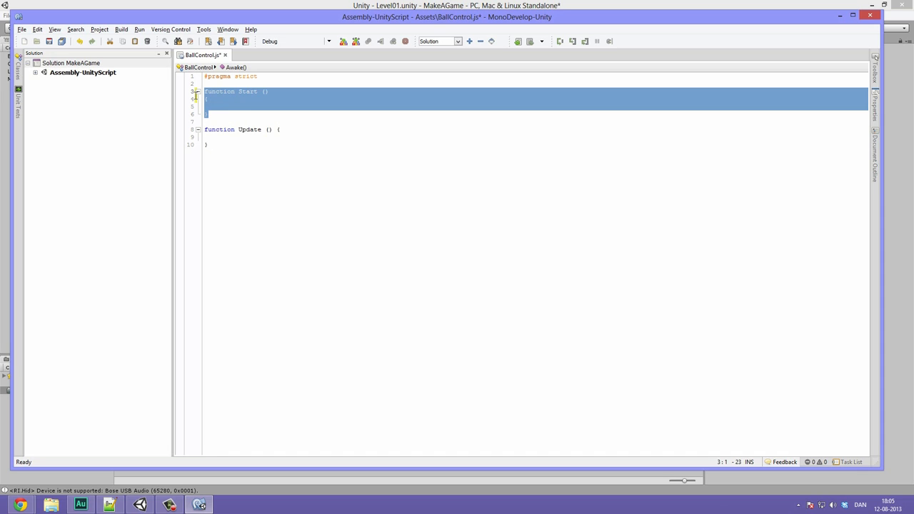
Delete the empty Start function and move Update's opening brace onto its own line
key(Delete)
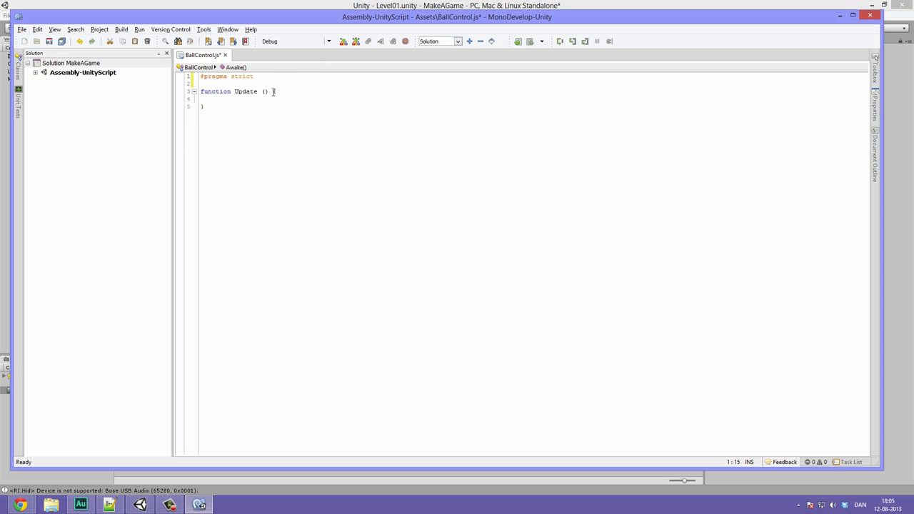
text({)
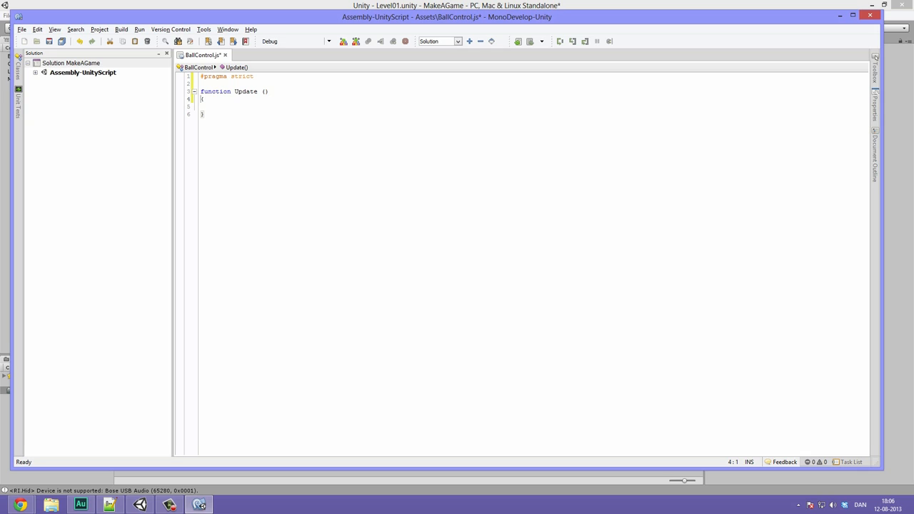
mouse_move(413, 193)
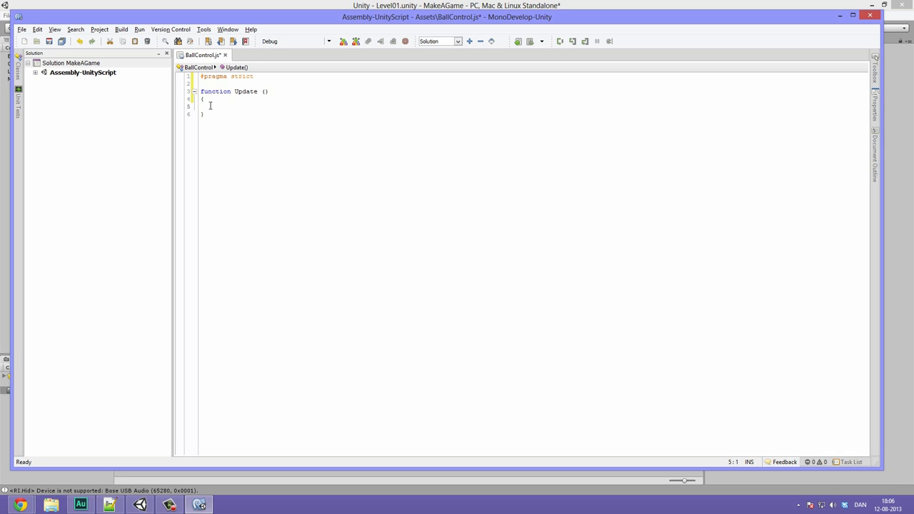
mouse_move(210, 106)
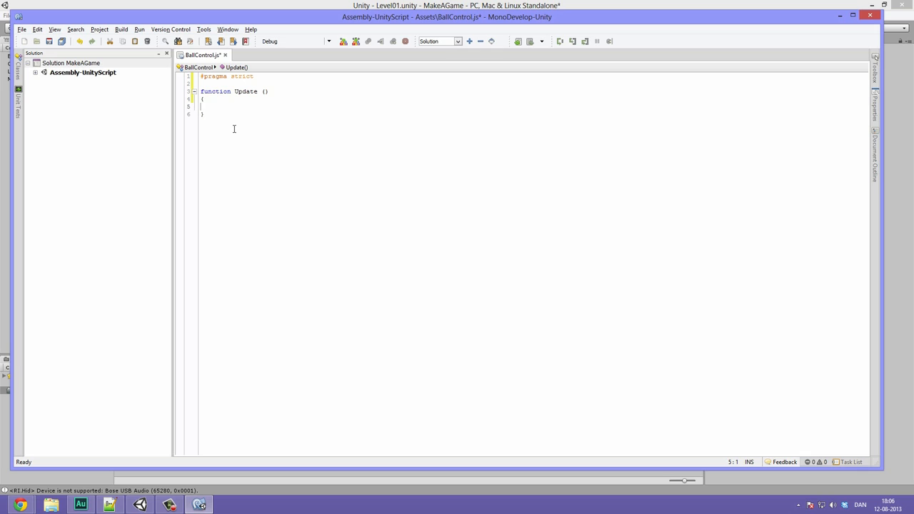
mouse_move(277, 172)
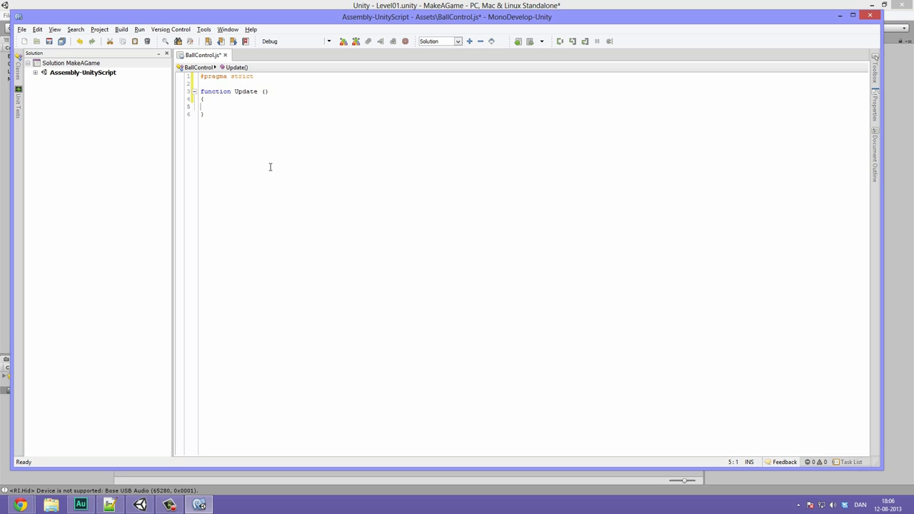
mouse_move(260, 160)
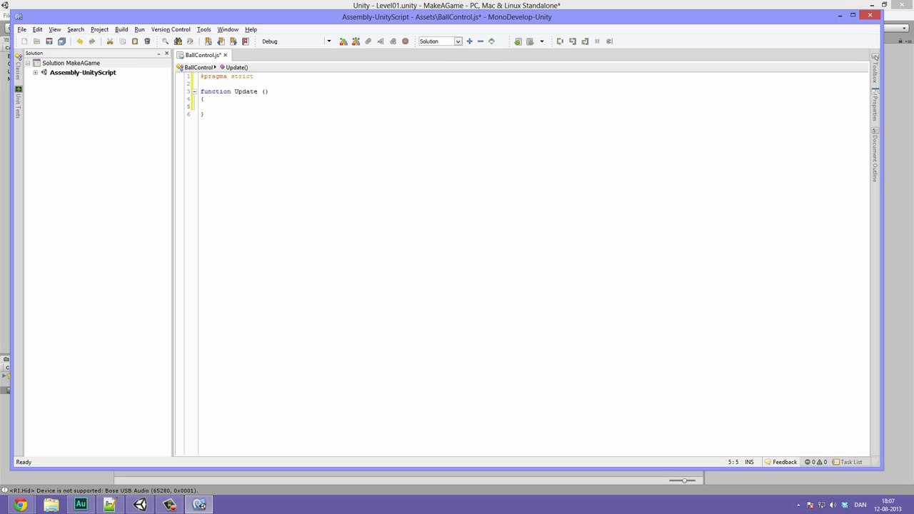
Inside Update, write var rotation : float = Input.GetAxis ("Horizontal") * rotationSpeed;
click(216, 107)
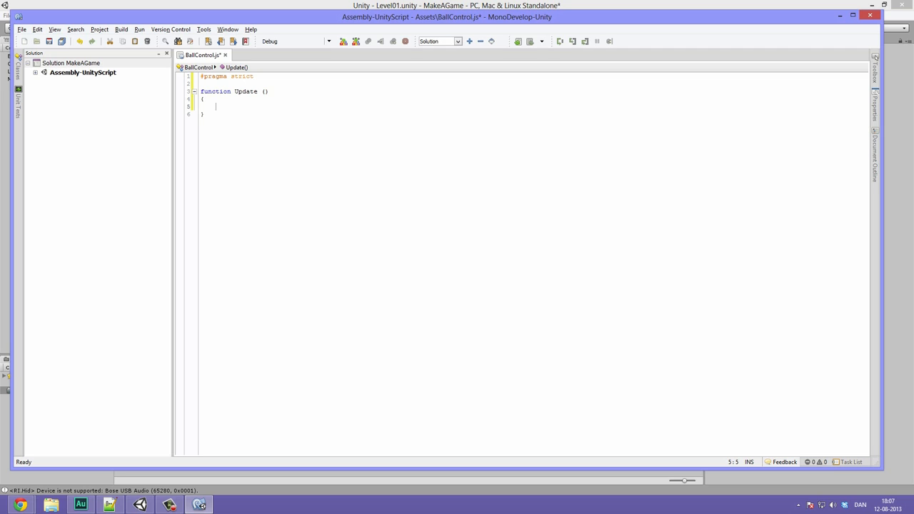
text(var)
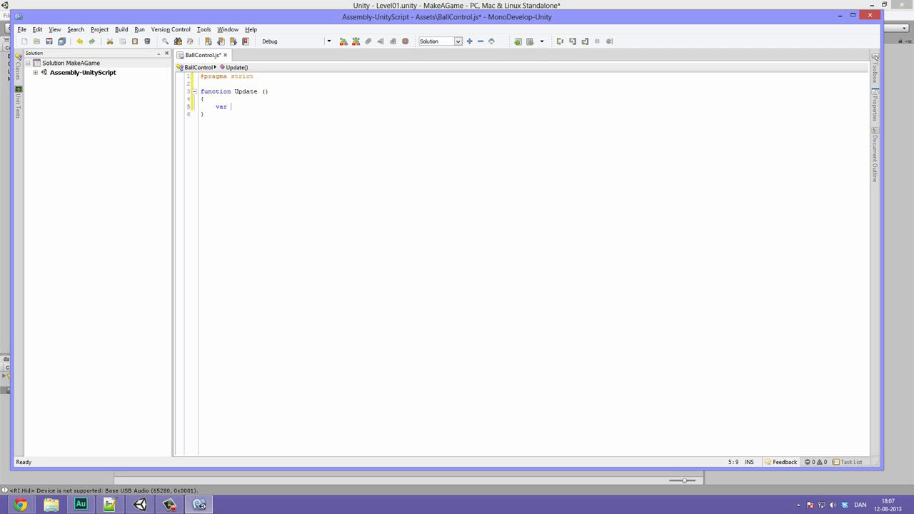
text(rotat)
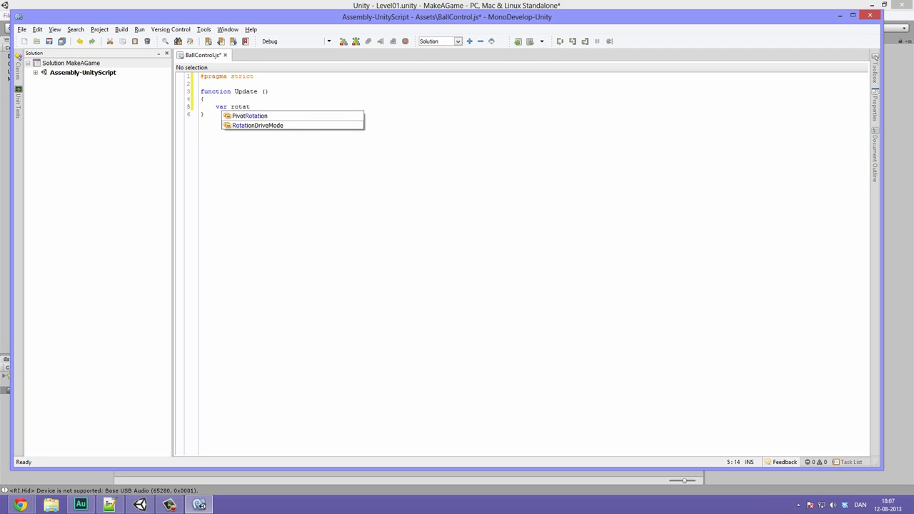
text(ion :)
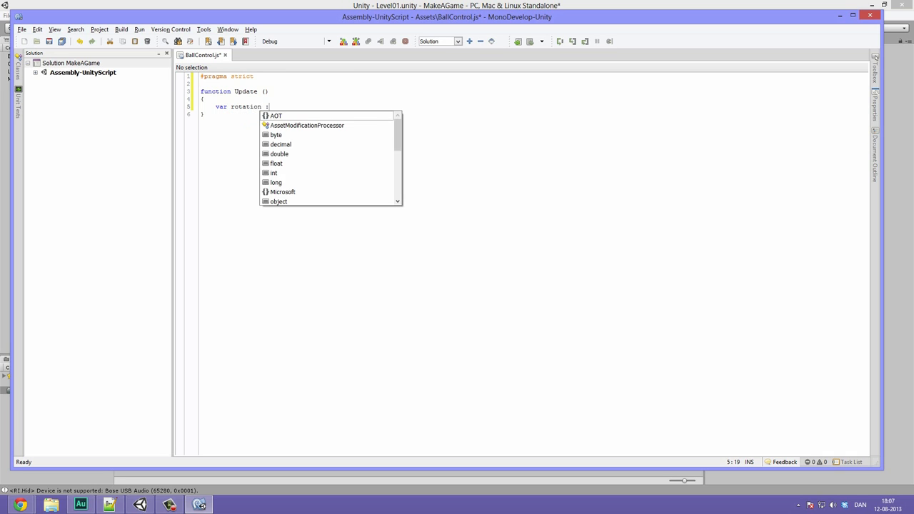
text(float)
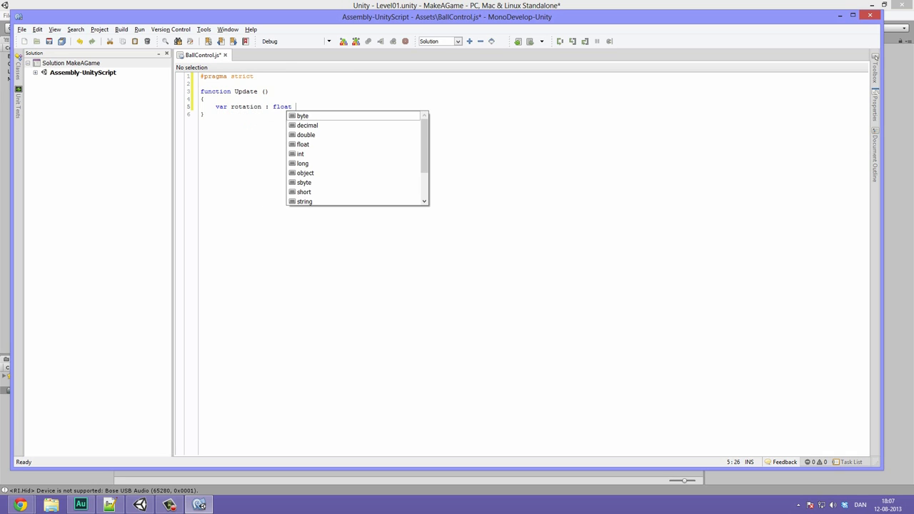
text(= Input)
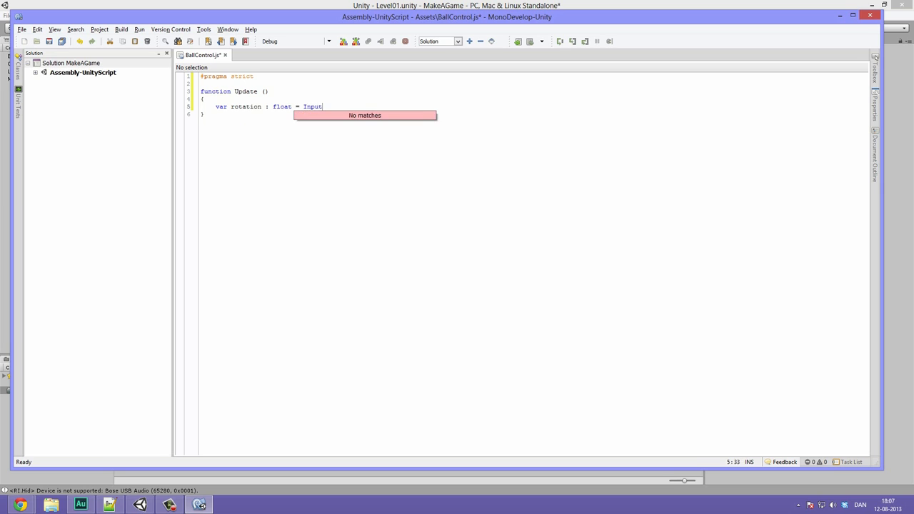
text(.get)
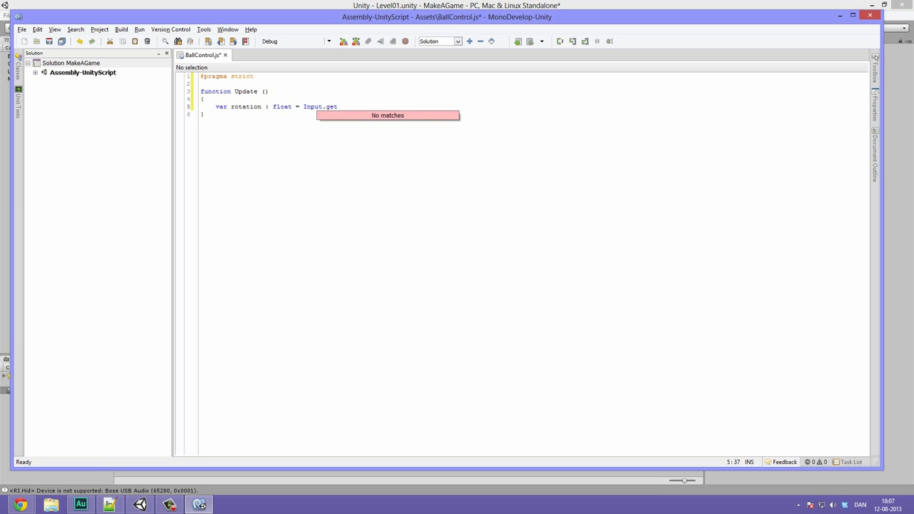
text(GetA)
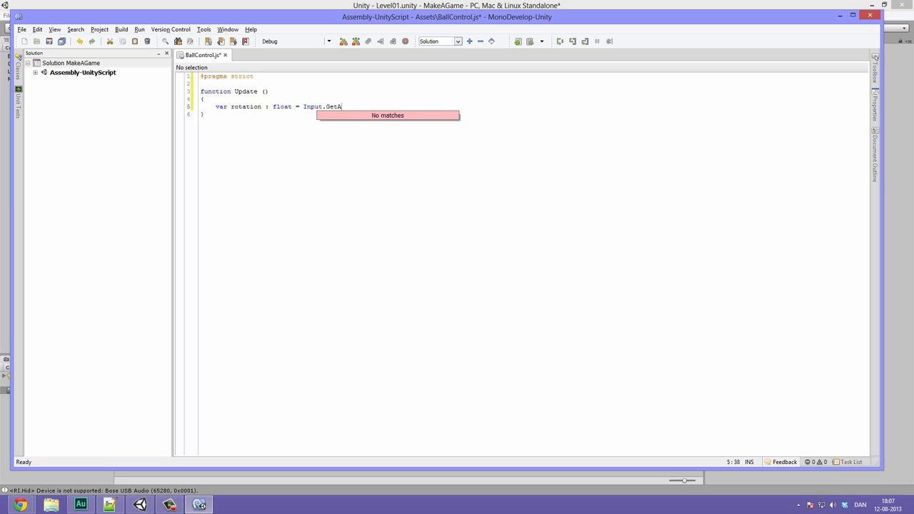
text(xis)
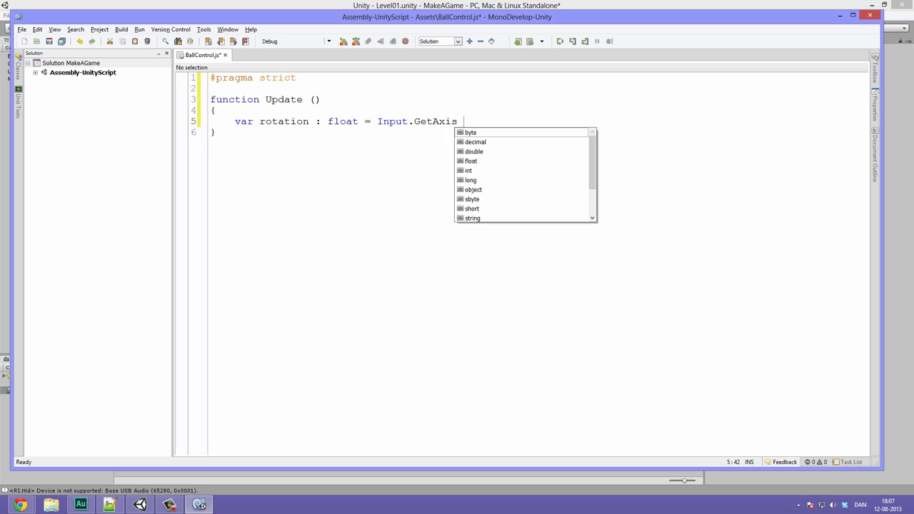
text(()
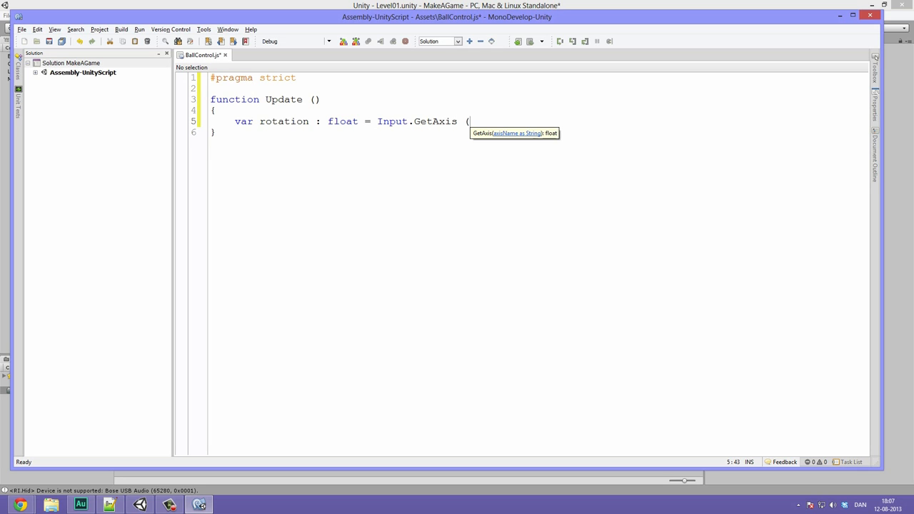
text("Hor)
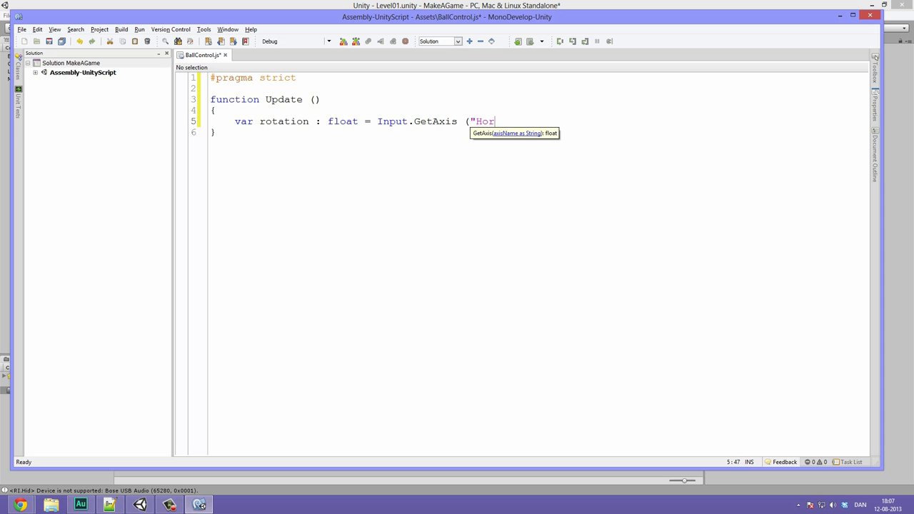
text(izontal)
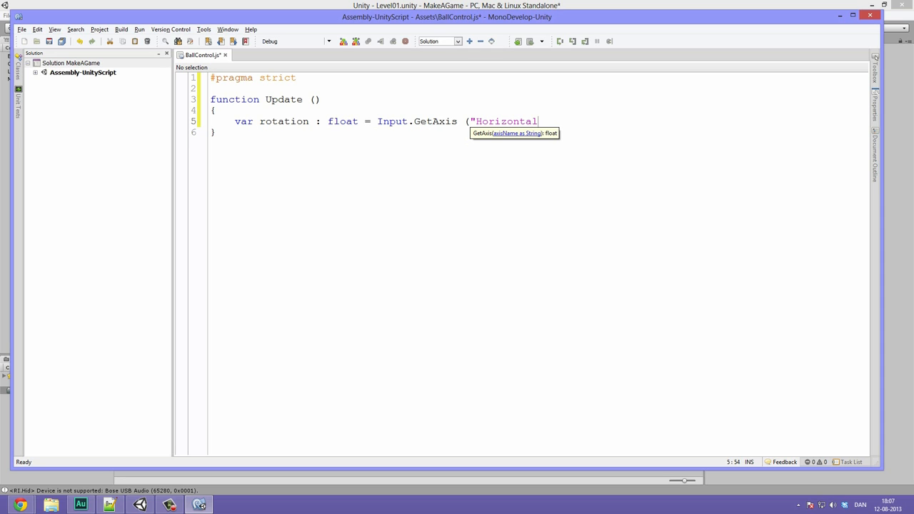
text(") * rota)
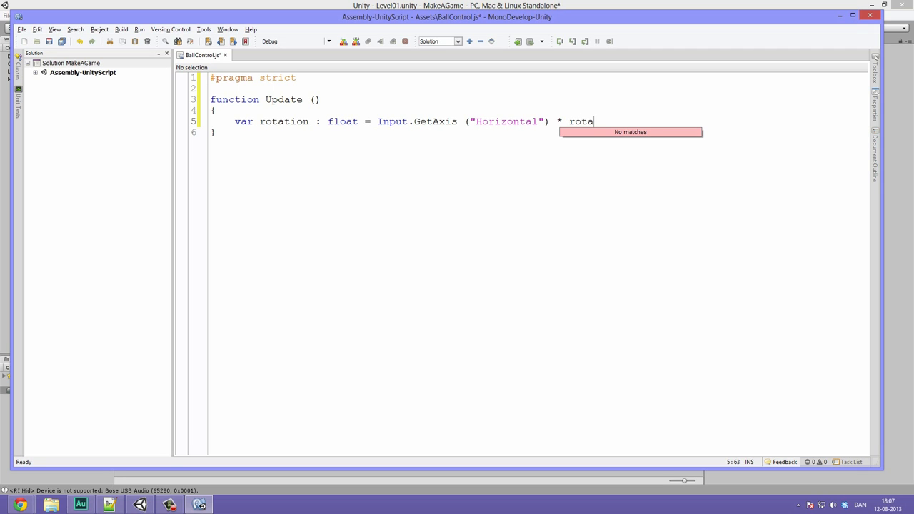
text(tionSpeed)
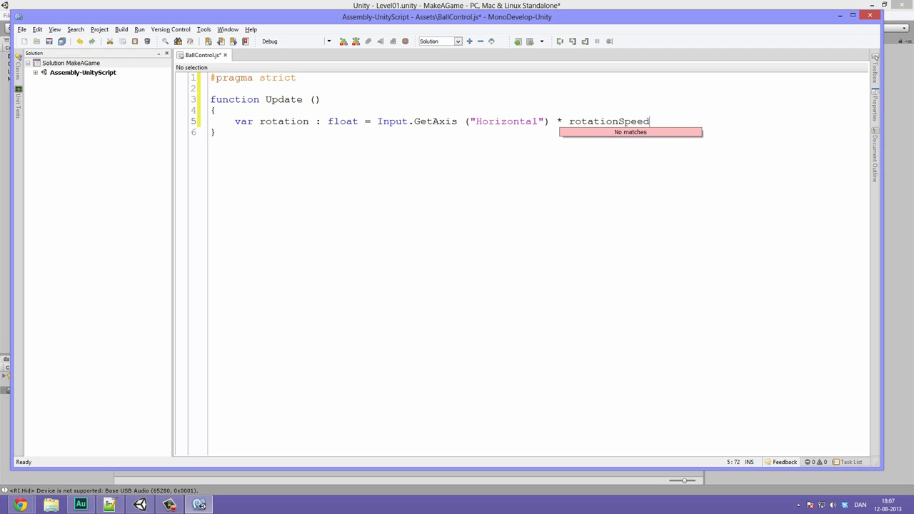
text(;)
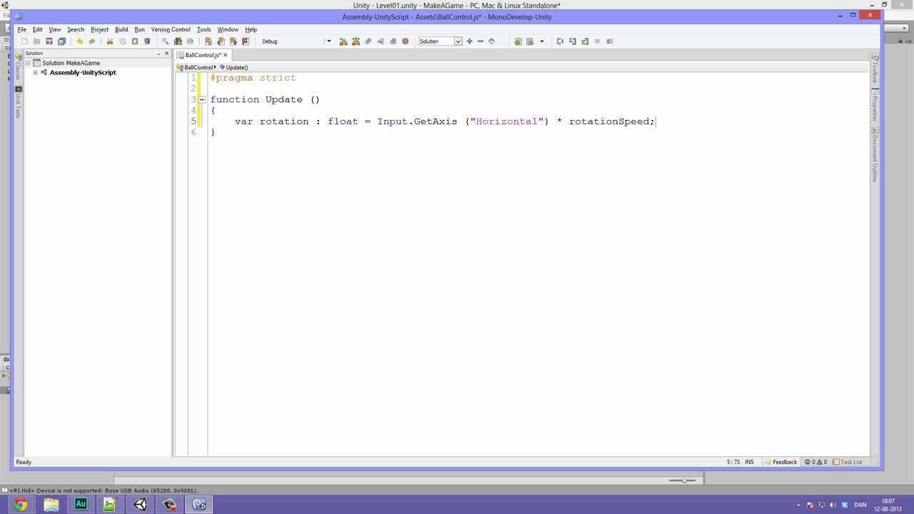
Highlight rotation and rotationSpeed, then add blank lines below #pragma strict
double_click(284, 120)
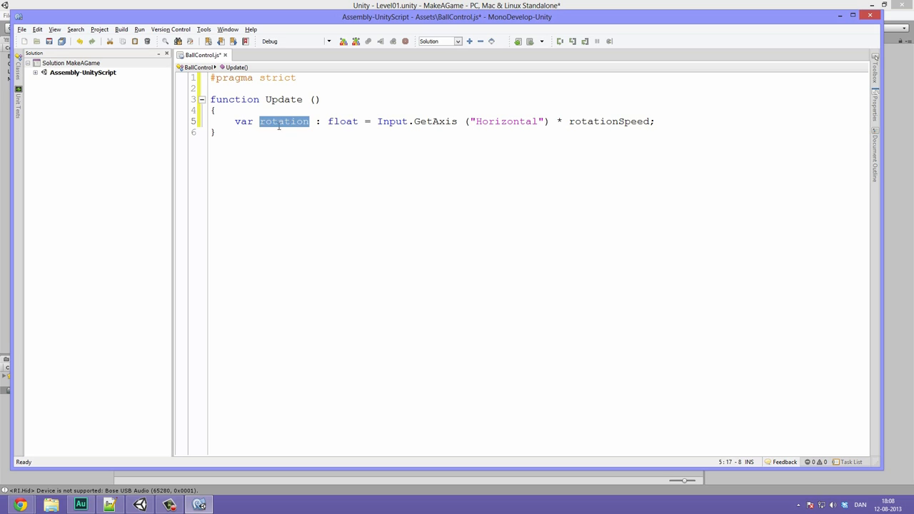
mouse_move(203, 157)
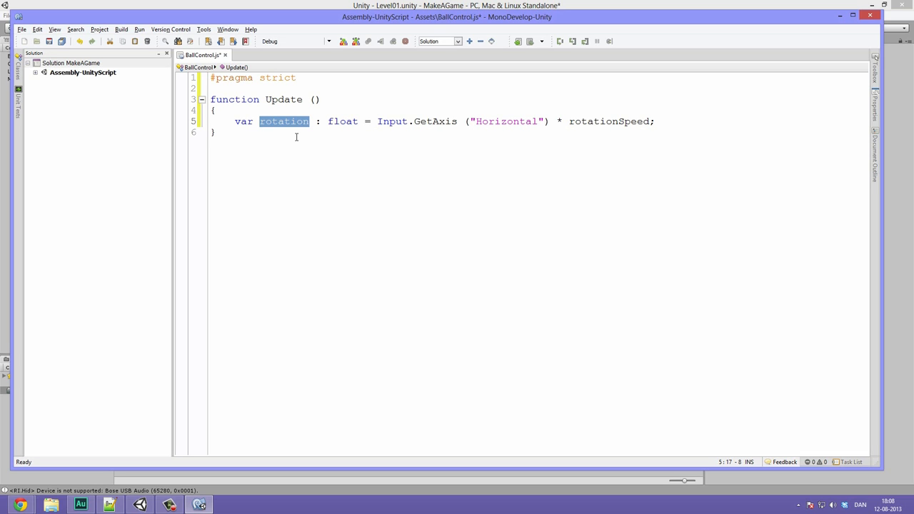
double_click(342, 121)
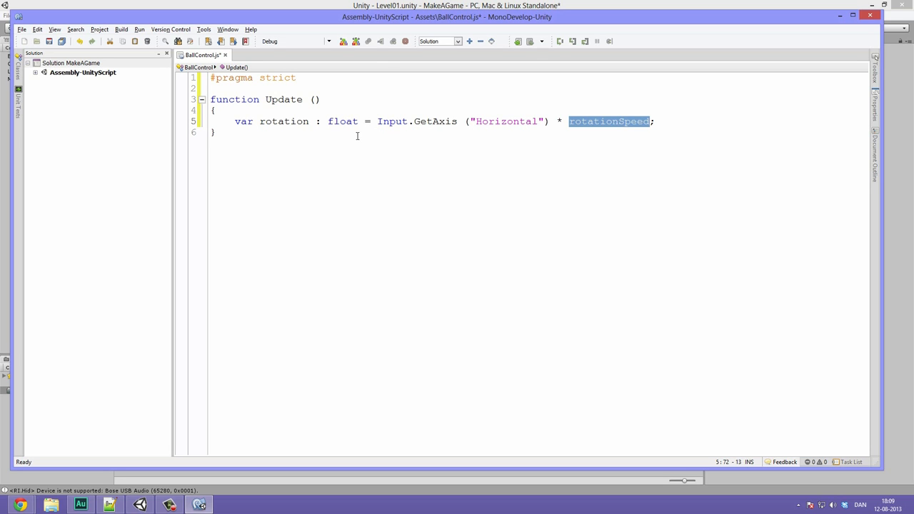
mouse_move(454, 172)
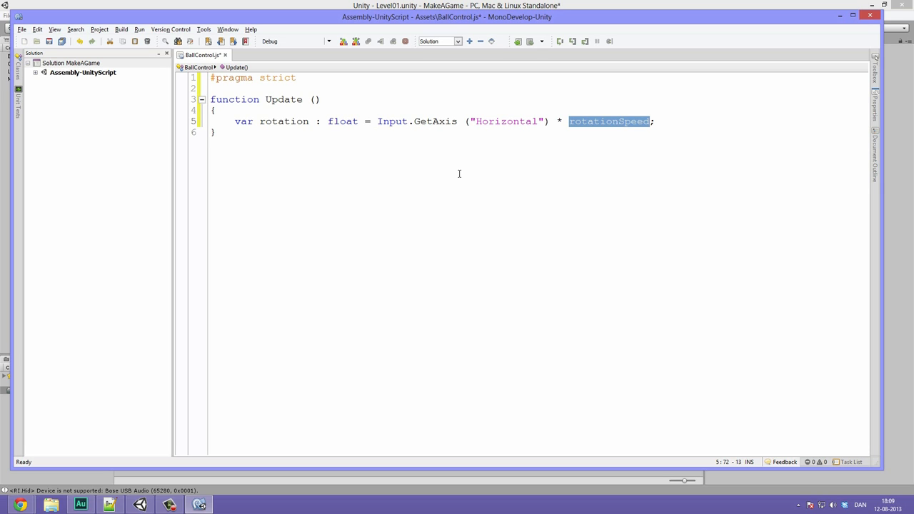
click(229, 88)
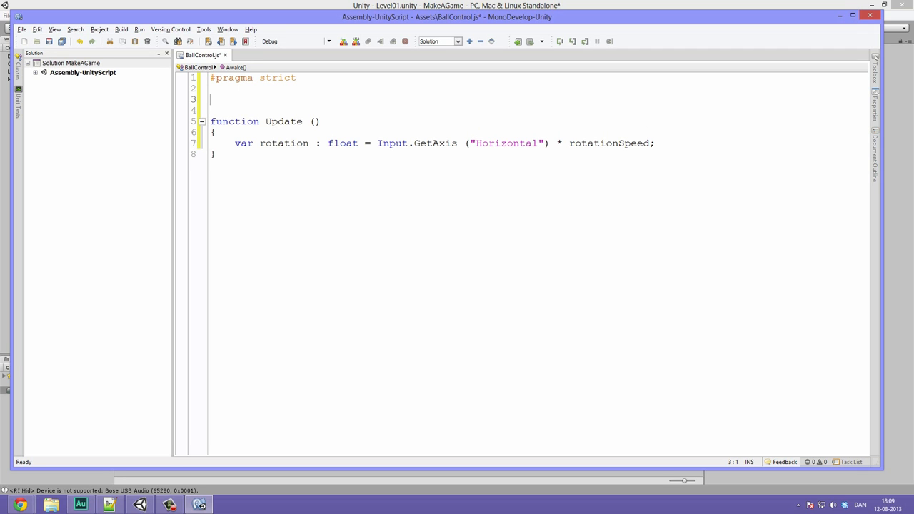
Declare var rotationSpeed = 100; on the line below #pragma strict
text(V)
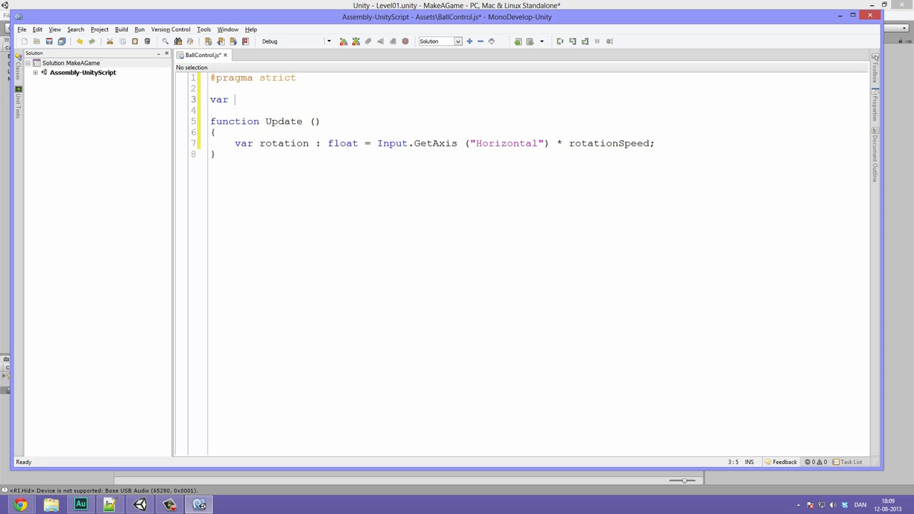
text(rotatio)
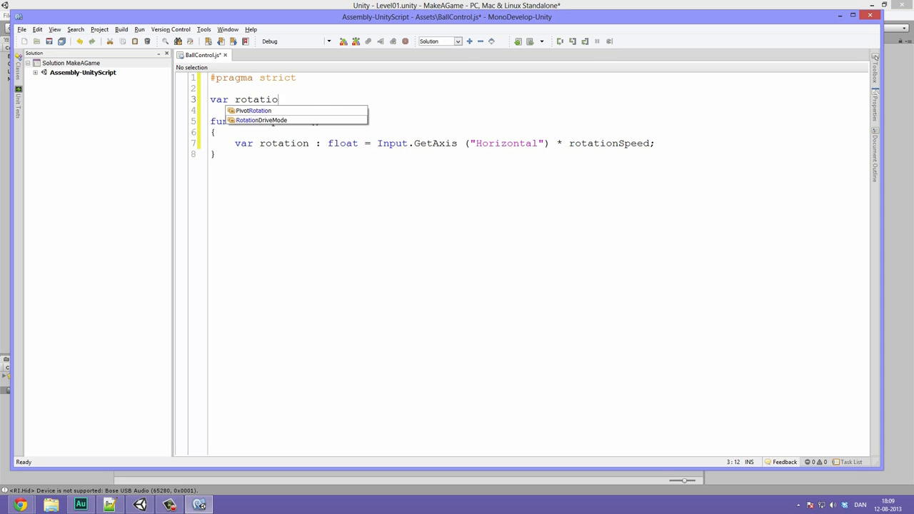
text(nSpeed)
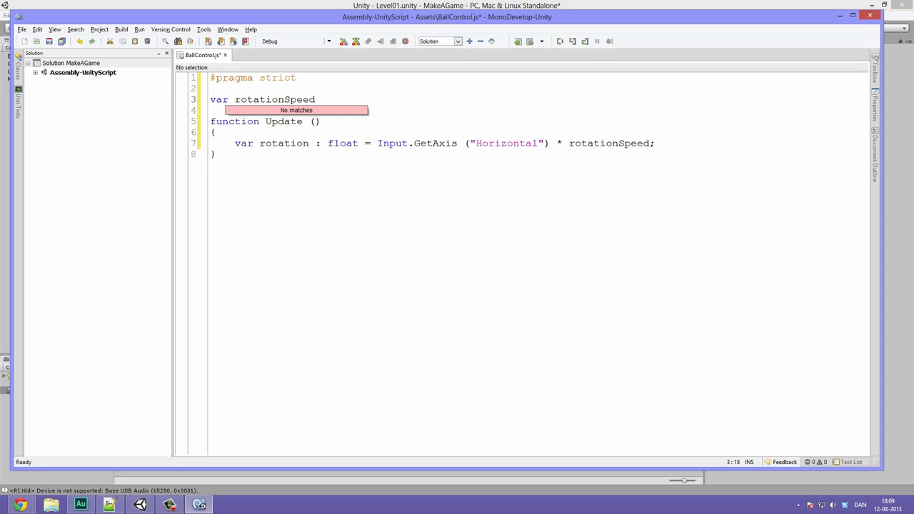
double_click(274, 99)
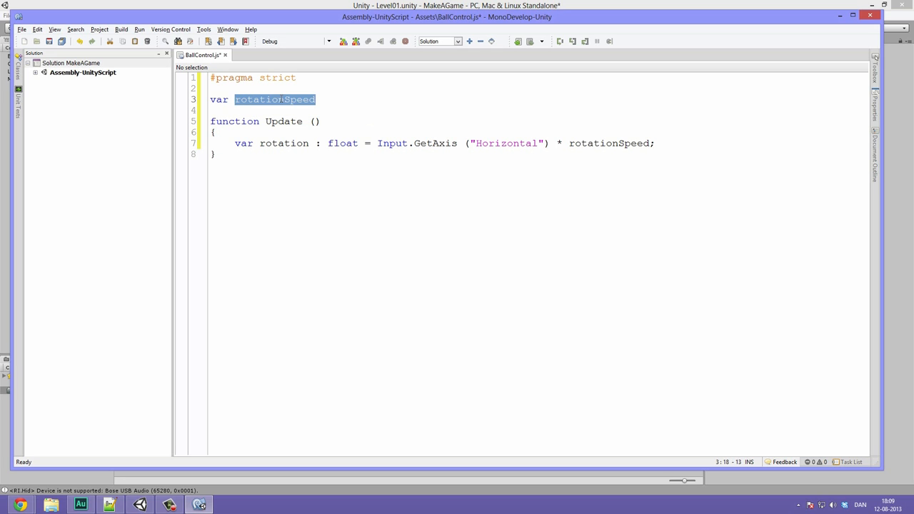
double_click(609, 143)
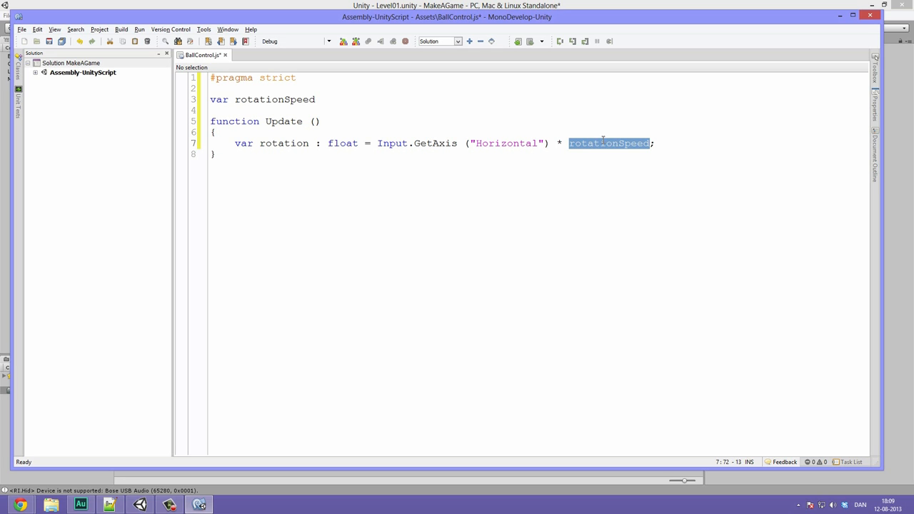
click(321, 99)
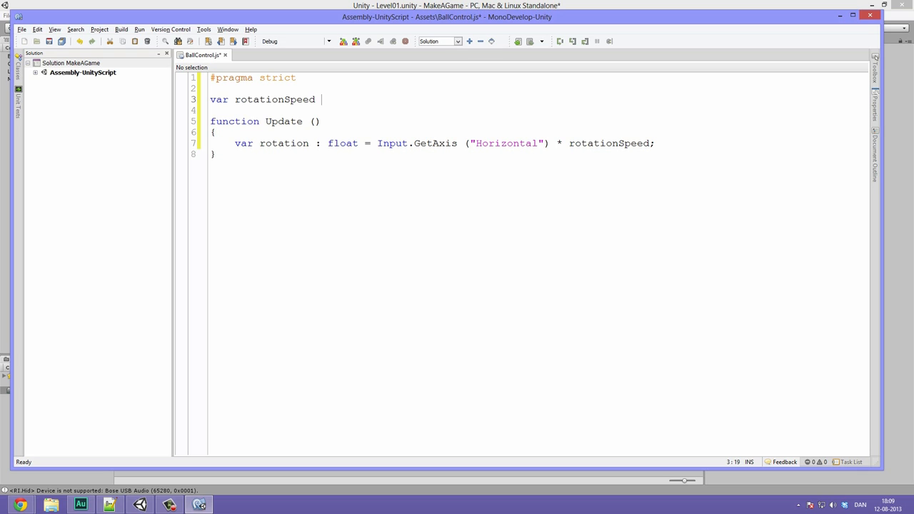
text(= 100)
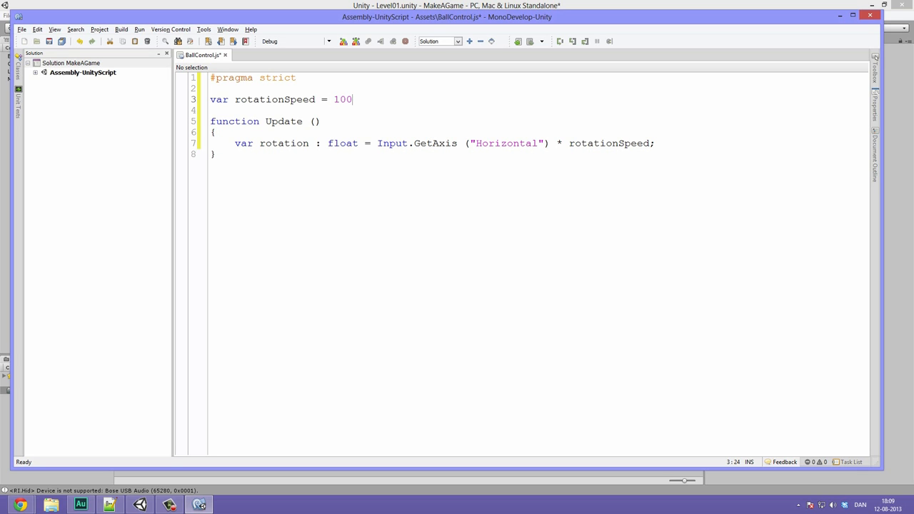
text(;)
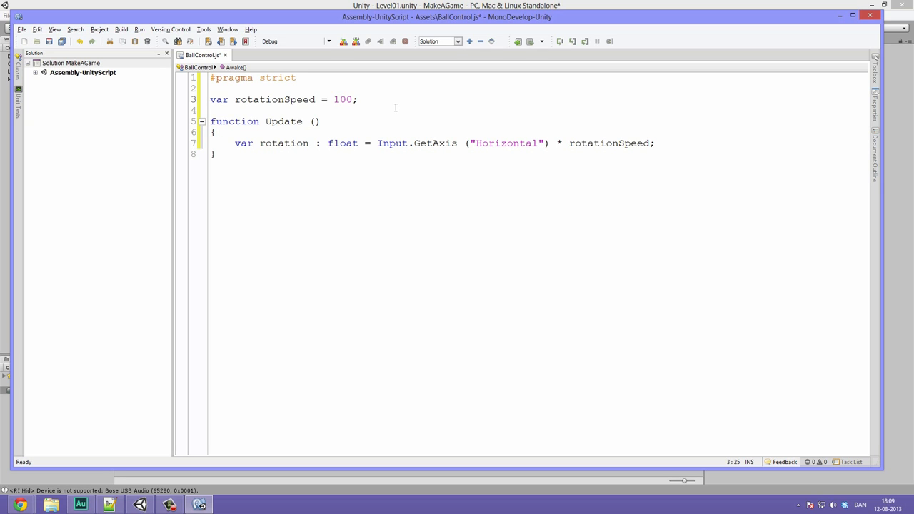
click(360, 100)
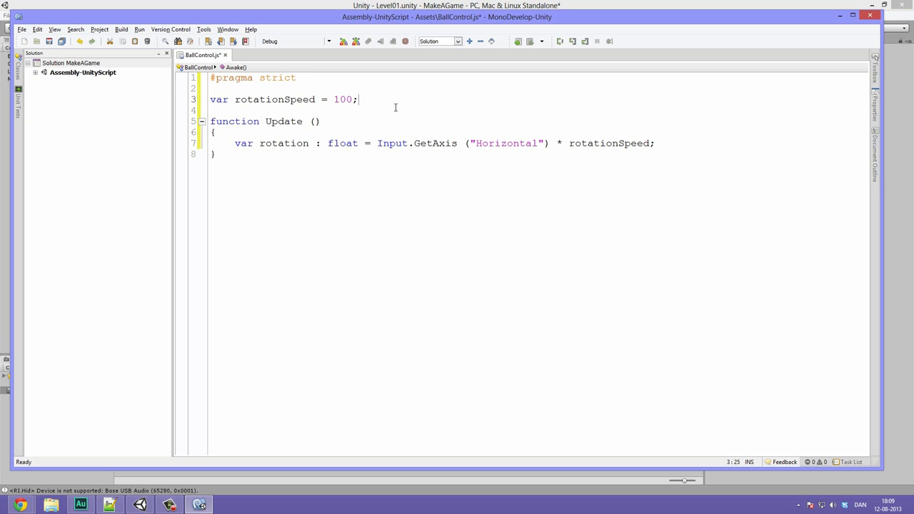
mouse_move(342, 113)
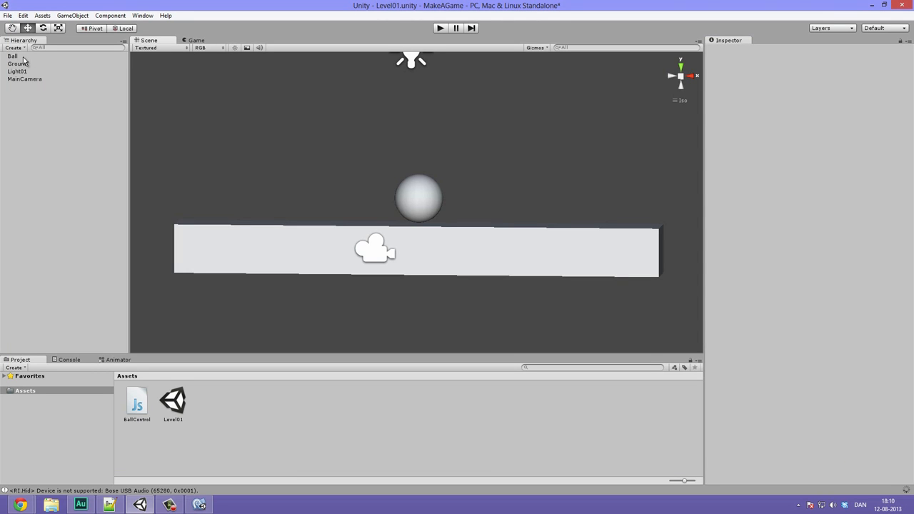
Select Ball and confirm Rotation Speed reads 100 in its Ball Control component
click(12, 56)
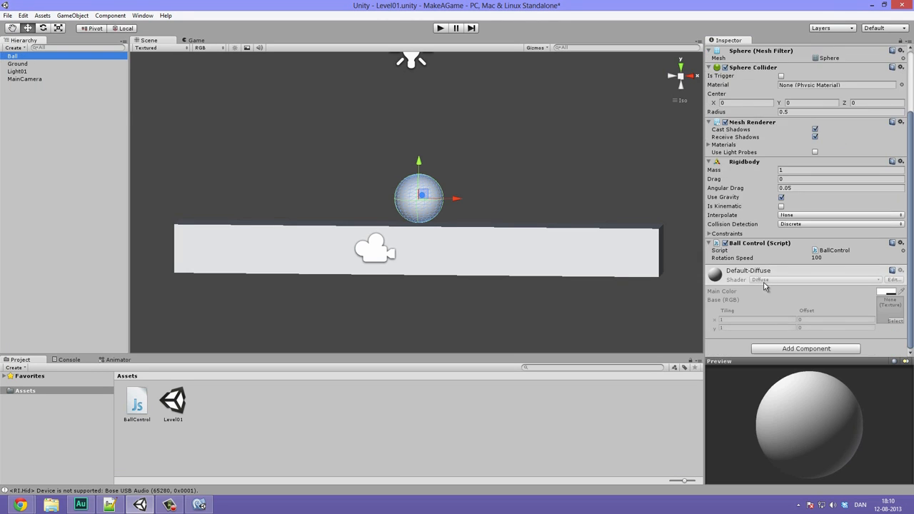
mouse_move(819, 265)
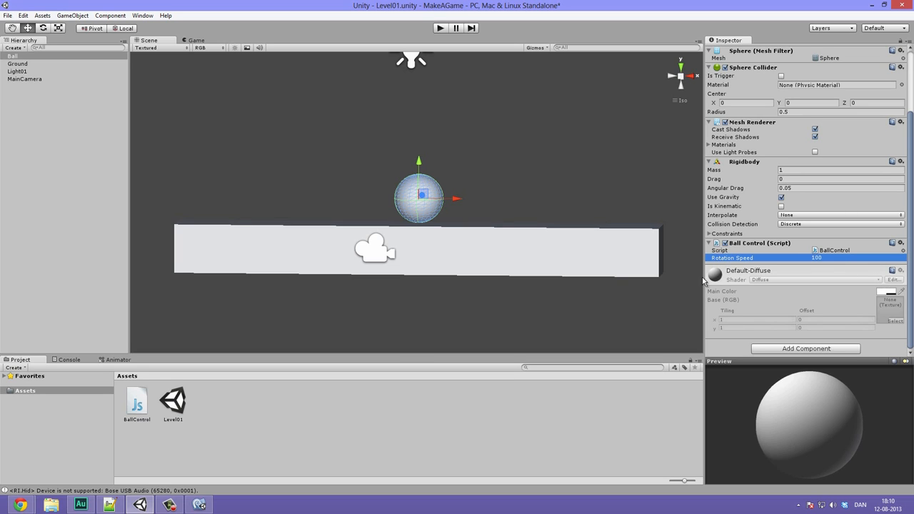
click(199, 505)
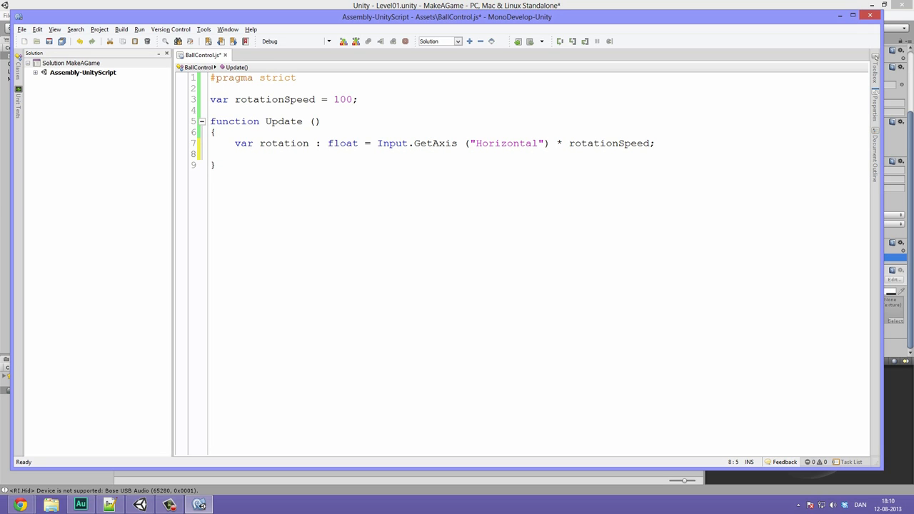
Add the line rotation *= Time.deltaTime; inside Update
text(rotation ø)
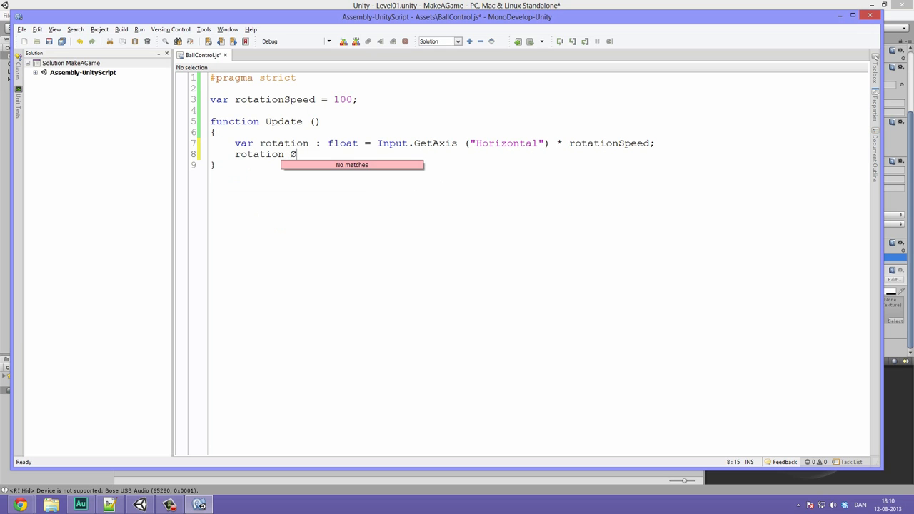
text(*=)
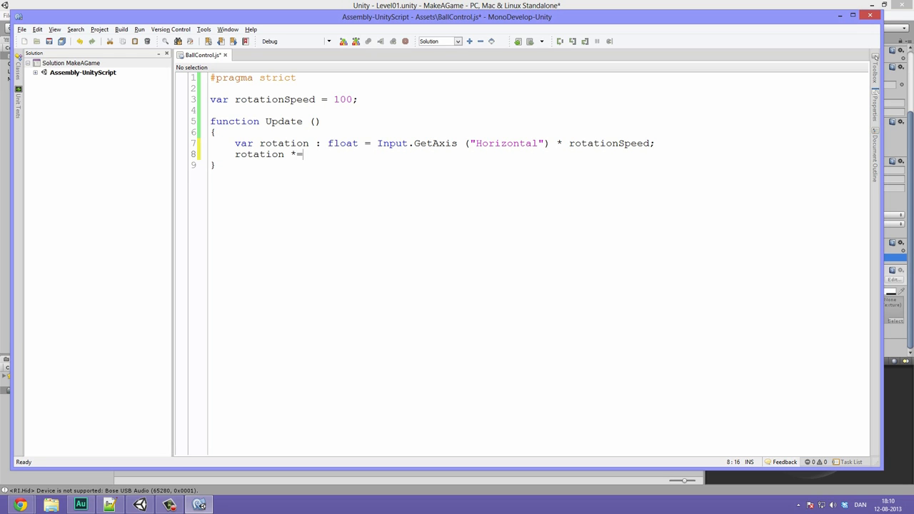
text(t)
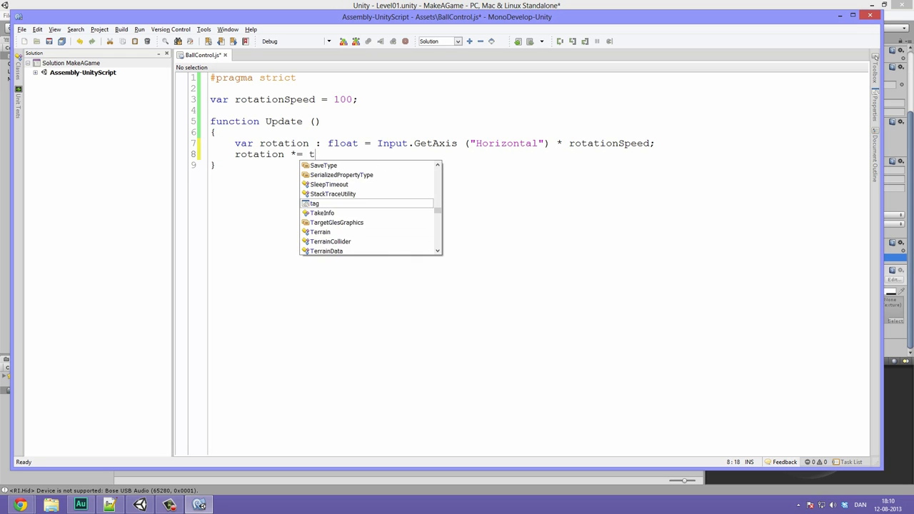
text(ime.deltaTime;)
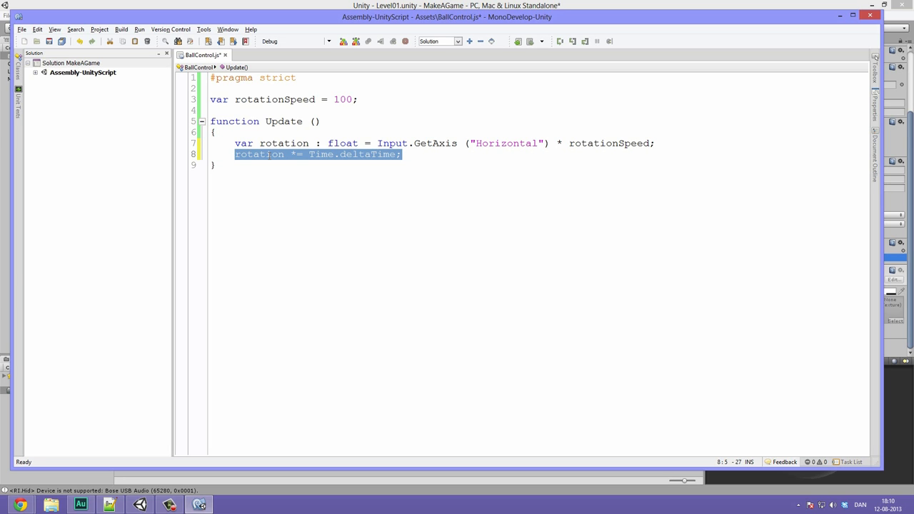
click(399, 212)
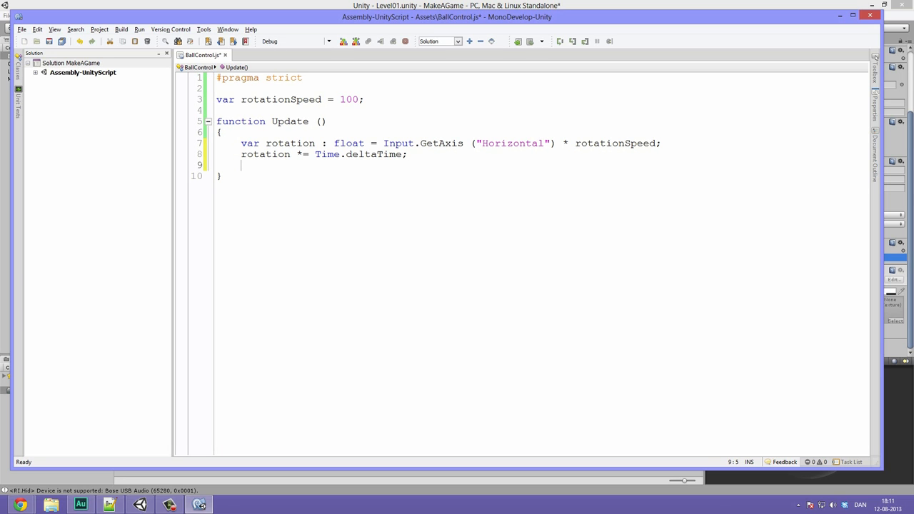
Add rigidbody.AddRelativeTorque (Vector3.back * rotation); below the deltaTime line
text(rigid)
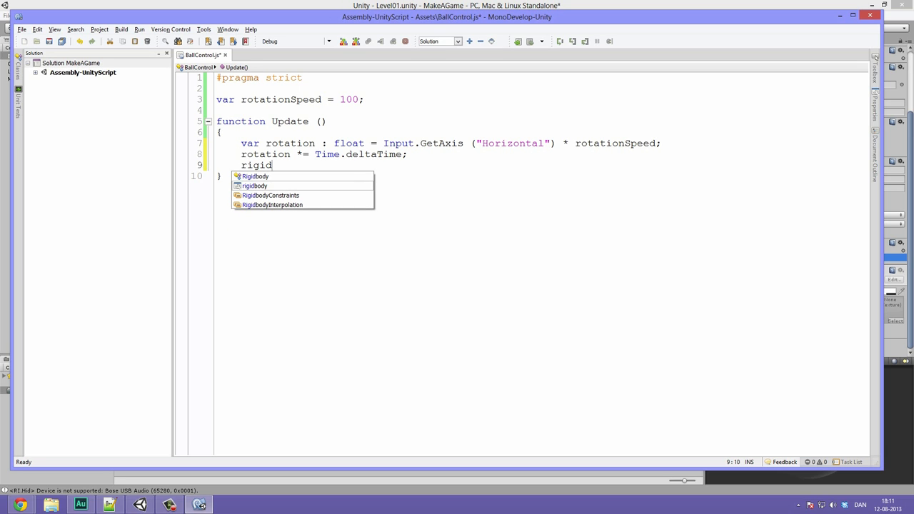
key(Down)
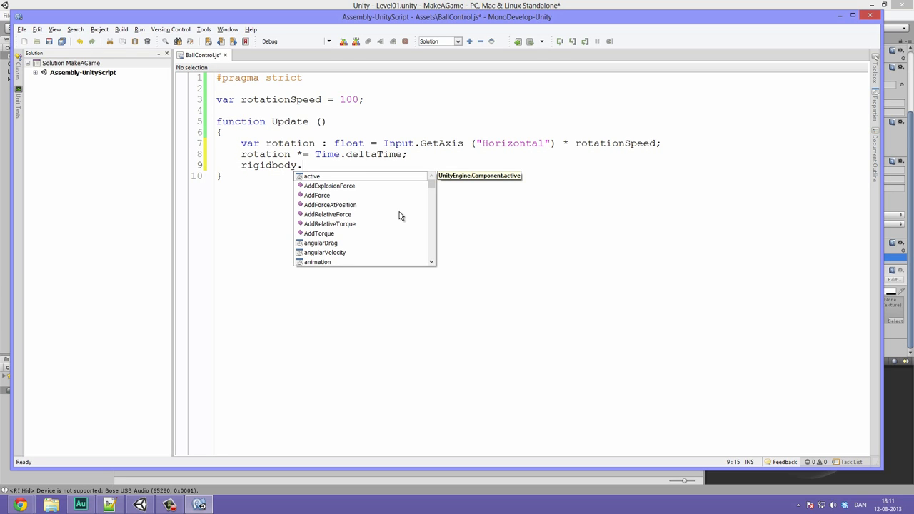
mouse_move(338, 196)
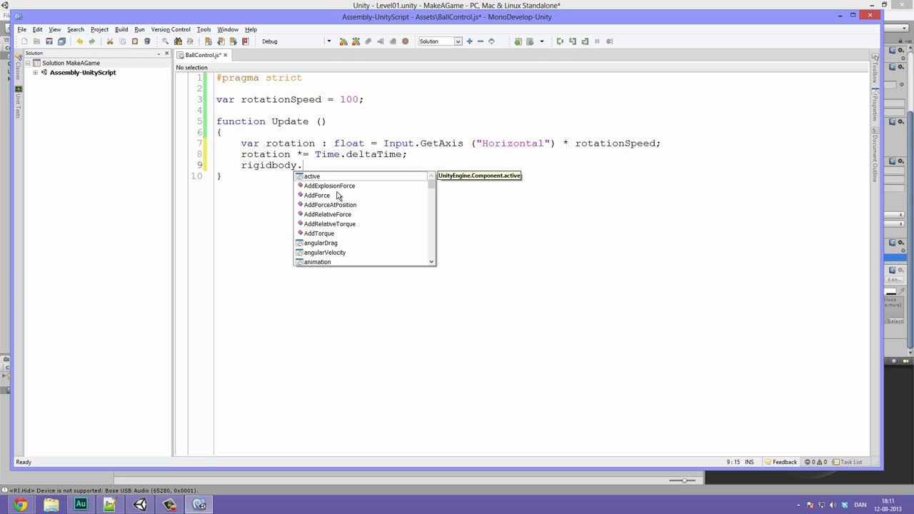
mouse_move(344, 240)
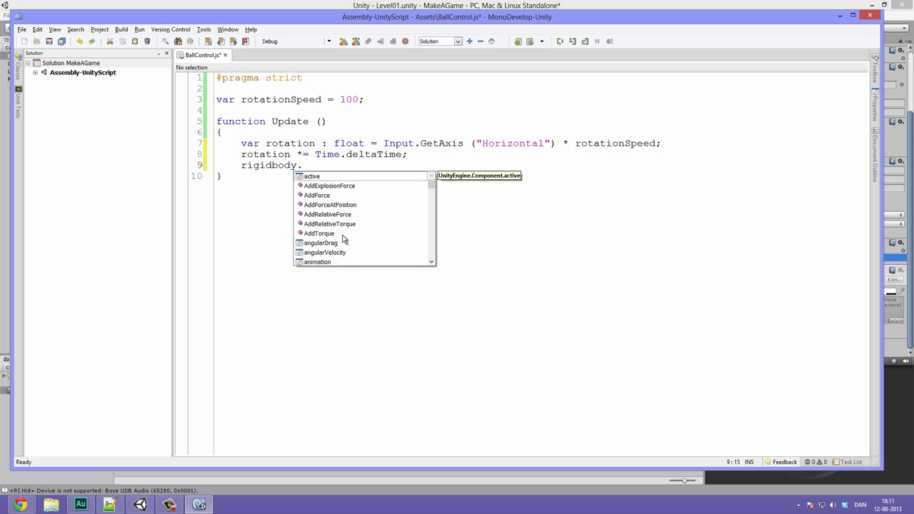
mouse_move(335, 233)
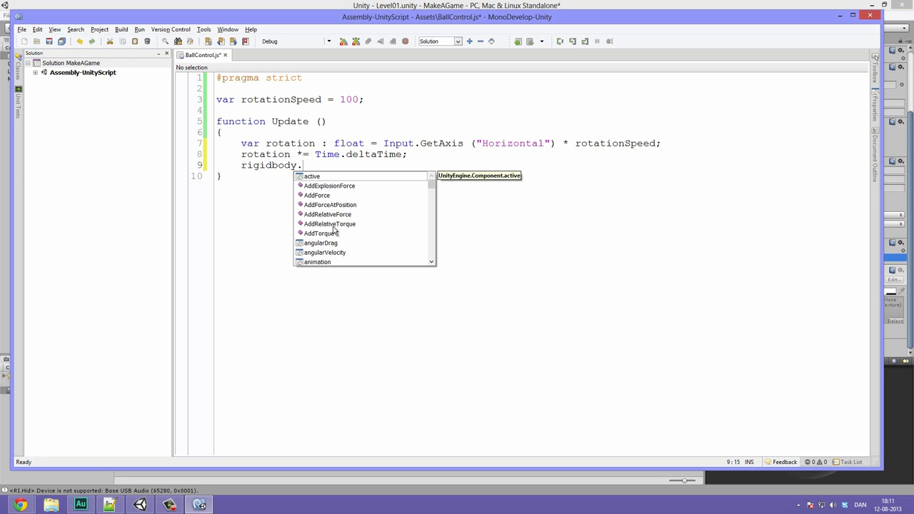
text(AddRelativeTorque)
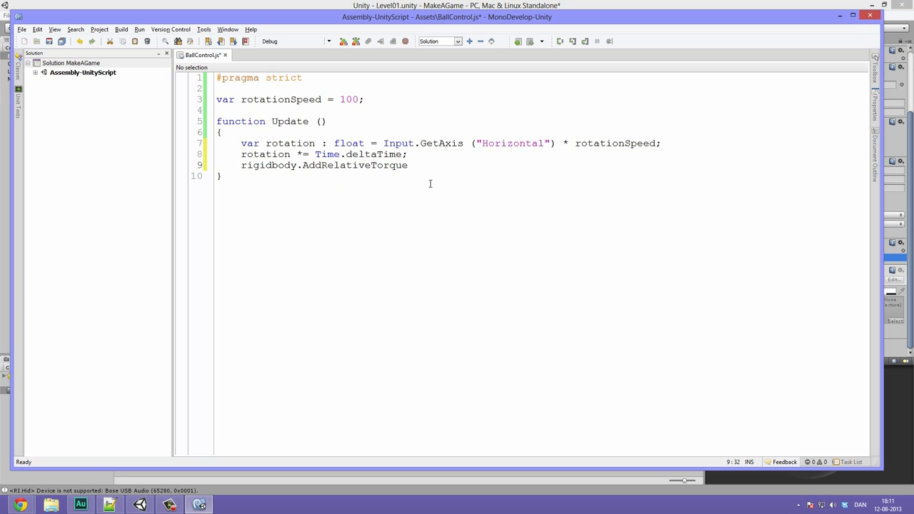
click(407, 165)
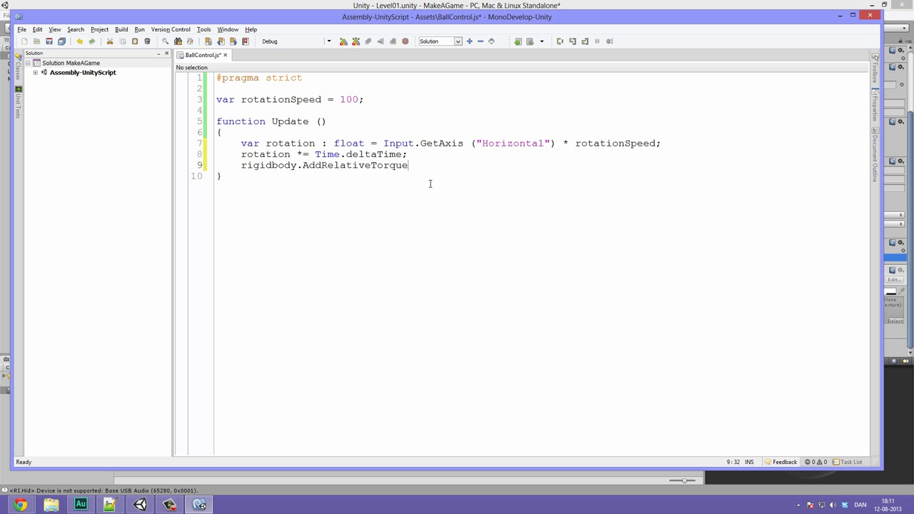
text(()
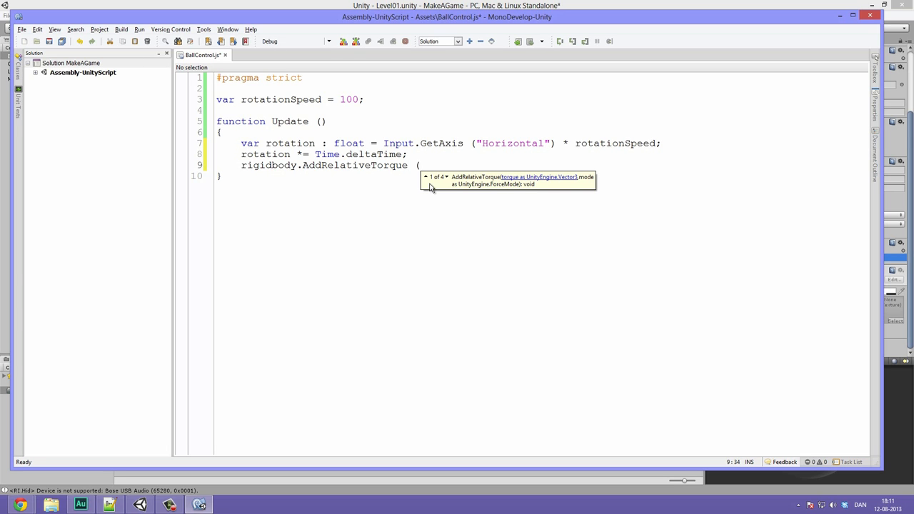
text(Vector3)
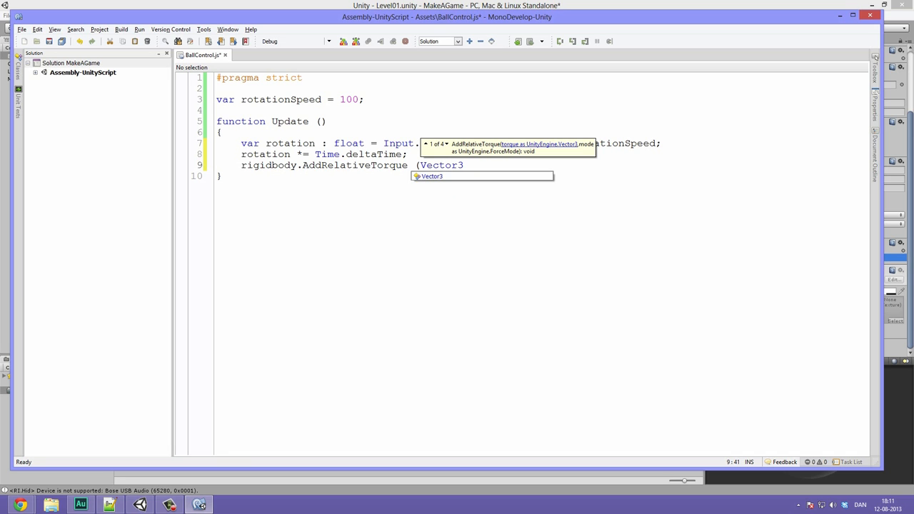
text(.back *)
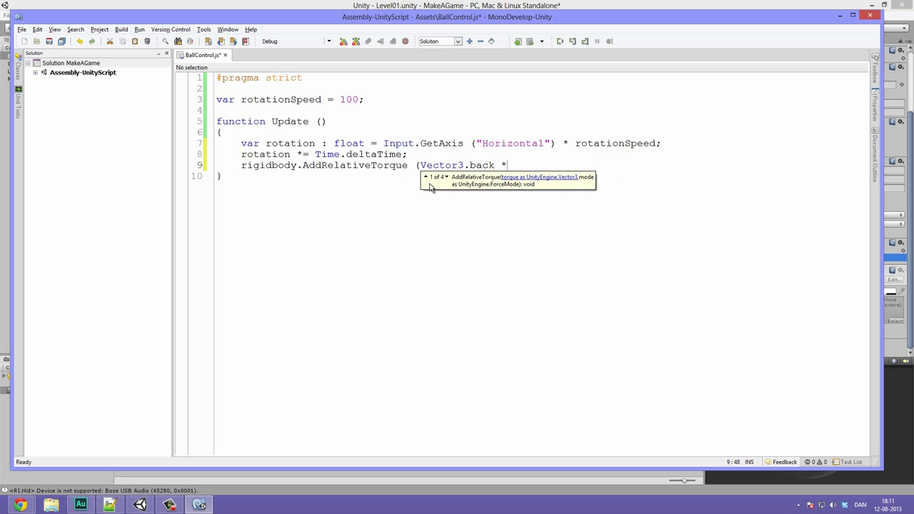
text(rotation)
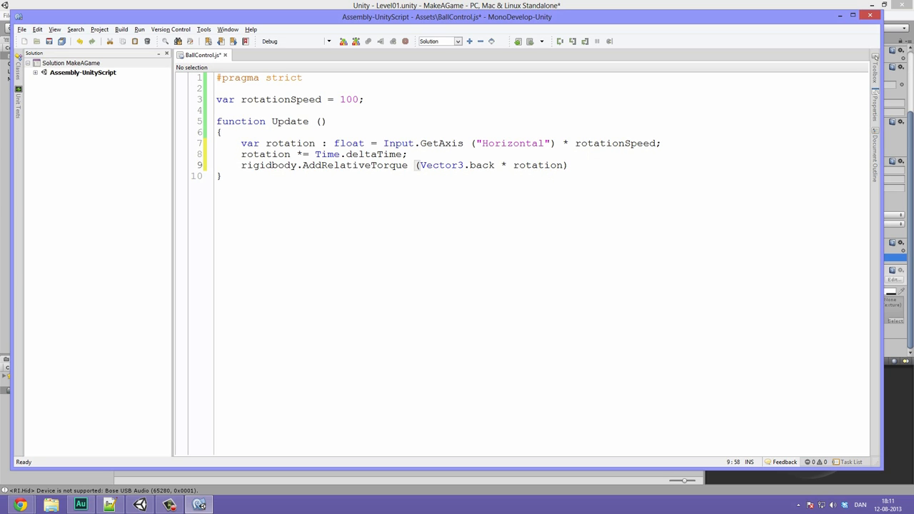
text(;)
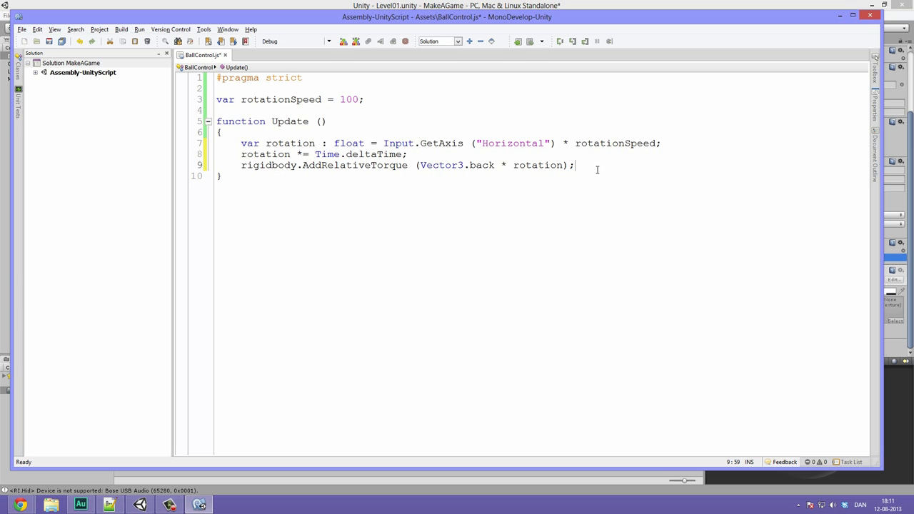
click(663, 142)
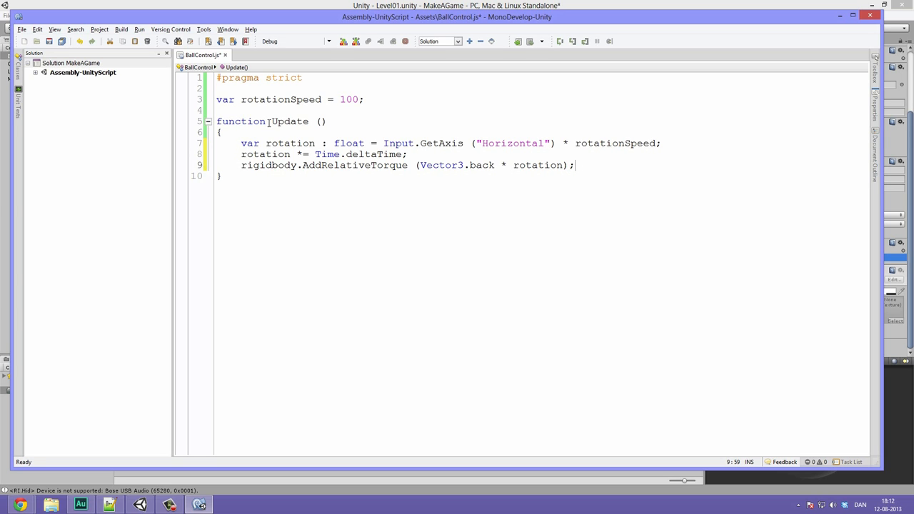
double_click(289, 120)
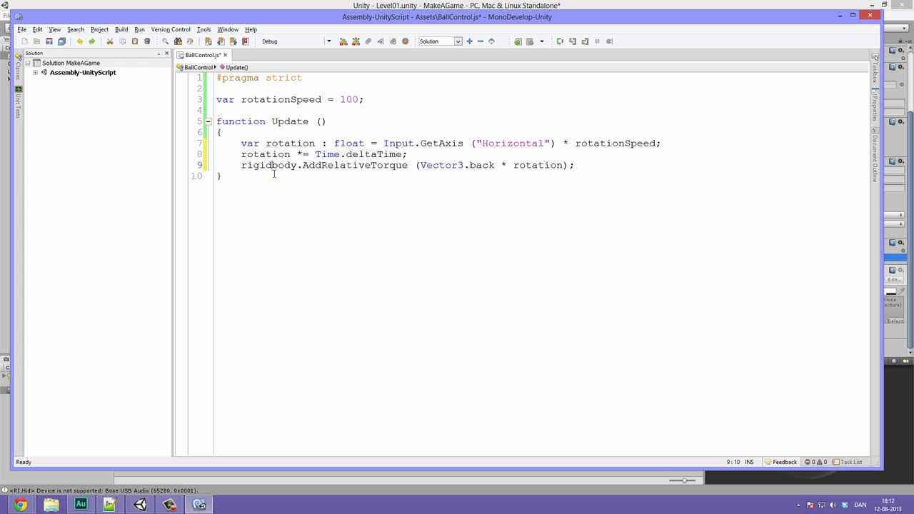
double_click(268, 165)
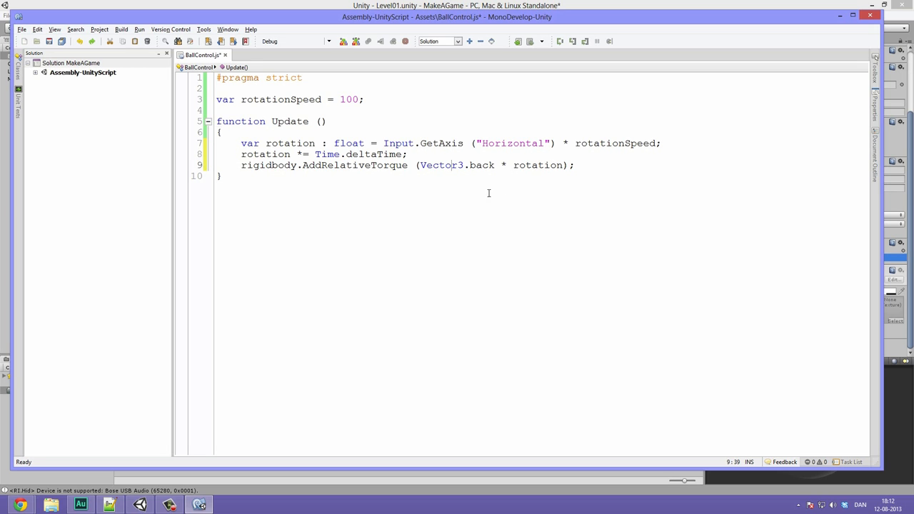
double_click(441, 165)
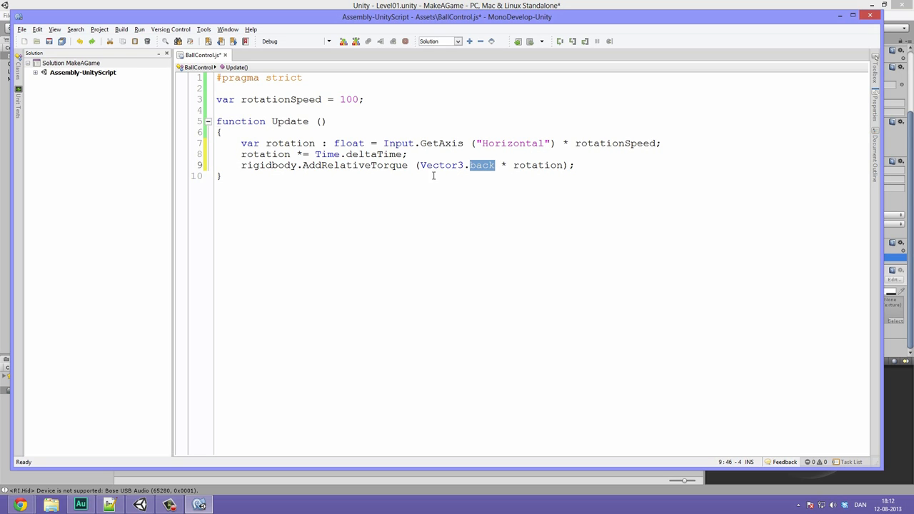
mouse_move(519, 173)
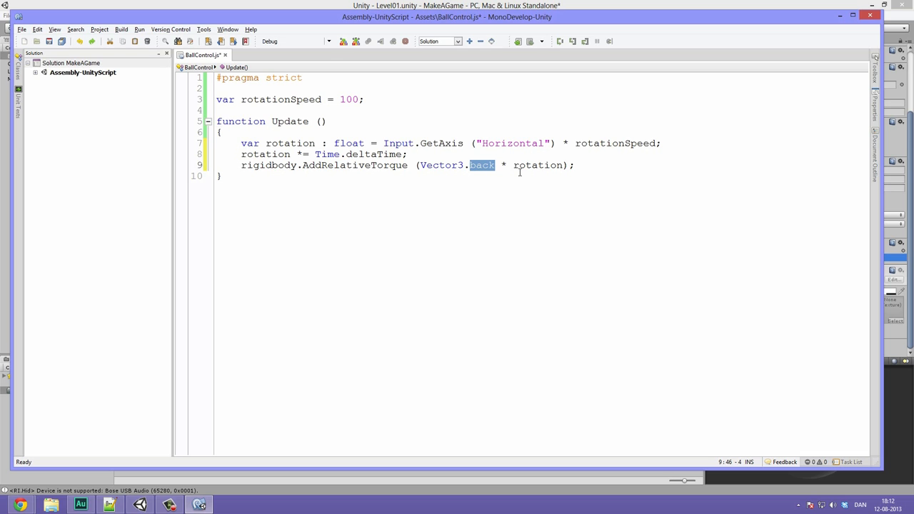
text(fi)
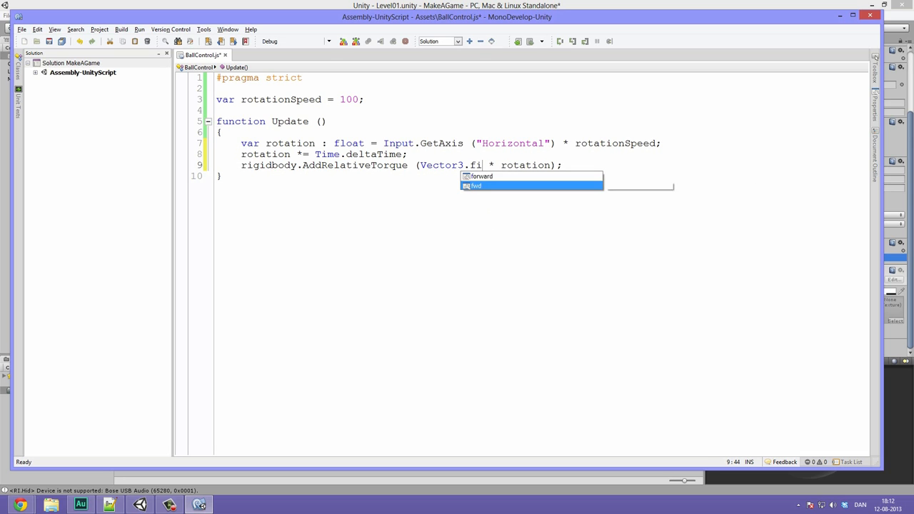
text(o)
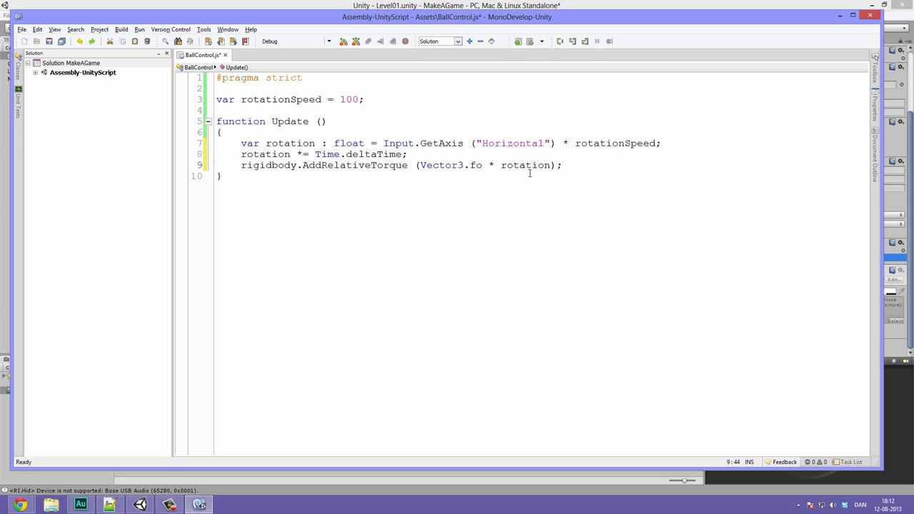
text(le)
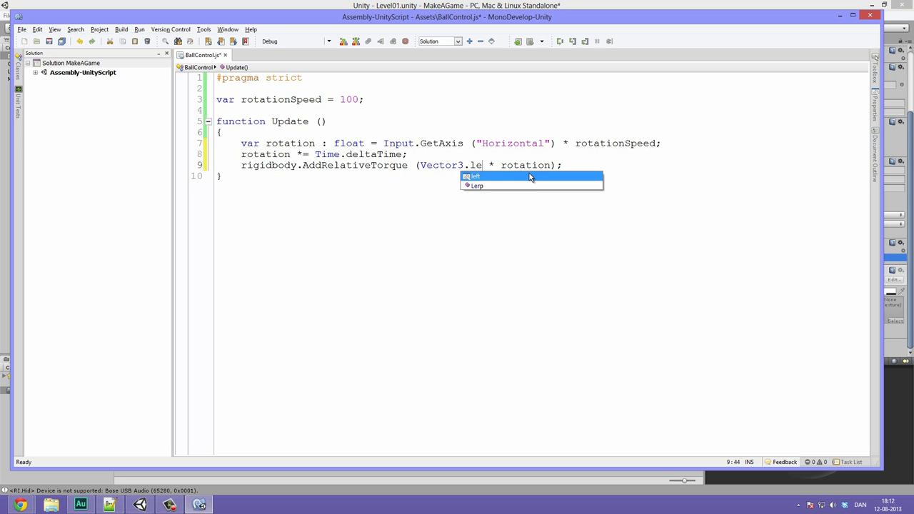
click(475, 177)
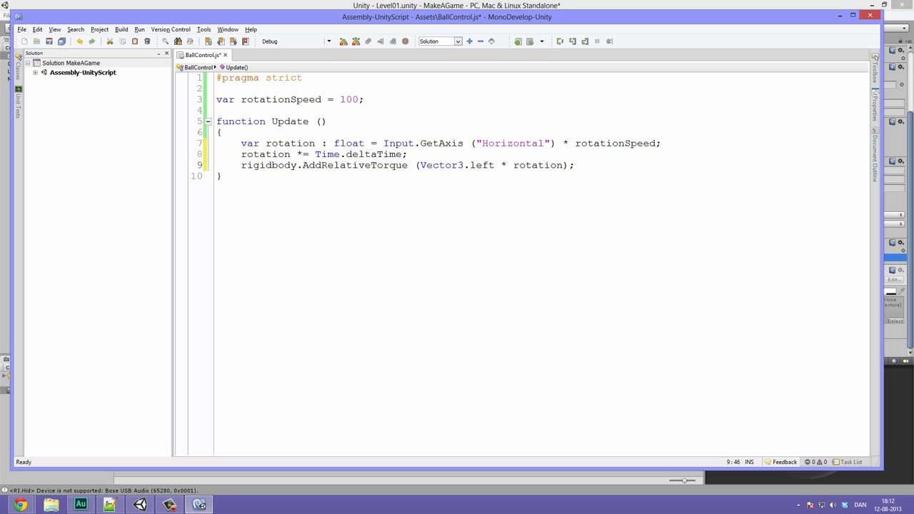
click(496, 165)
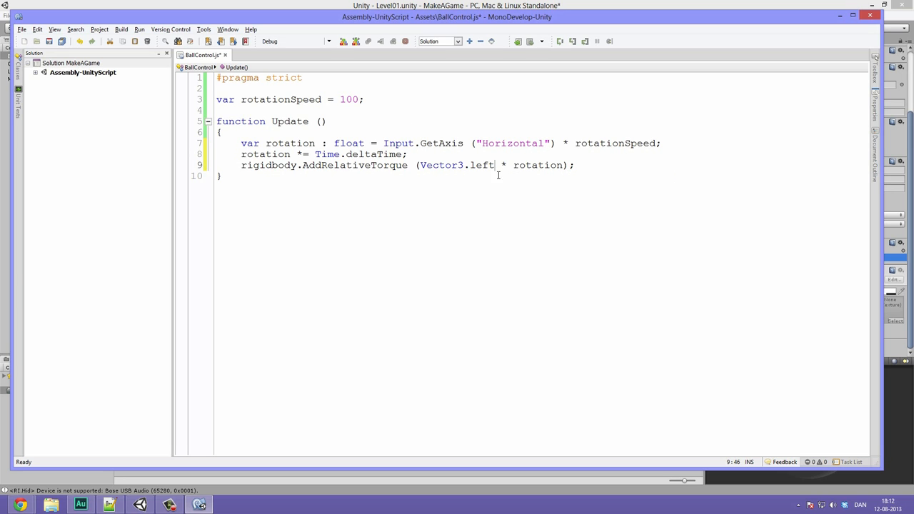
text(*)
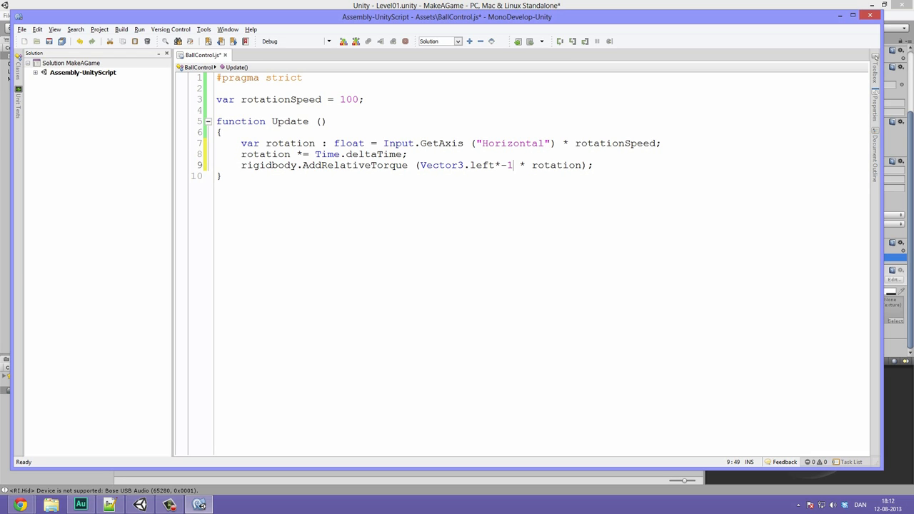
text(ba)
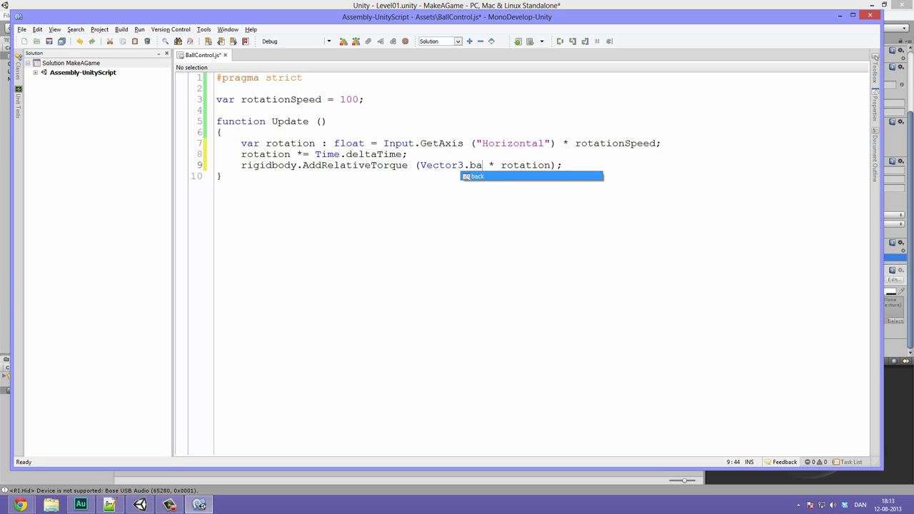
text(ck)
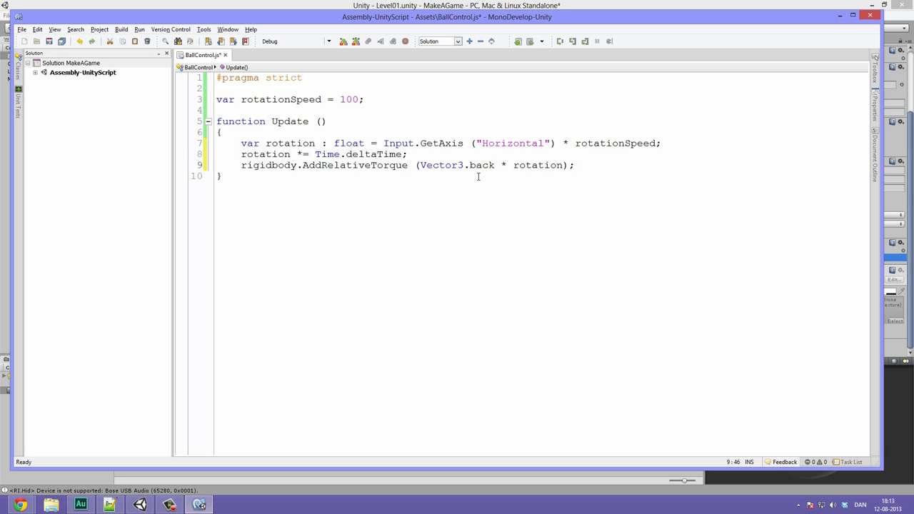
mouse_move(507, 164)
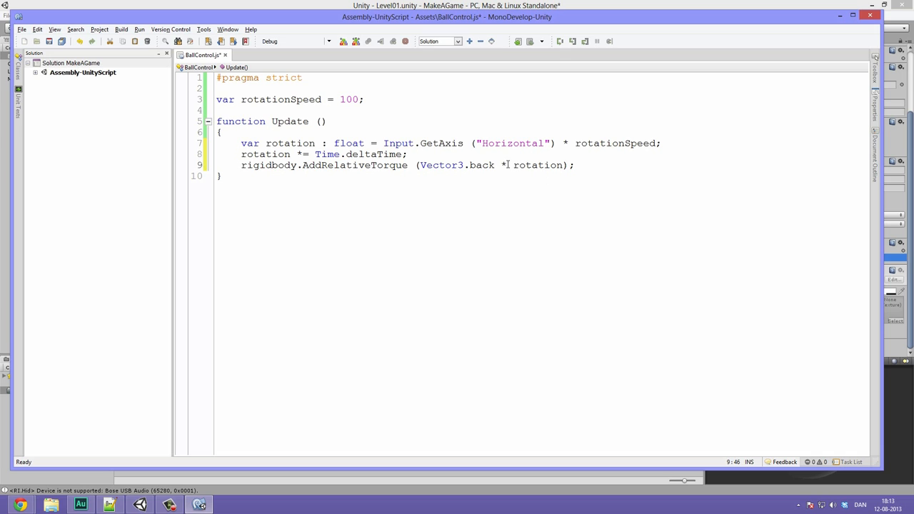
Highlight the rotation and rotationSpeed declarations, then clear the highlight
double_click(537, 165)
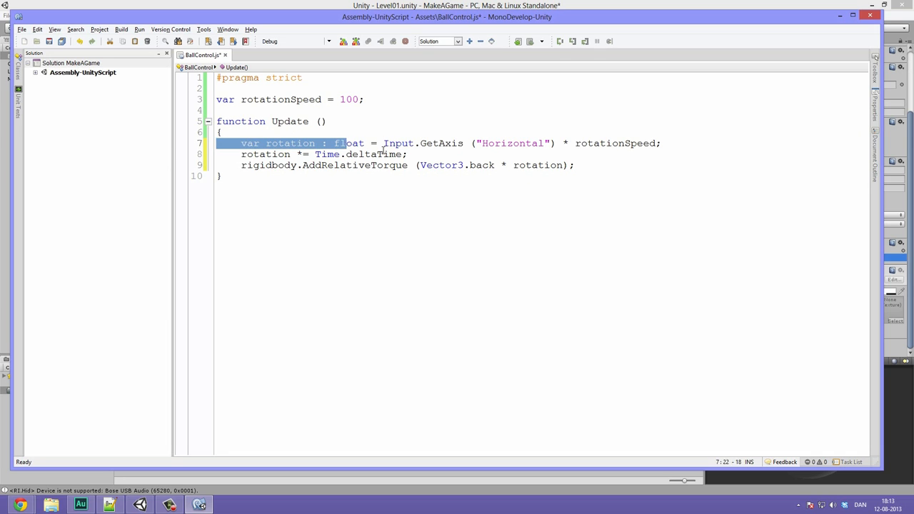
drag(342, 143, 407, 155)
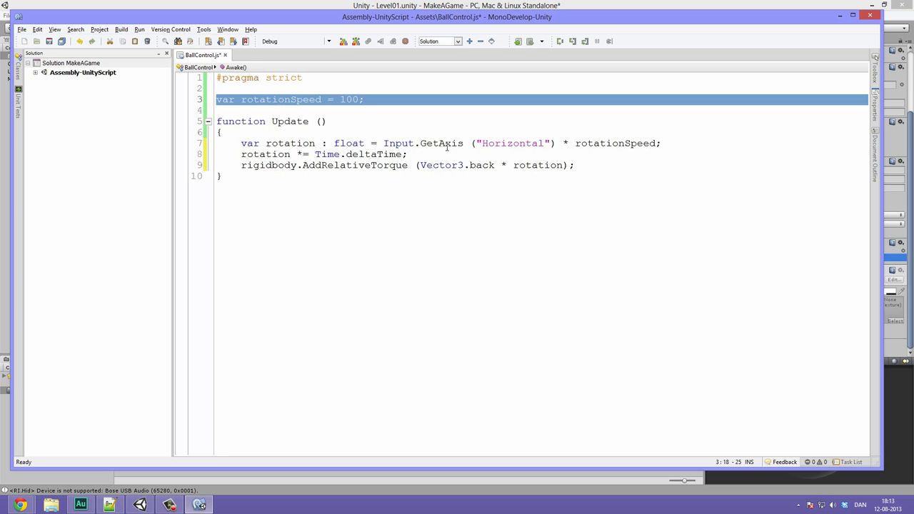
double_click(373, 153)
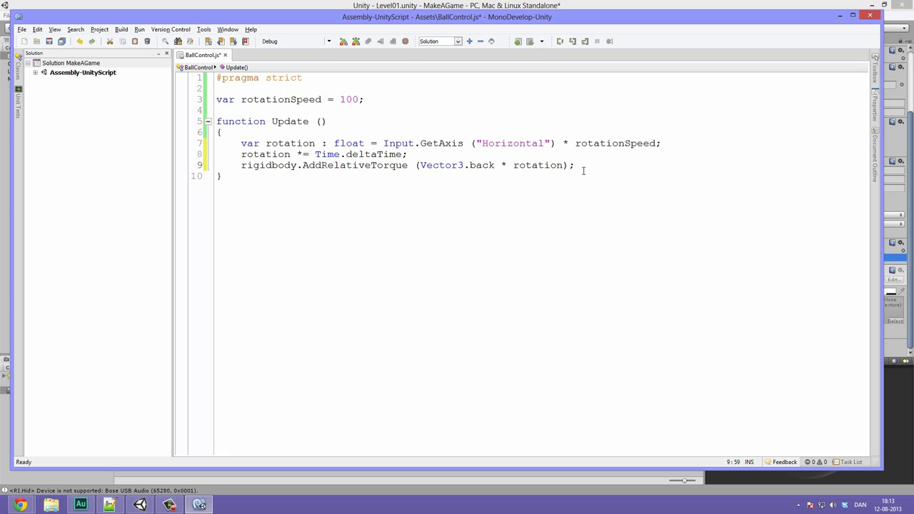
click(575, 165)
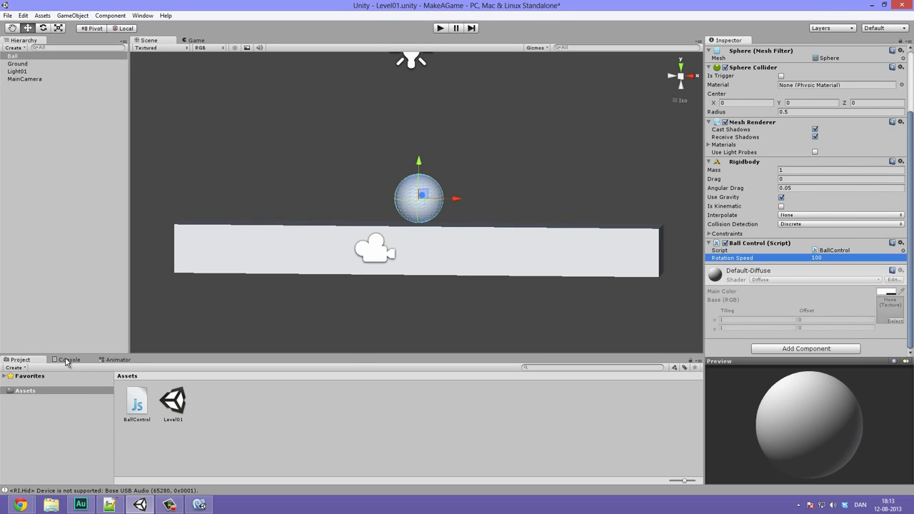
click(70, 359)
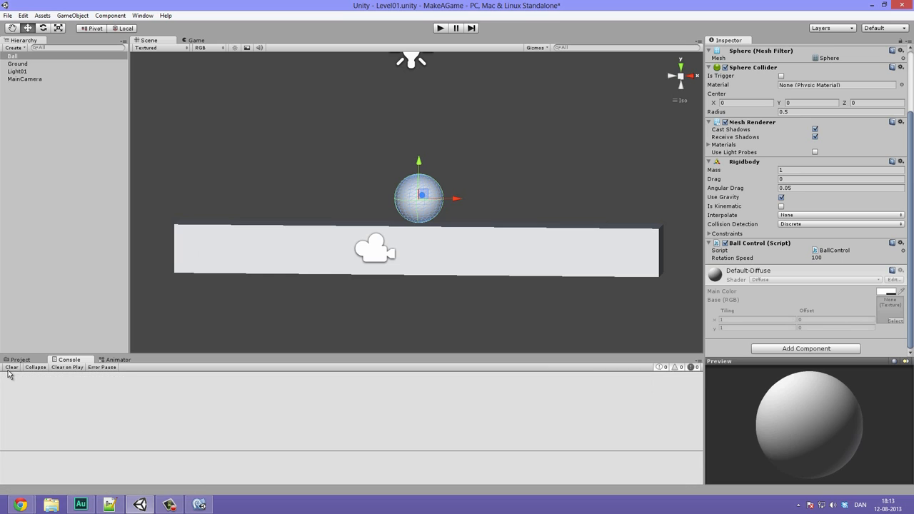
mouse_move(35, 389)
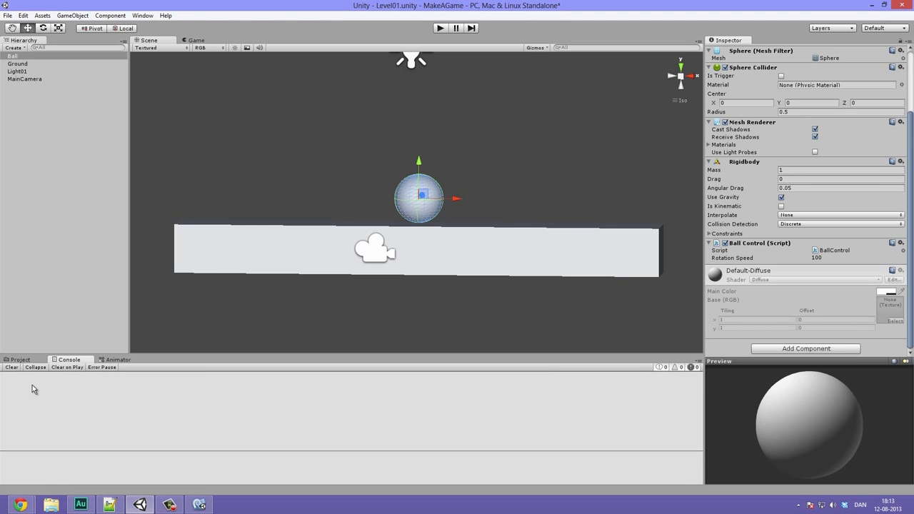
mouse_move(55, 425)
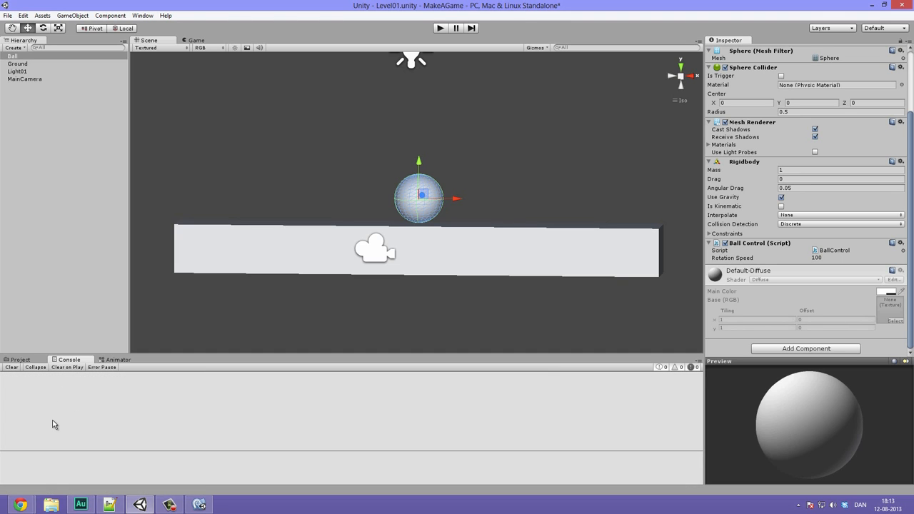
mouse_move(43, 418)
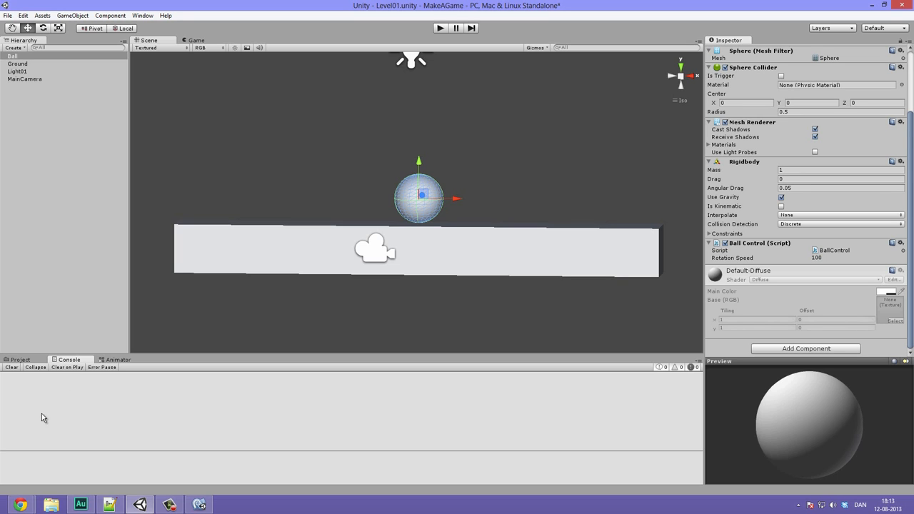
click(20, 360)
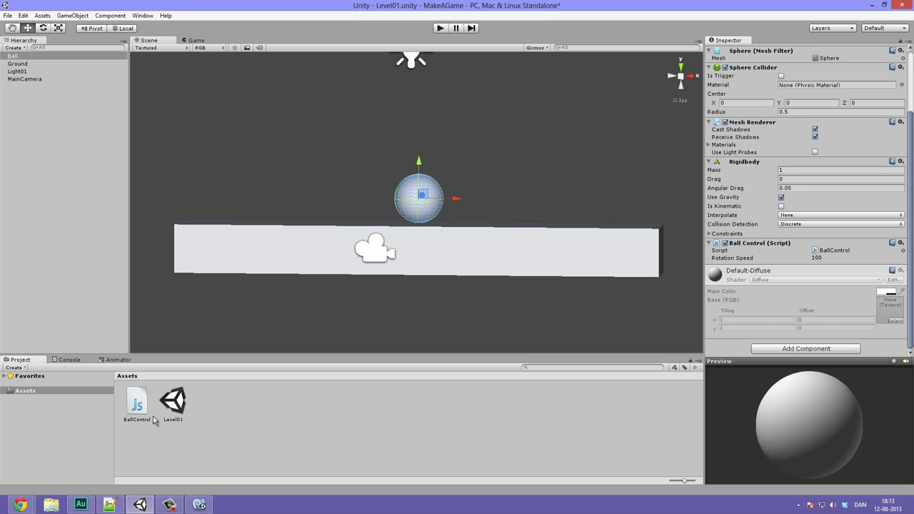
mouse_move(152, 417)
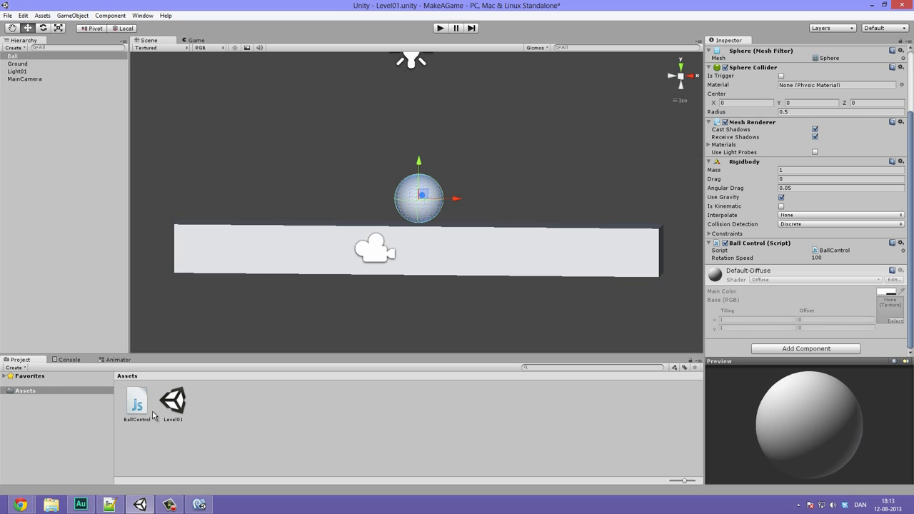
mouse_move(447, 275)
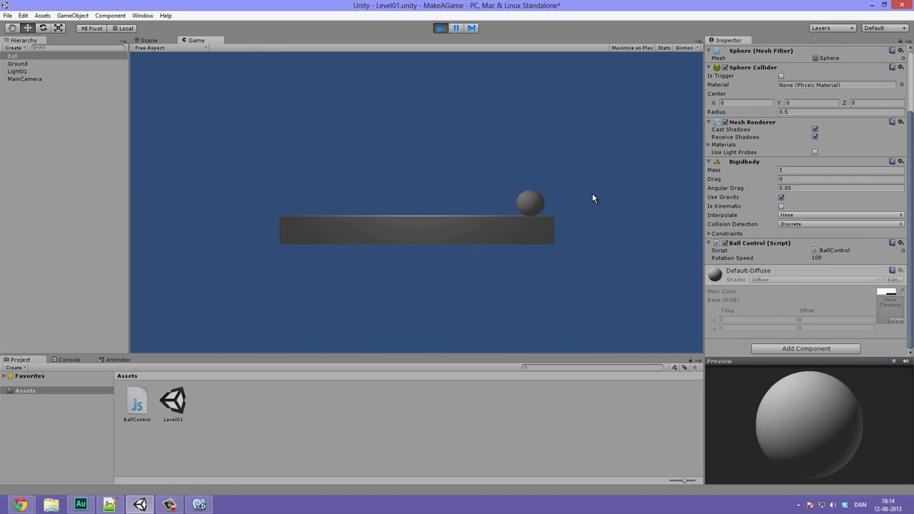
Run Level01 in Play mode, roll the ball, then stop playing
click(440, 28)
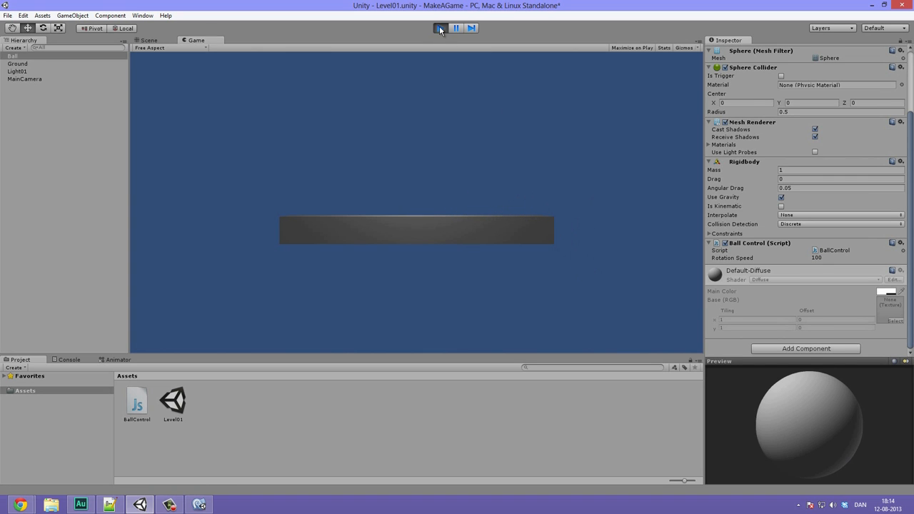
click(439, 28)
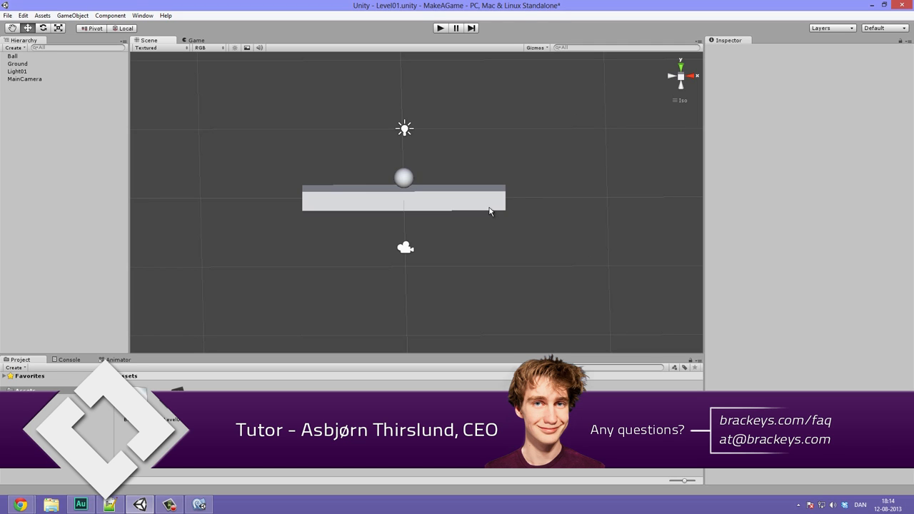
mouse_move(394, 170)
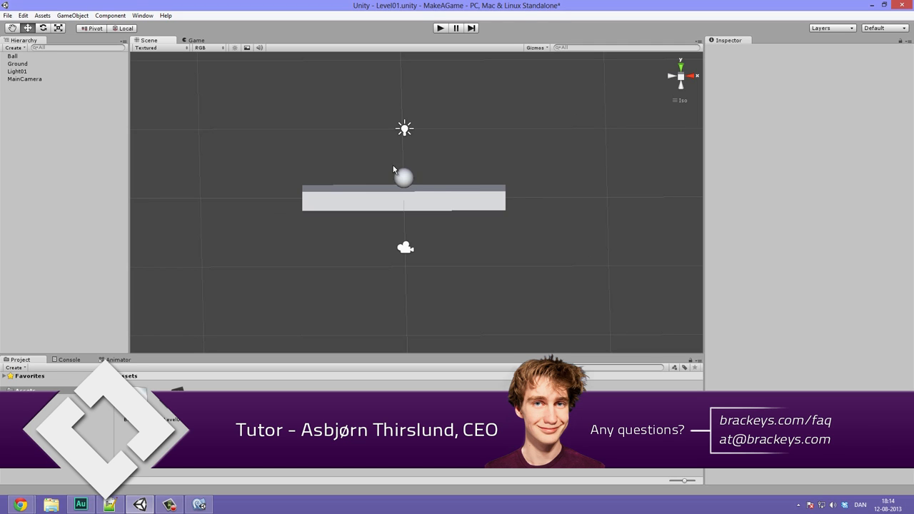